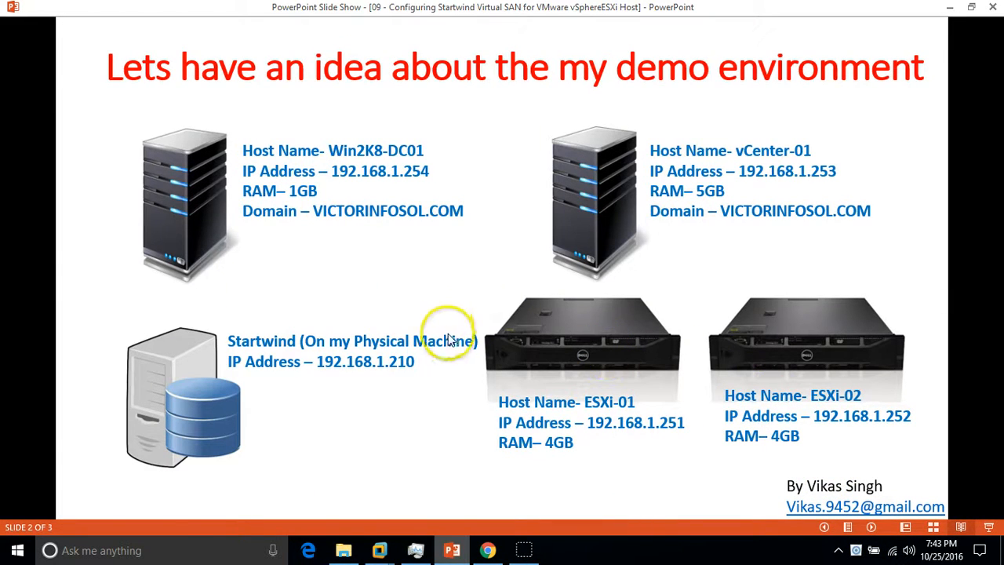
{"action": "mouse_move", "coordinate": [301, 323]}
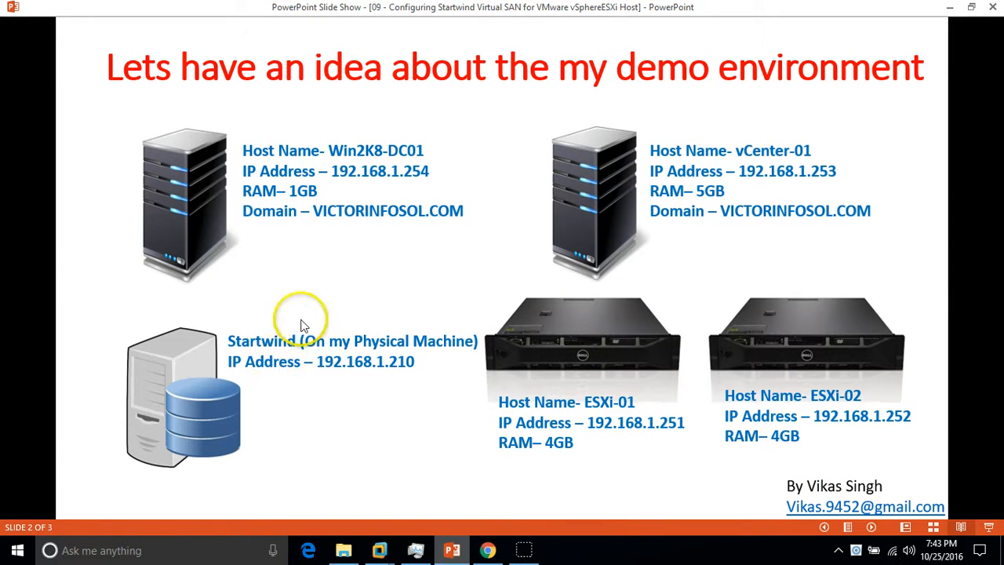
{"action": "mouse_move", "coordinate": [361, 352]}
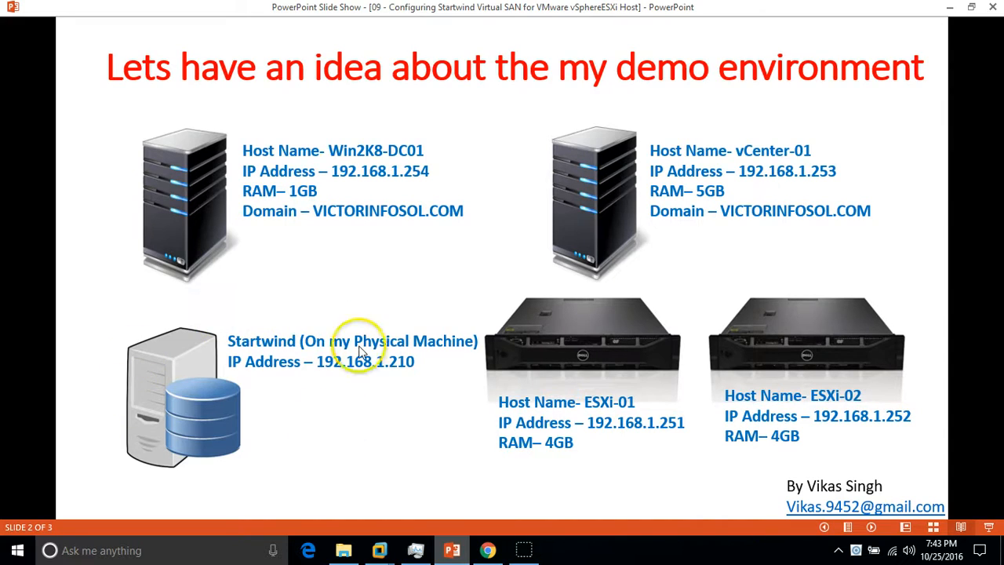
{"action": "mouse_move", "coordinate": [339, 451]}
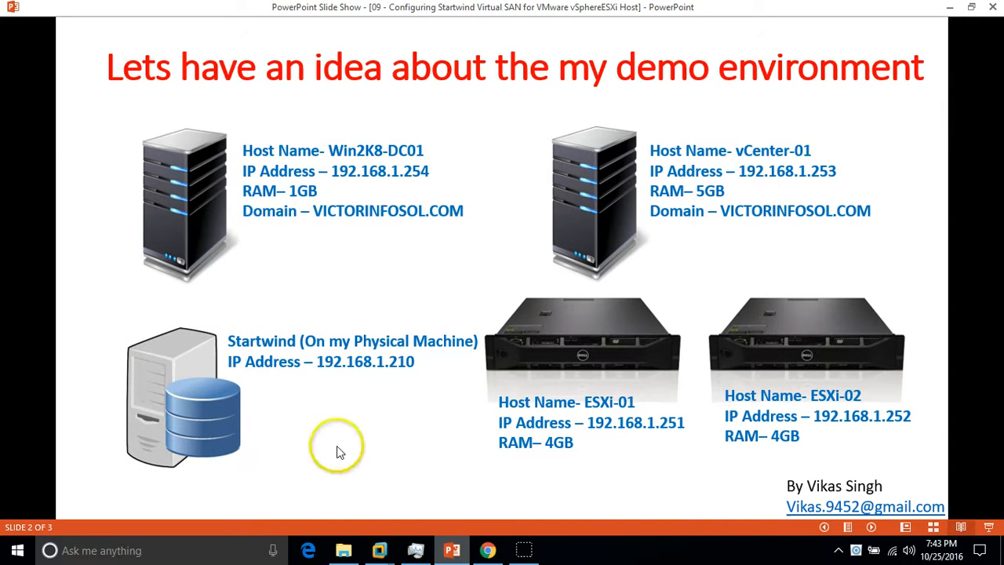
{"action": "mouse_move", "coordinate": [222, 346]}
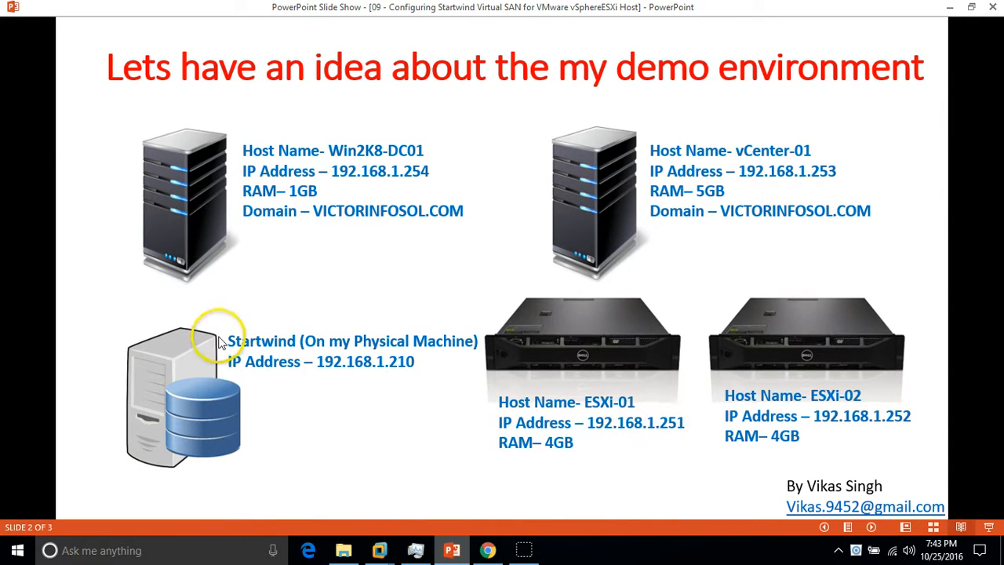
{"action": "mouse_move", "coordinate": [239, 346]}
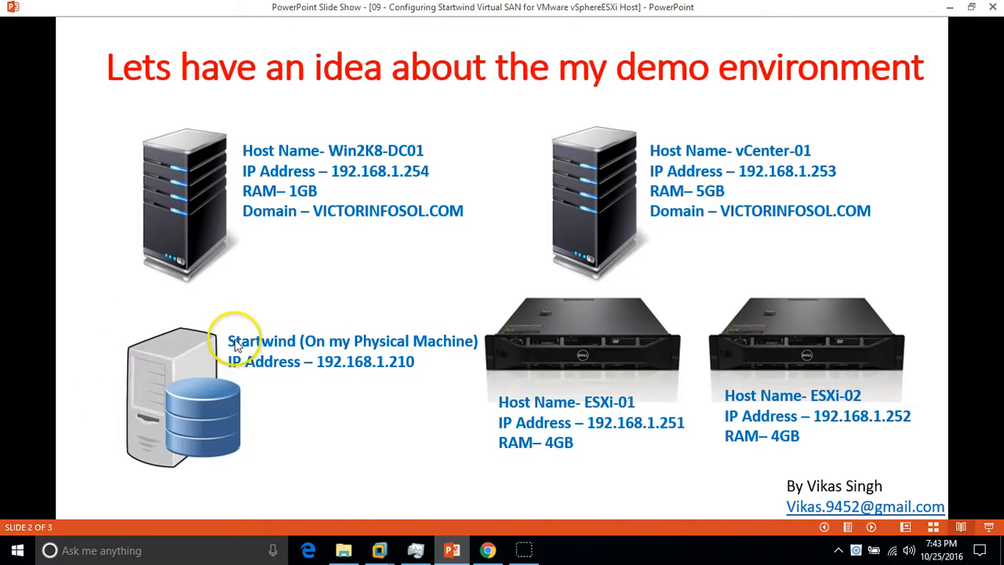
{"action": "mouse_move", "coordinate": [337, 340]}
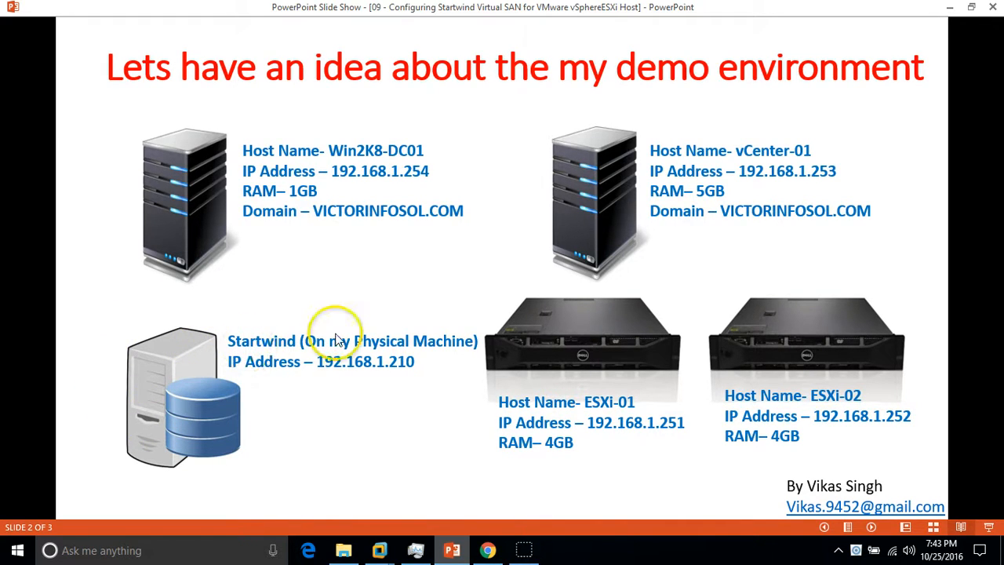
{"action": "mouse_move", "coordinate": [837, 356]}
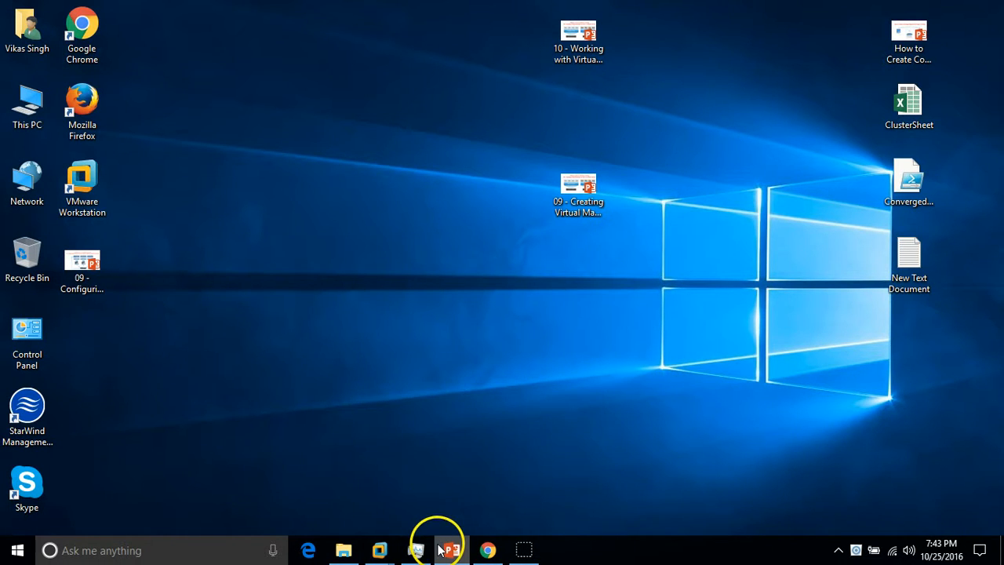
Return to the demo environment slide listing the lab hosts, IPs and RAM.
{"action": "left_click", "coordinate": [452, 548]}
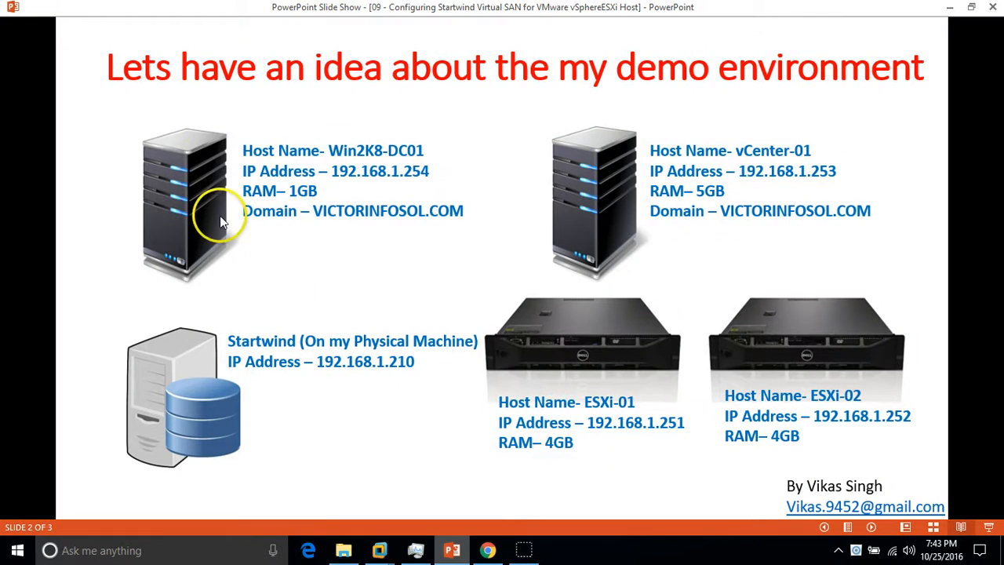
{"action": "mouse_move", "coordinate": [588, 414]}
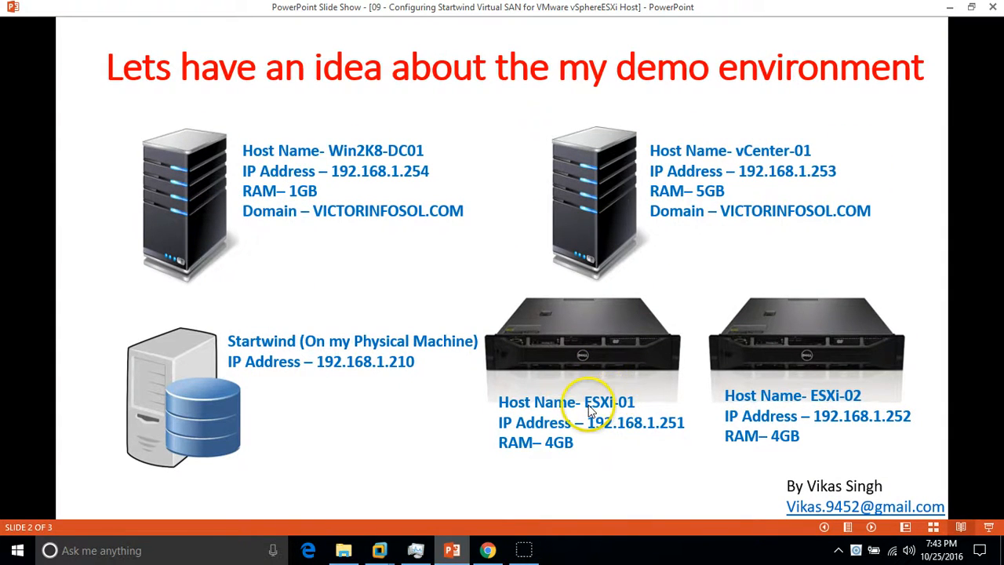
{"action": "mouse_move", "coordinate": [668, 400]}
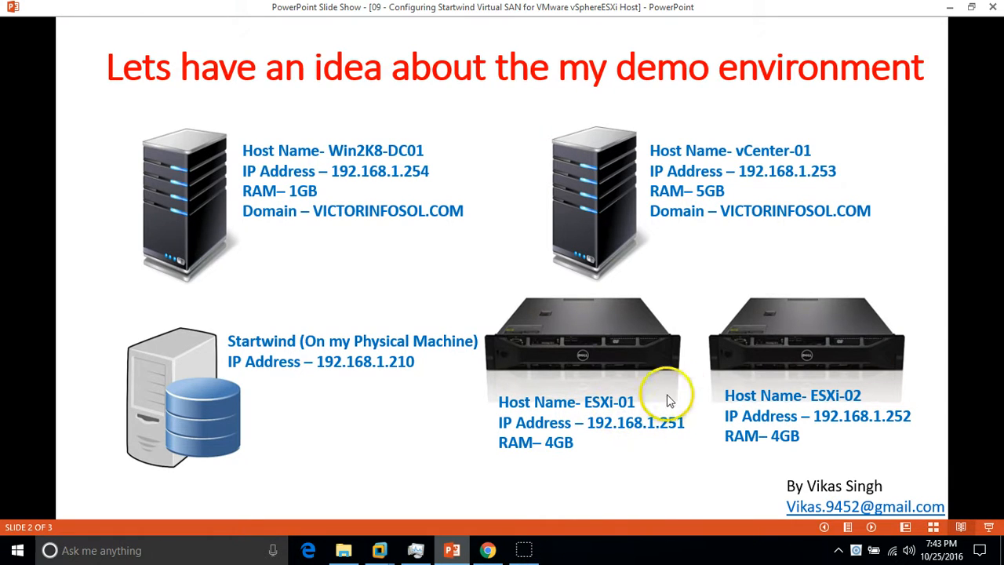
{"action": "mouse_move", "coordinate": [406, 358]}
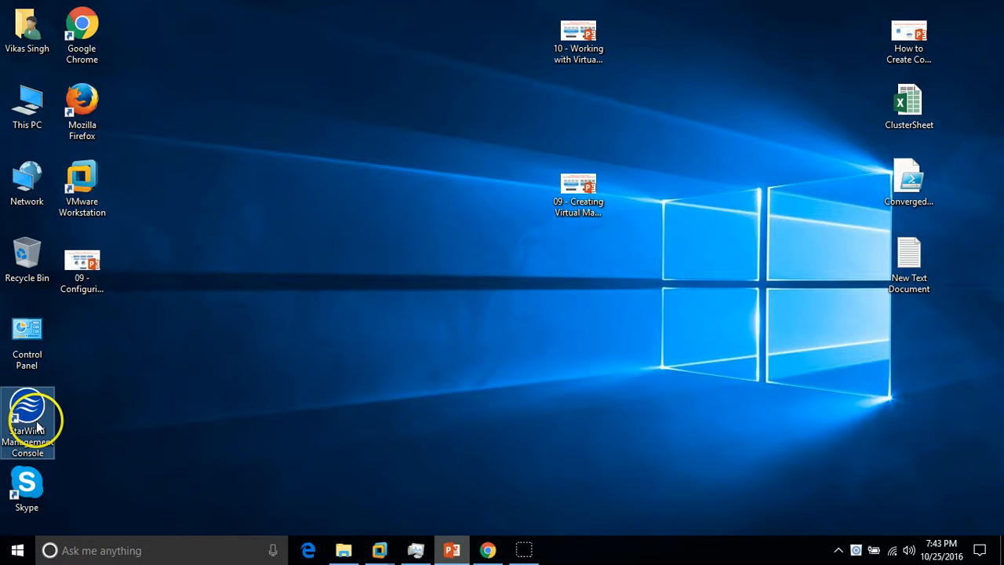
{"action": "mouse_move", "coordinate": [348, 330]}
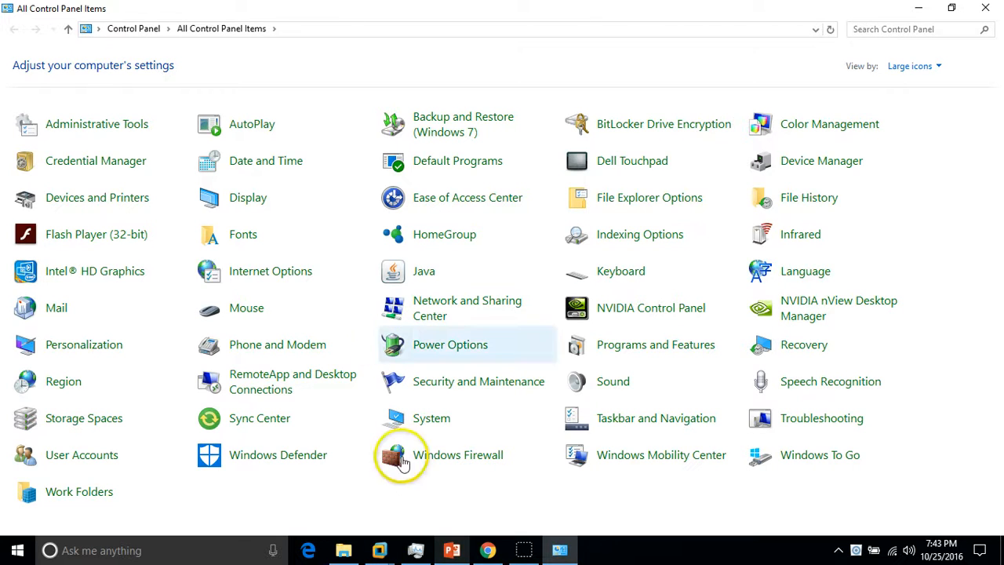
Show Programs and Features and highlight the StarWind Virtual SAN V8 Build 9996 entry.
{"action": "left_click", "coordinate": [981, 9]}
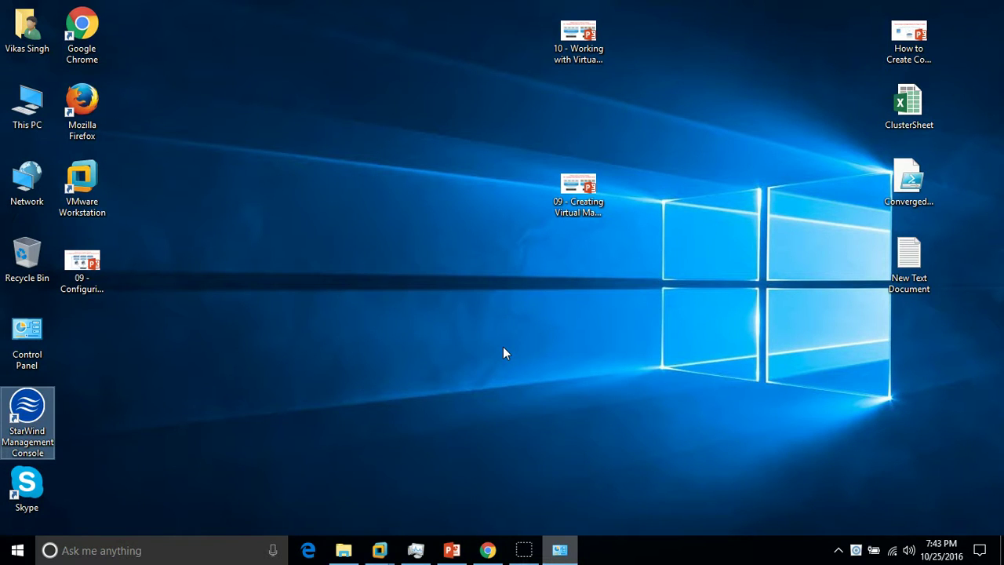
{"action": "mouse_move", "coordinate": [98, 359]}
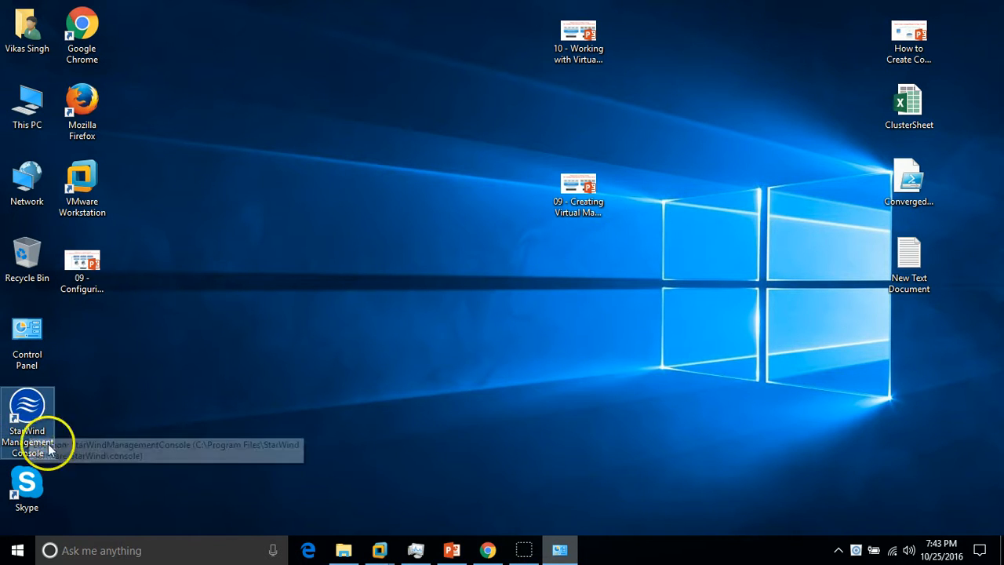
{"action": "mouse_move", "coordinate": [511, 464]}
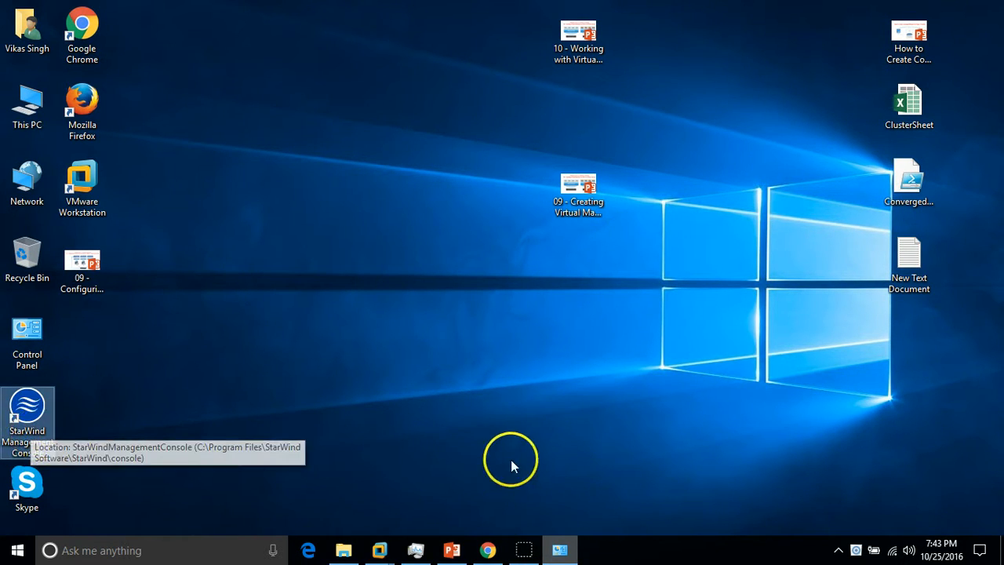
{"action": "double_click", "coordinate": [27, 331]}
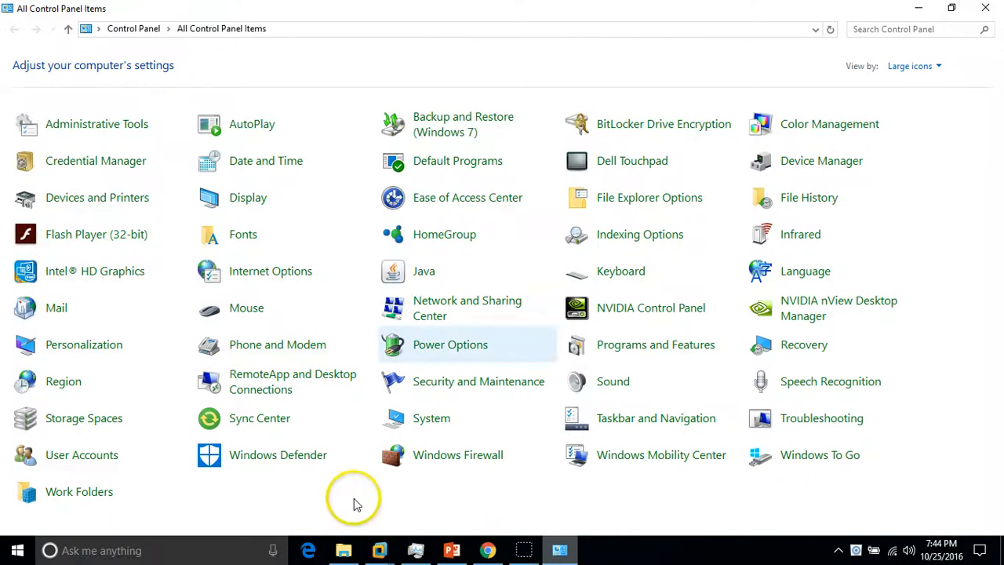
{"action": "mouse_move", "coordinate": [445, 314]}
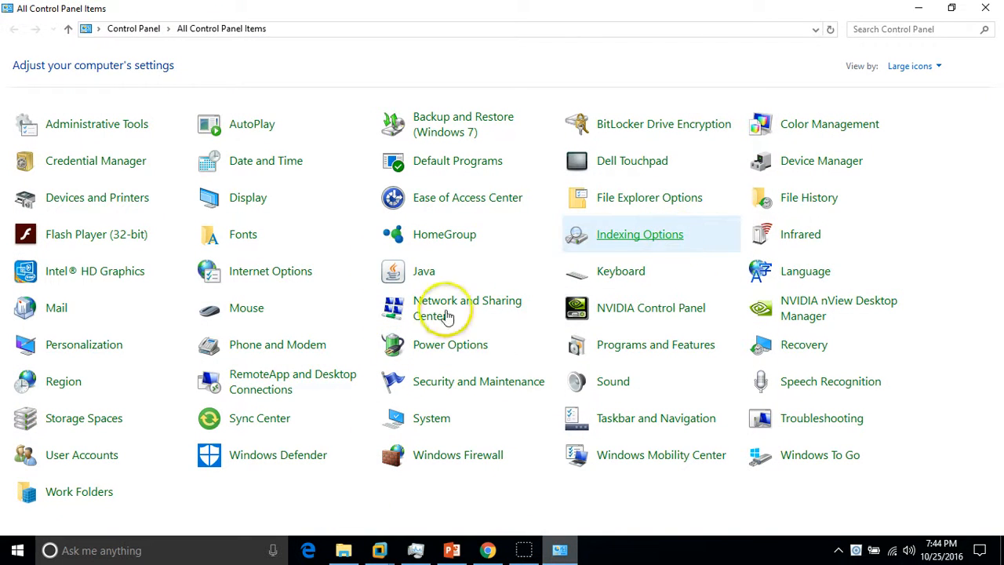
{"action": "mouse_move", "coordinate": [671, 349]}
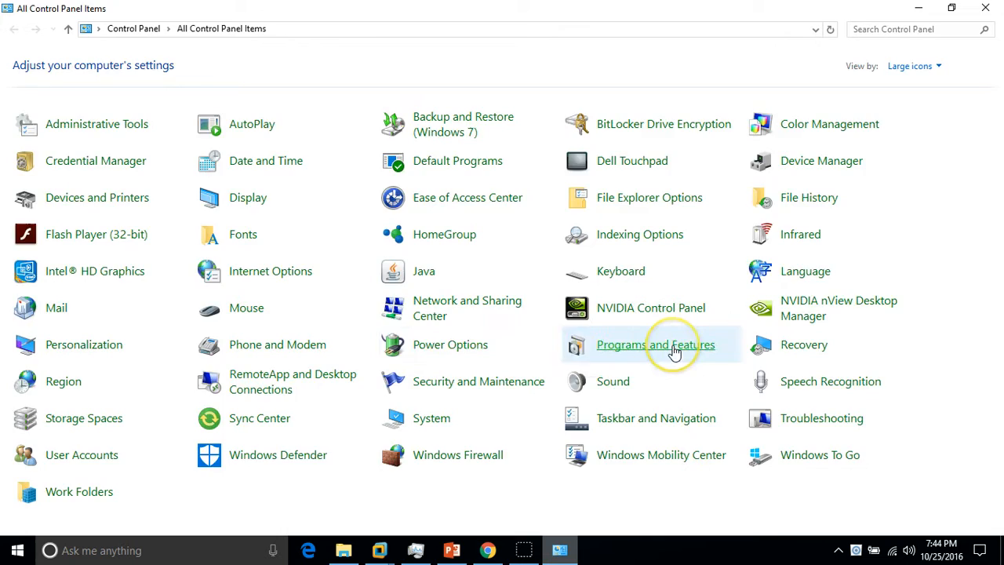
{"action": "left_click", "coordinate": [671, 345]}
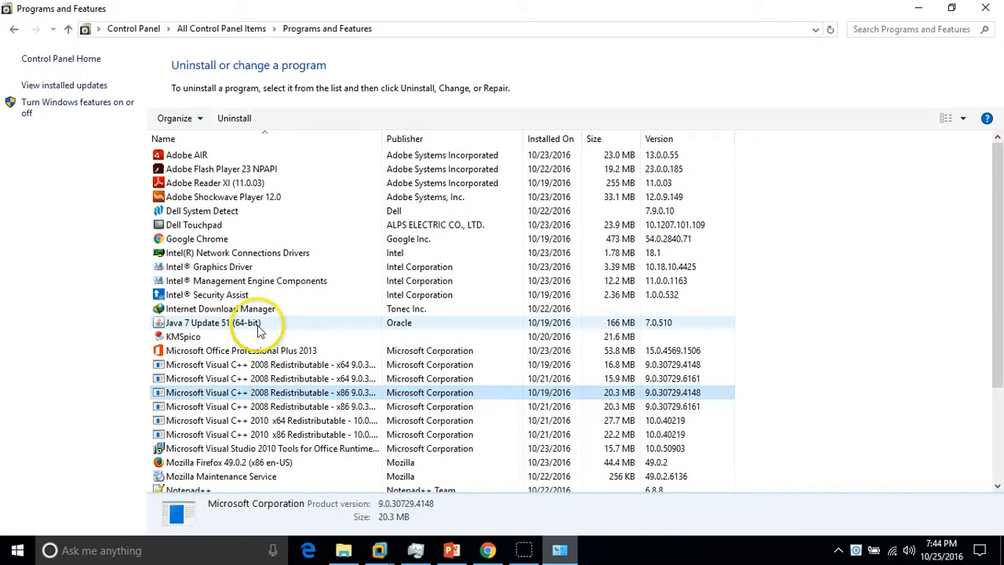
{"action": "scroll", "scroll_direction": "down", "scroll_amount": 3}
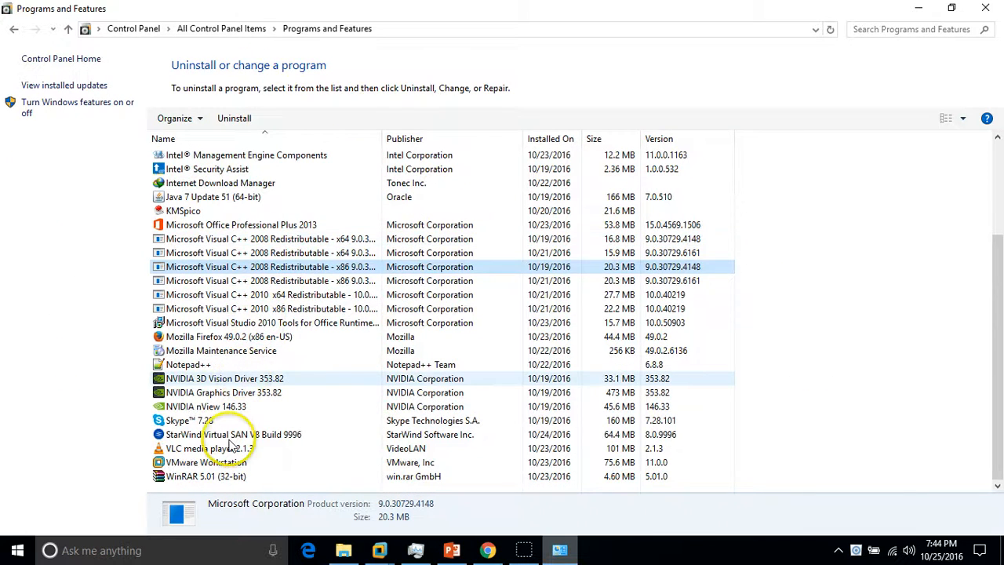
{"action": "left_click", "coordinate": [227, 434]}
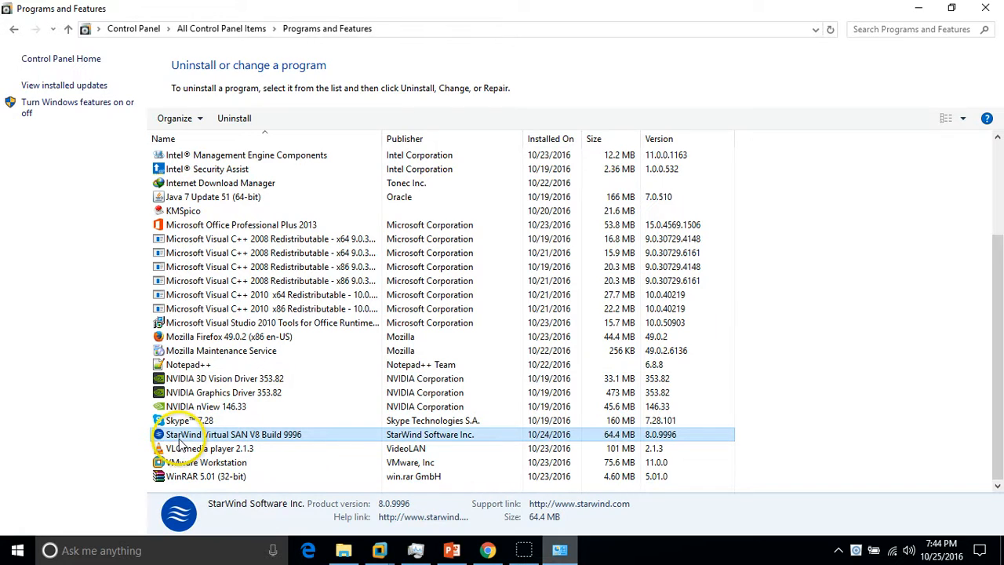
{"action": "mouse_move", "coordinate": [270, 442]}
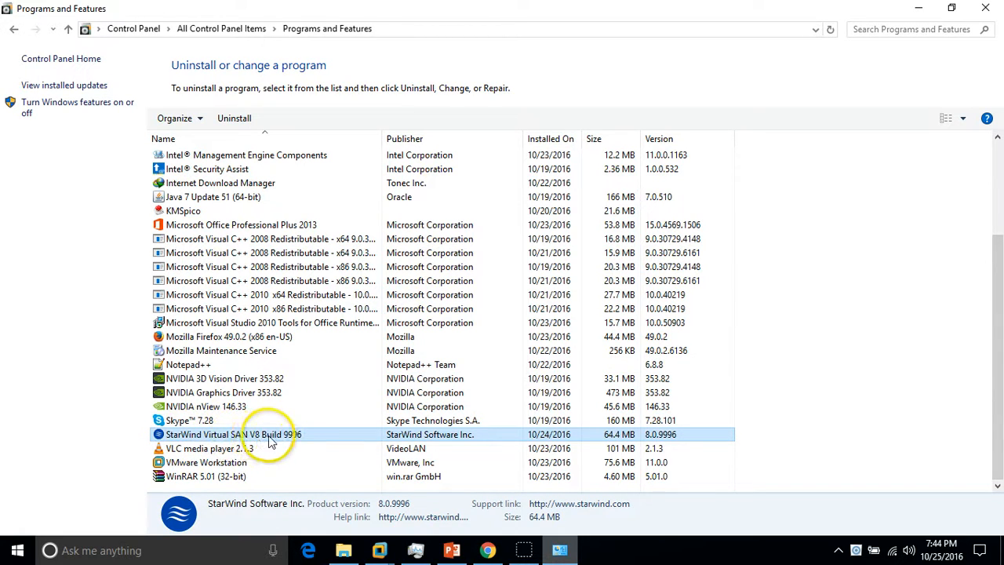
{"action": "mouse_move", "coordinate": [312, 438]}
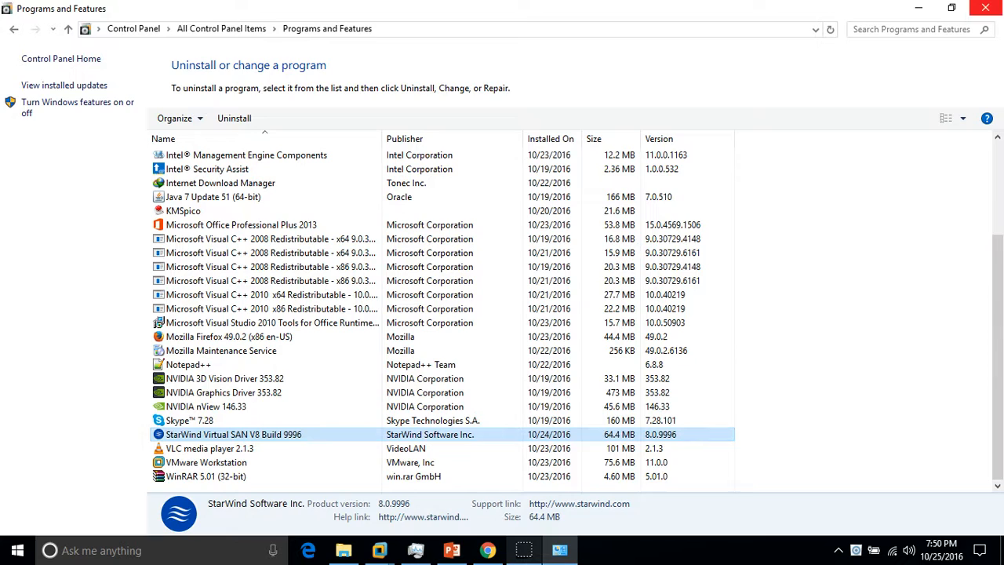
Launch StarWind Management Console from the desktop, showing server VICTOR-LP at 192.168.1.210.
{"action": "left_click", "coordinate": [989, 7]}
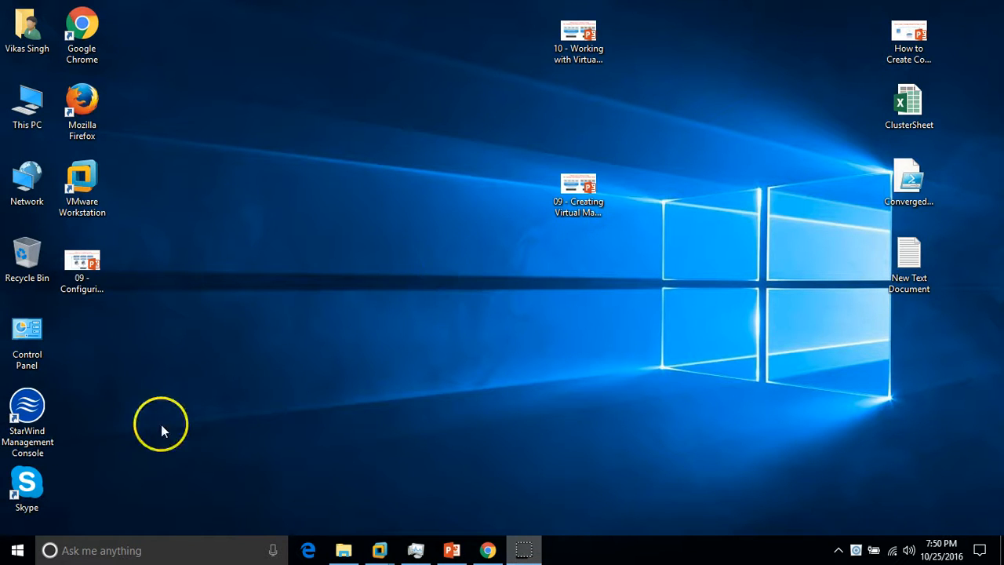
{"action": "left_click", "coordinate": [26, 421]}
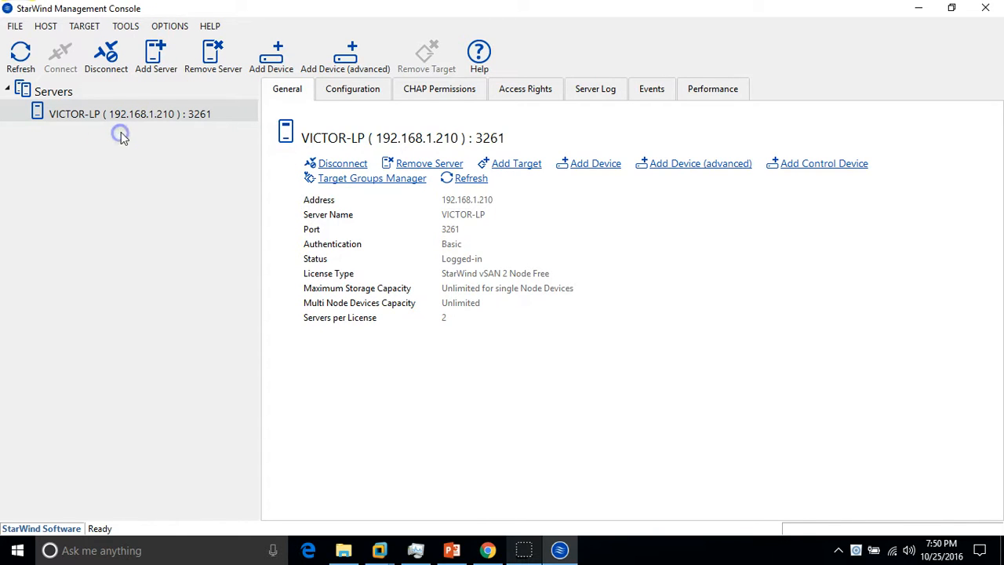
{"action": "mouse_move", "coordinate": [116, 113]}
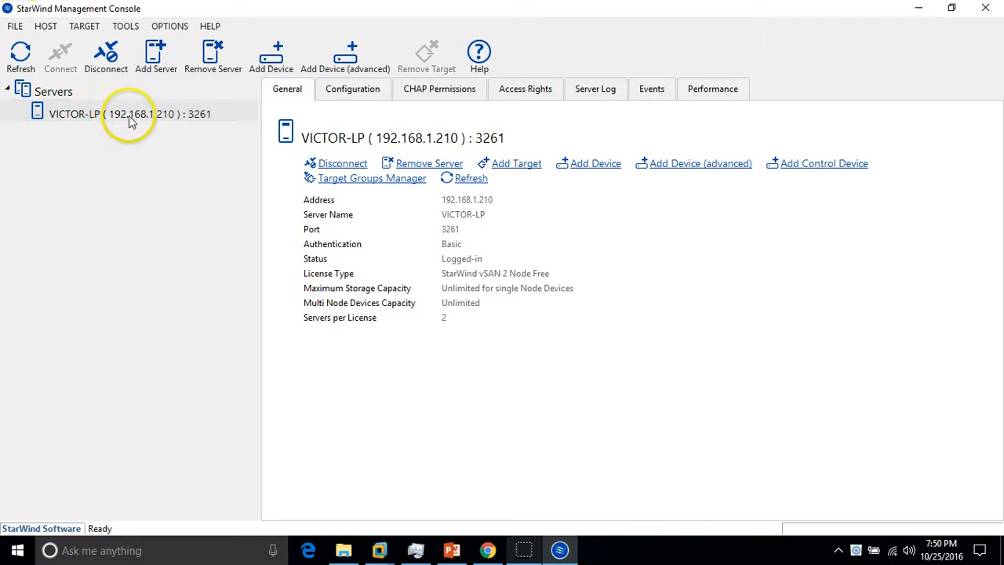
Start a command prompt via Run and begin entering 'hostname'.
{"action": "key", "text": "Win+r"}
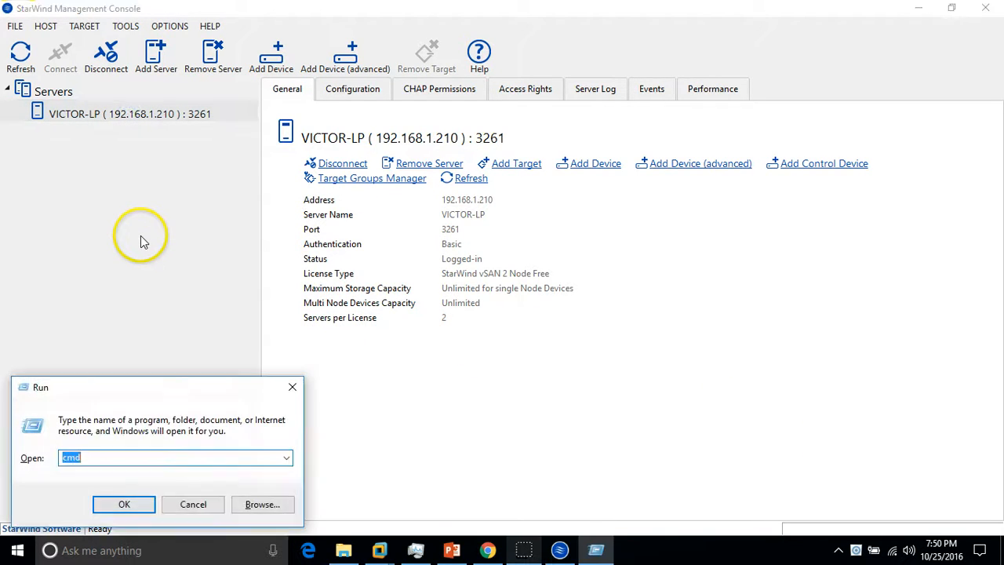
{"action": "left_click", "coordinate": [124, 503]}
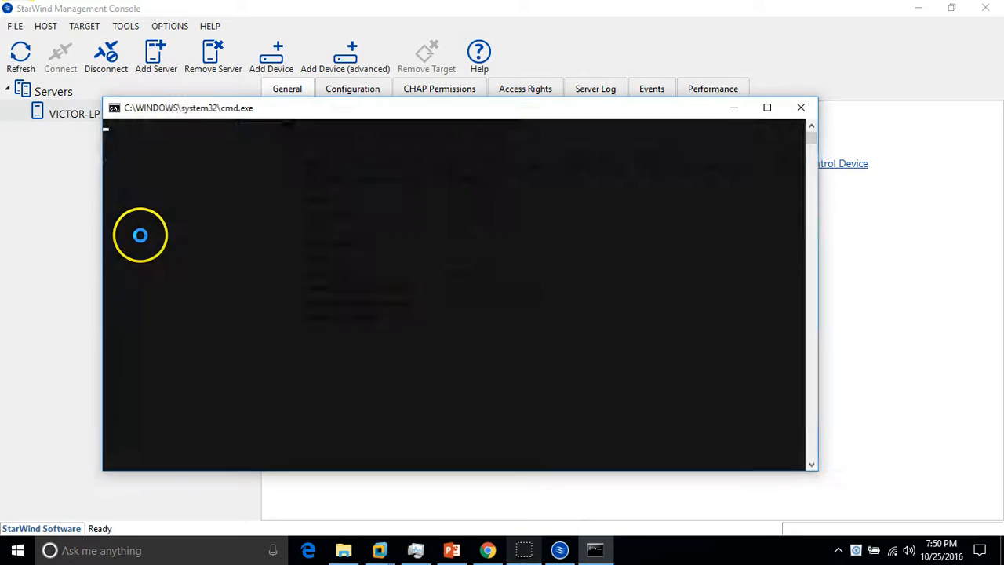
{"action": "type", "text": "hostnam"}
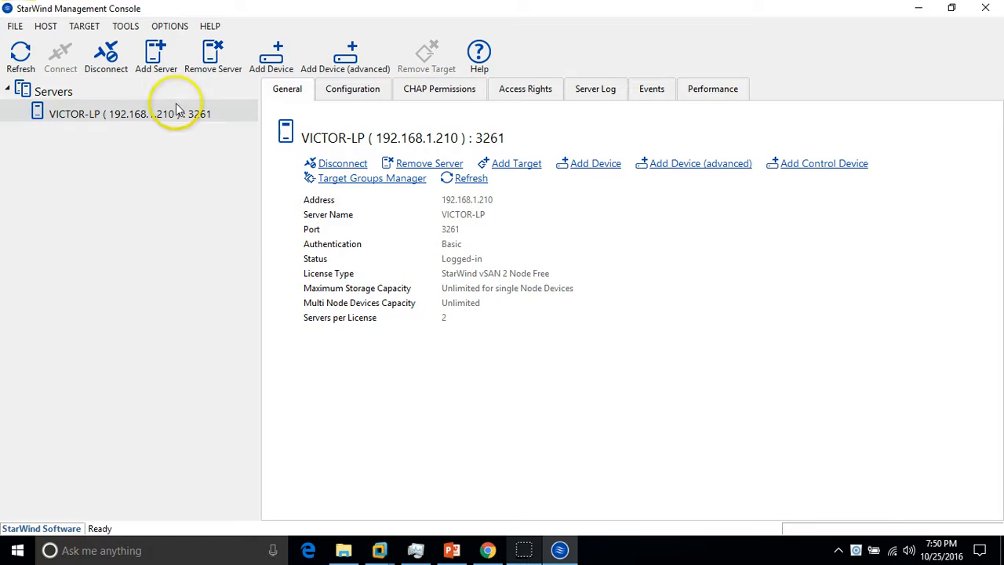
Disconnect from VICTOR-LP and reconnect so its license and capacity details reappear.
{"action": "left_click", "coordinate": [342, 163]}
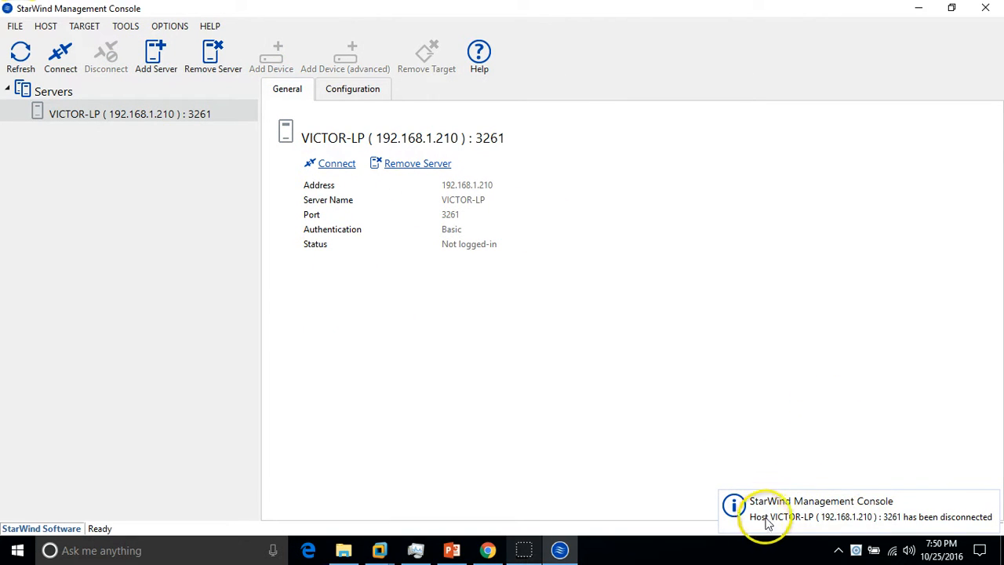
{"action": "mouse_move", "coordinate": [844, 530]}
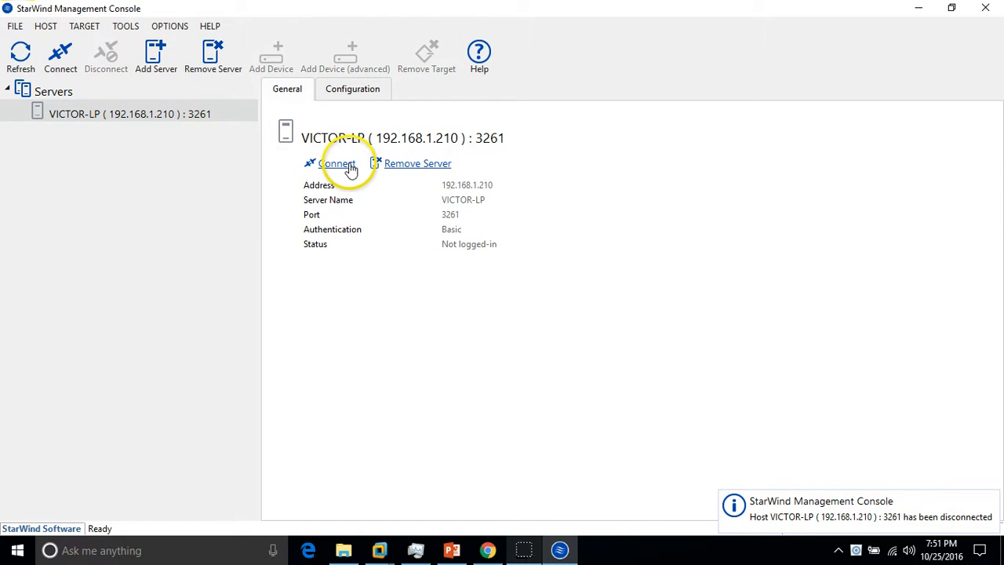
{"action": "left_click", "coordinate": [336, 163]}
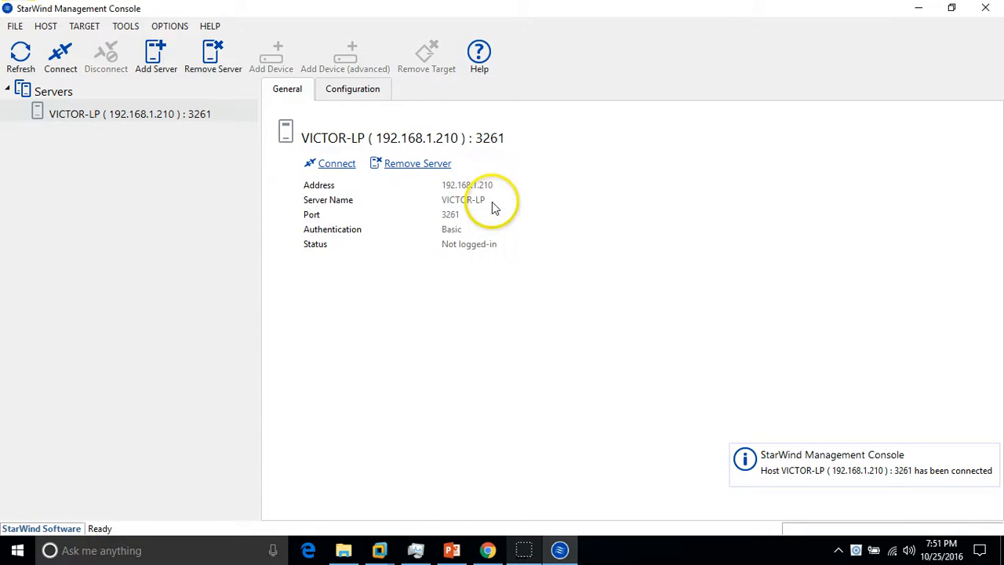
{"action": "left_click", "coordinate": [329, 163]}
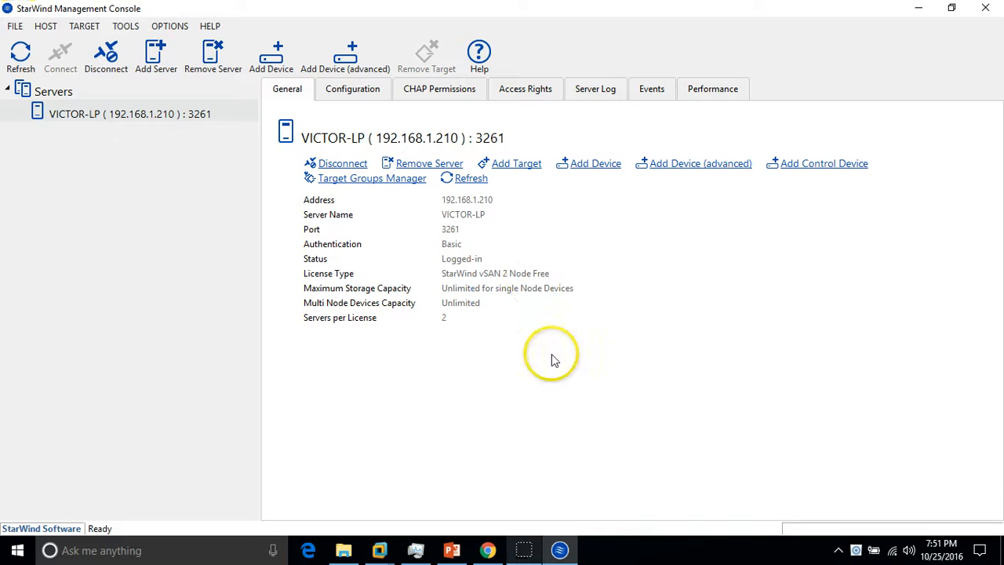
{"action": "mouse_move", "coordinate": [209, 257]}
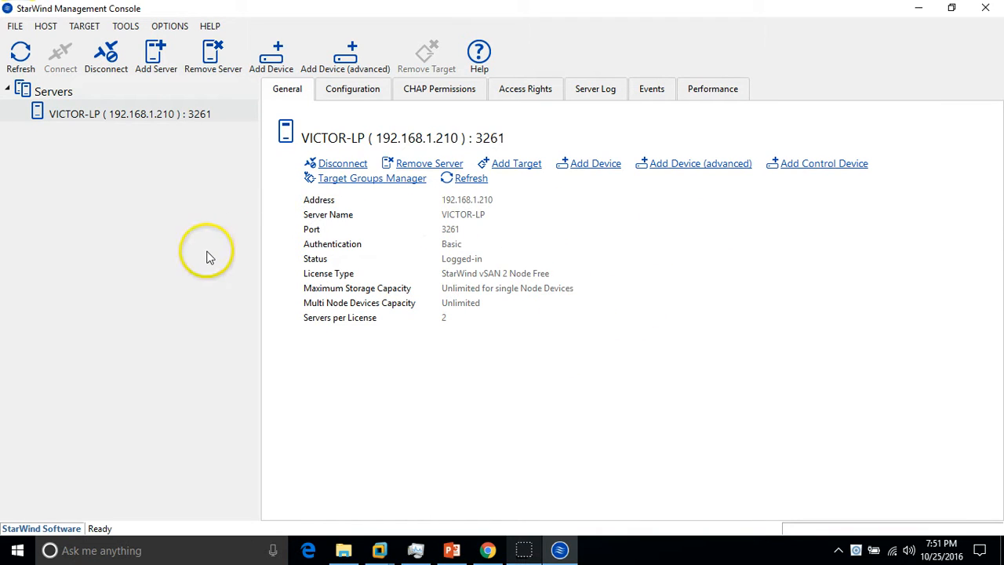
{"action": "mouse_move", "coordinate": [439, 289]}
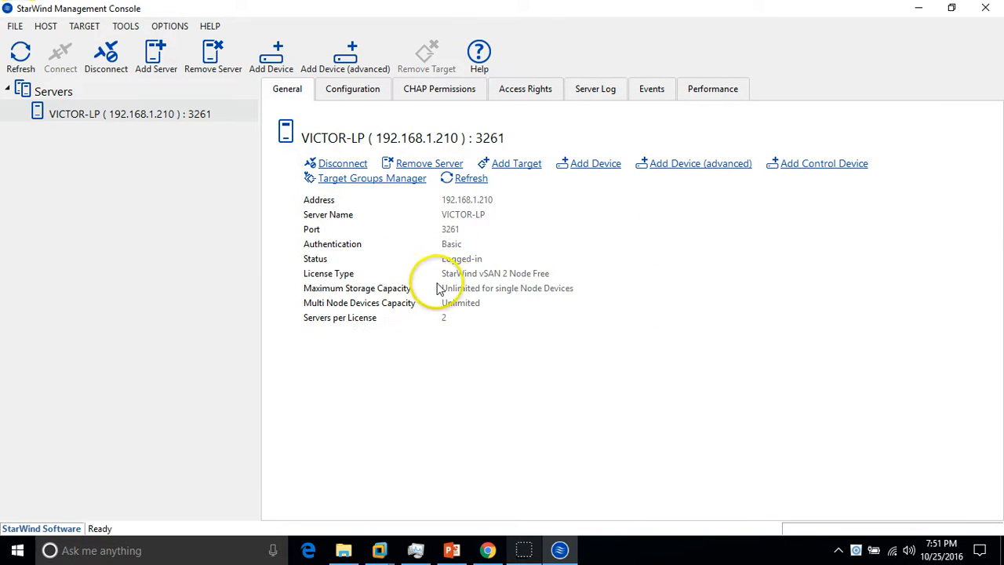
{"action": "mouse_move", "coordinate": [442, 320]}
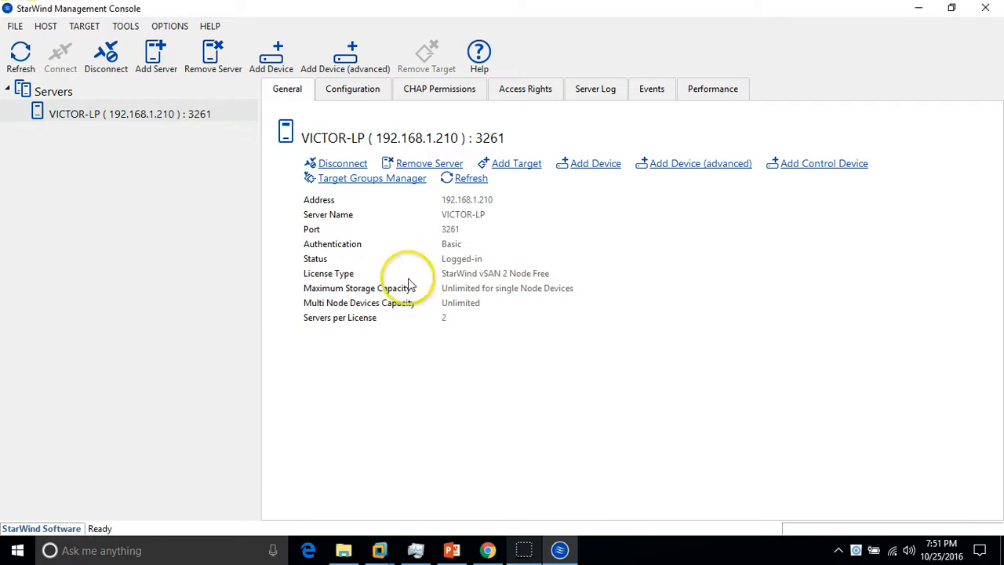
{"action": "mouse_move", "coordinate": [495, 279]}
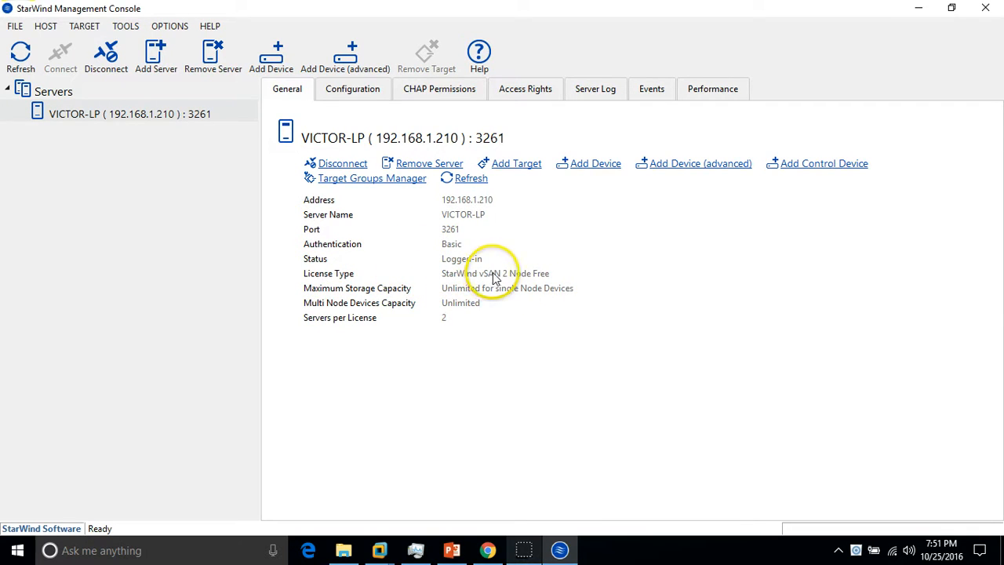
{"action": "mouse_move", "coordinate": [558, 283]}
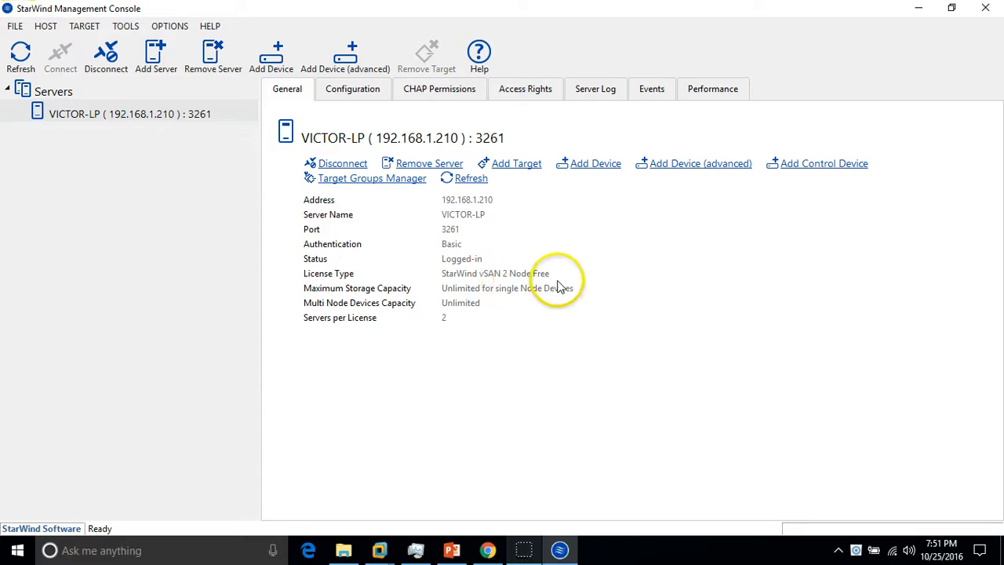
{"action": "mouse_move", "coordinate": [511, 289]}
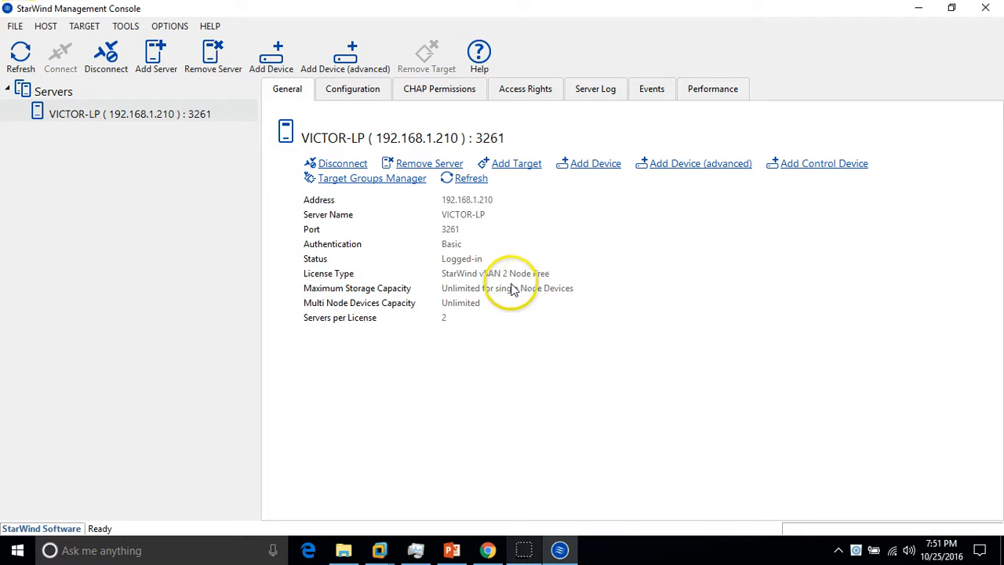
{"action": "mouse_move", "coordinate": [401, 157]}
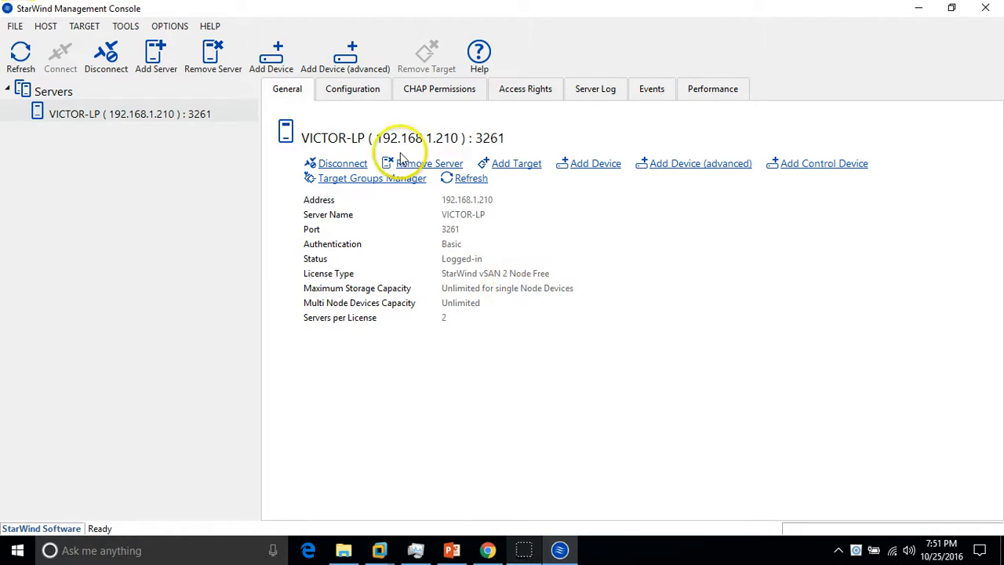
{"action": "left_click", "coordinate": [351, 88]}
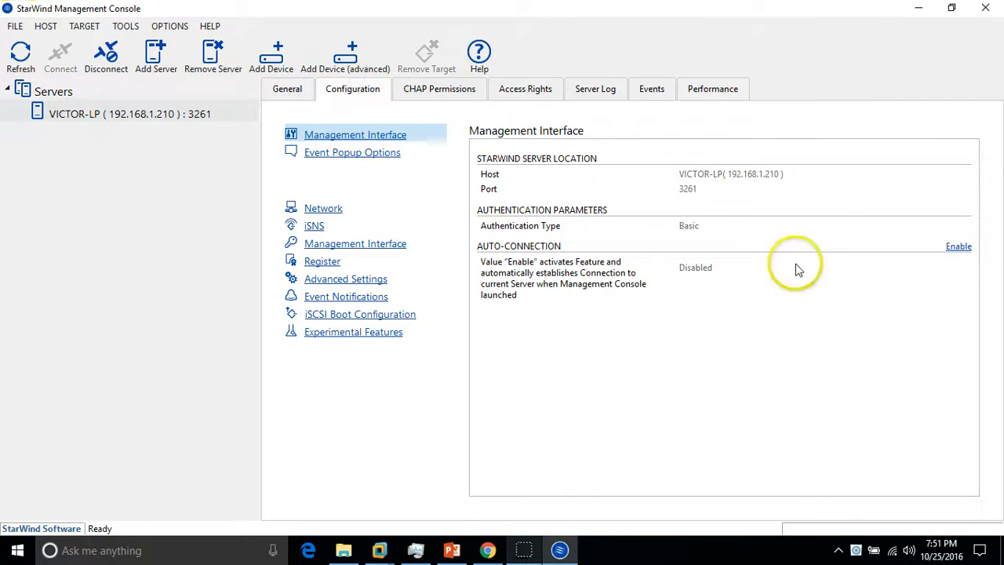
{"action": "left_click", "coordinate": [286, 88]}
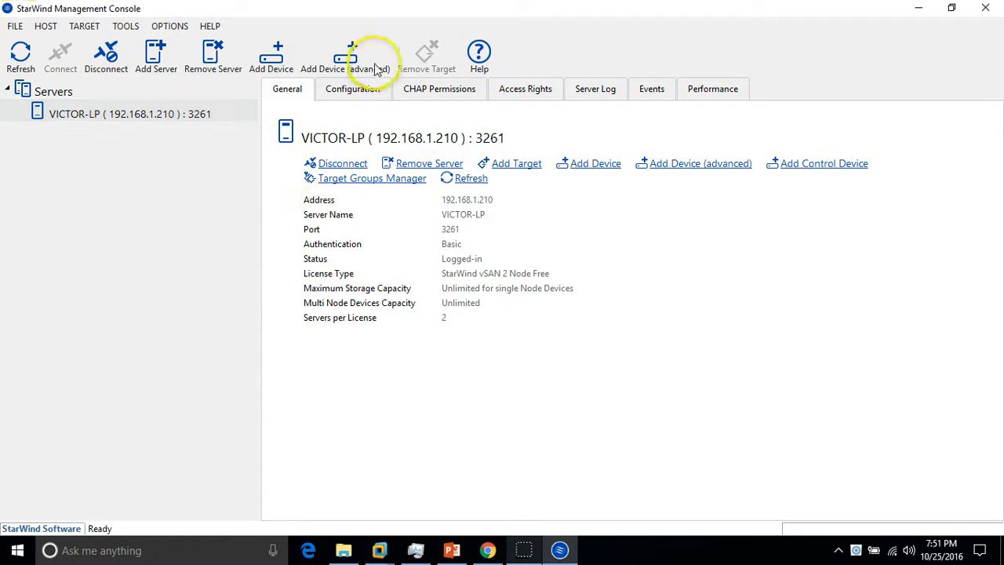
Start the Add Device (advanced) wizard with a Hard Disk Device of type Virtual Disk.
{"action": "left_click", "coordinate": [351, 59]}
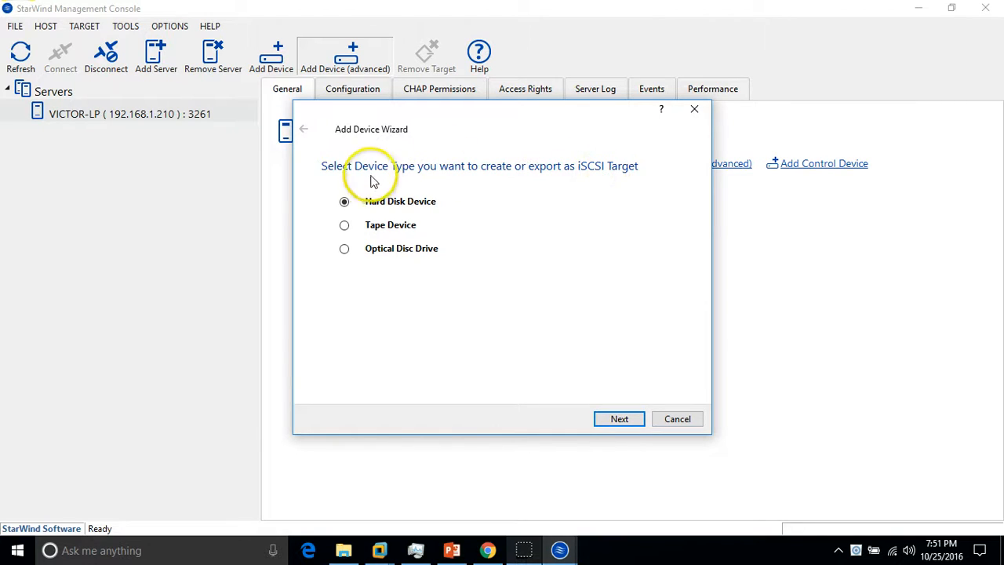
{"action": "mouse_move", "coordinate": [552, 176]}
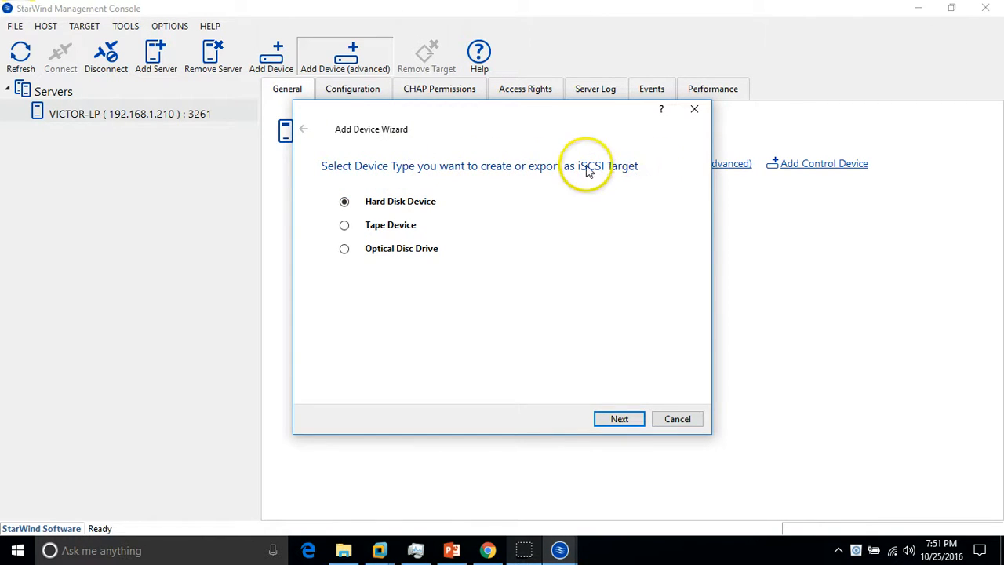
{"action": "mouse_move", "coordinate": [376, 210]}
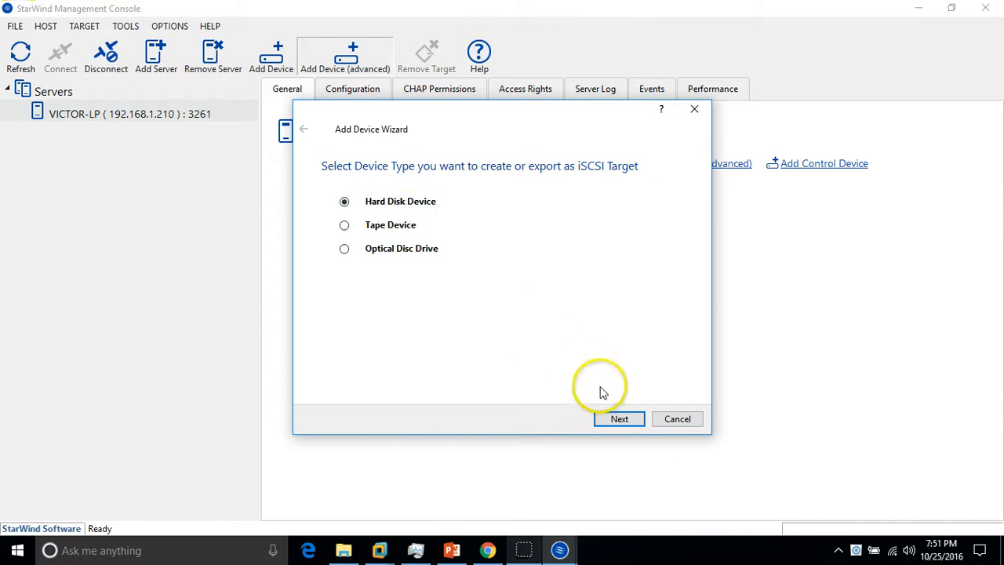
{"action": "left_click", "coordinate": [618, 419]}
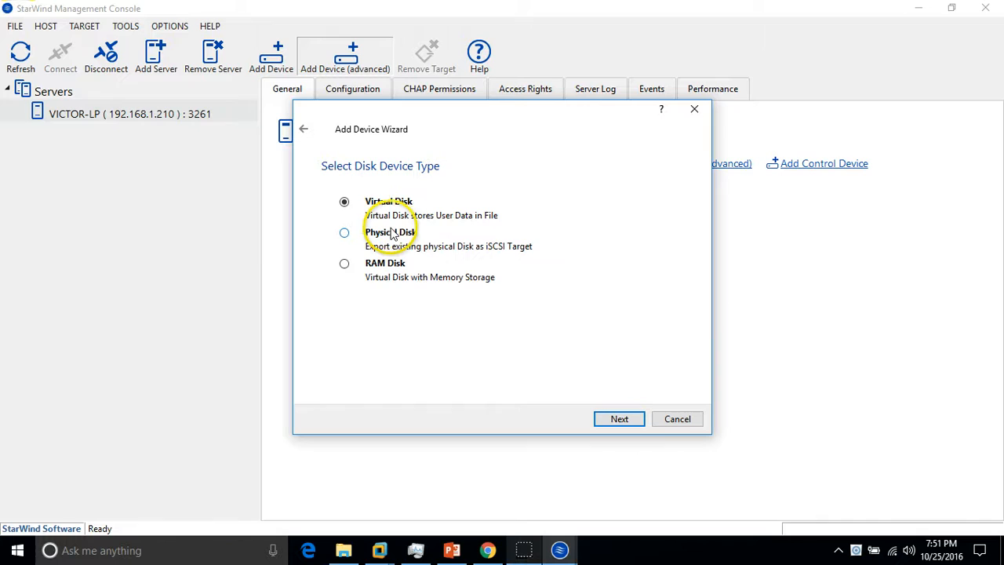
{"action": "left_click", "coordinate": [344, 264]}
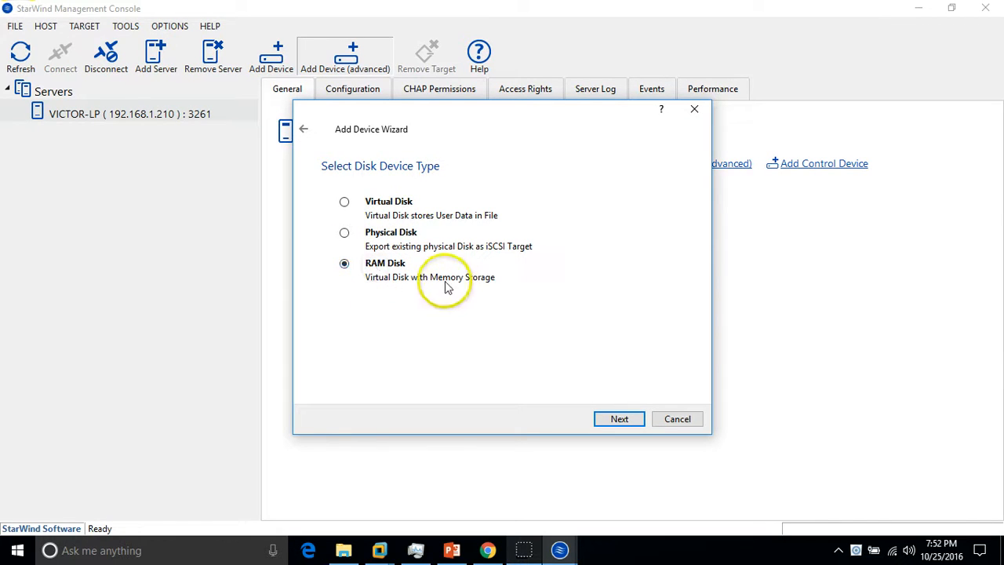
{"action": "left_click", "coordinate": [345, 201]}
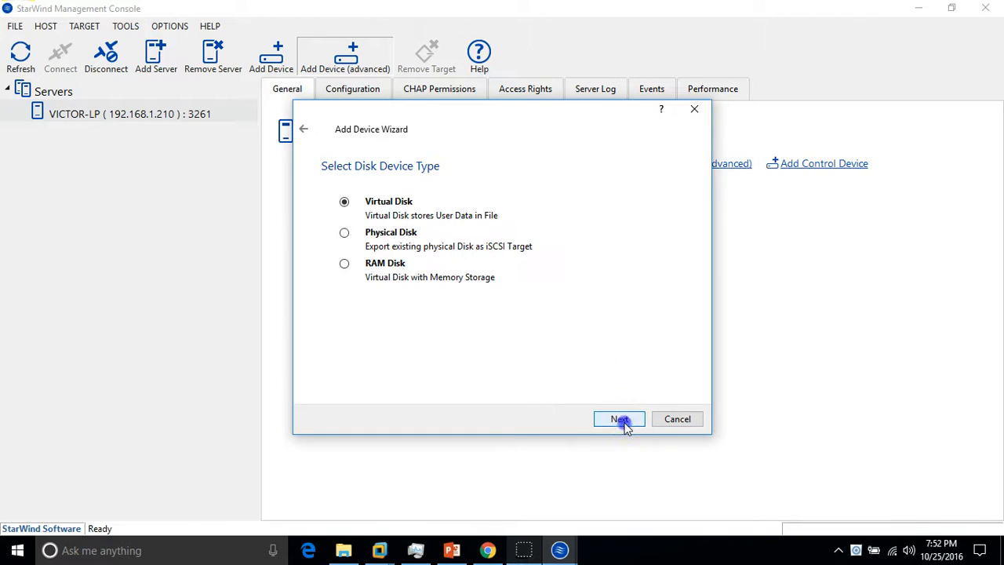
Name the new virtual disk iSCSI01 and give it a size of 101 GB.
{"action": "left_click", "coordinate": [618, 419]}
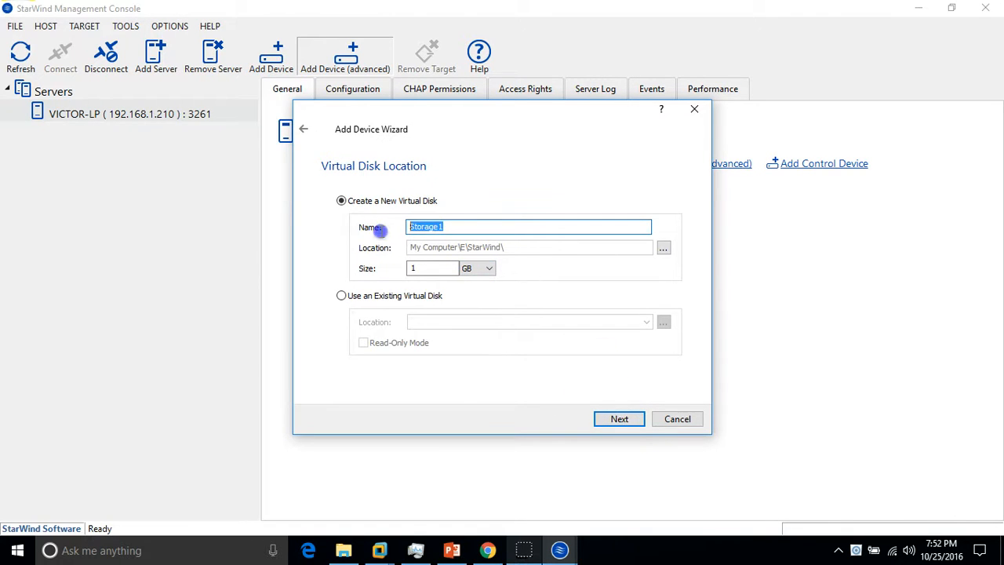
{"action": "mouse_move", "coordinate": [381, 239]}
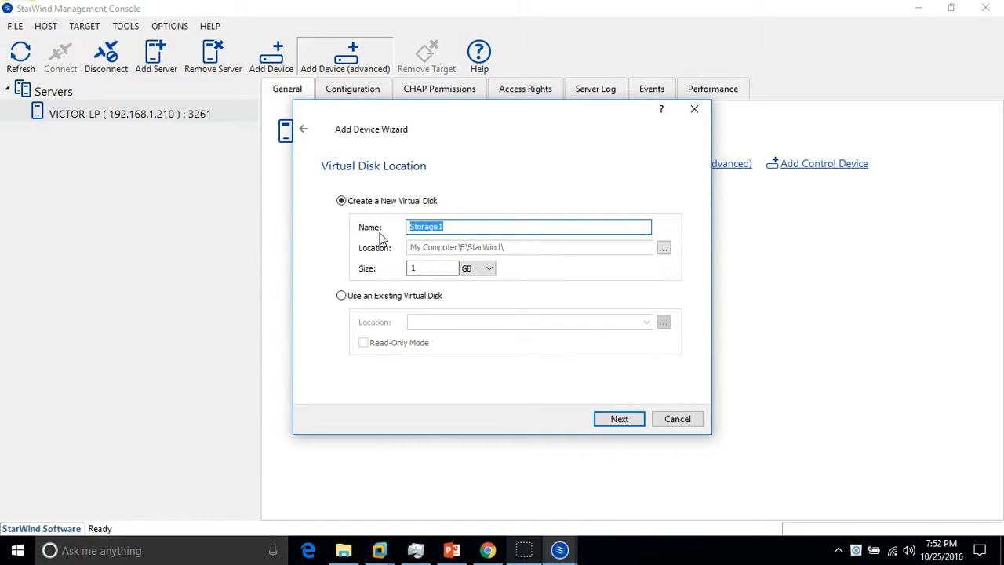
{"action": "type", "text": "iSC"}
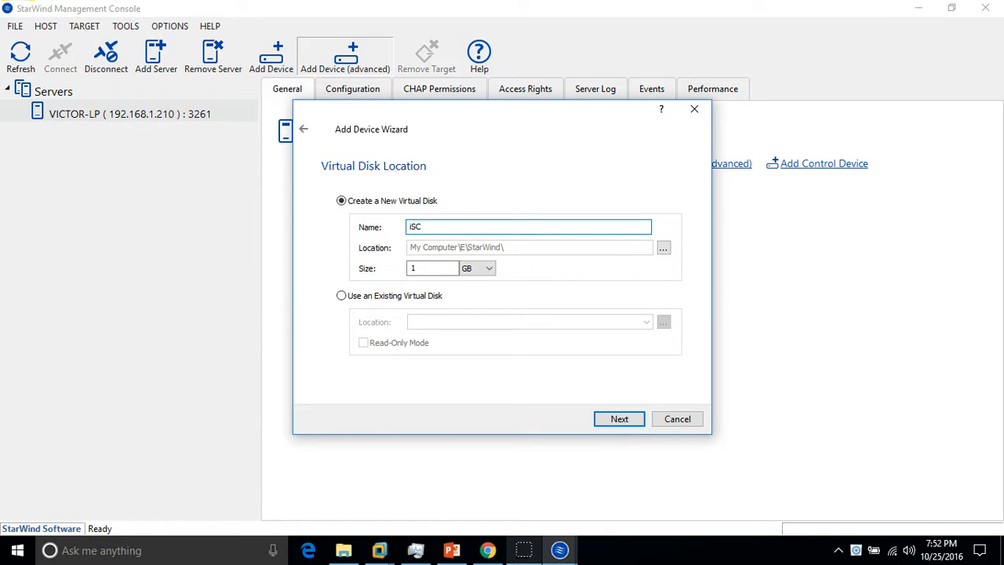
{"action": "type", "text": "IS"}
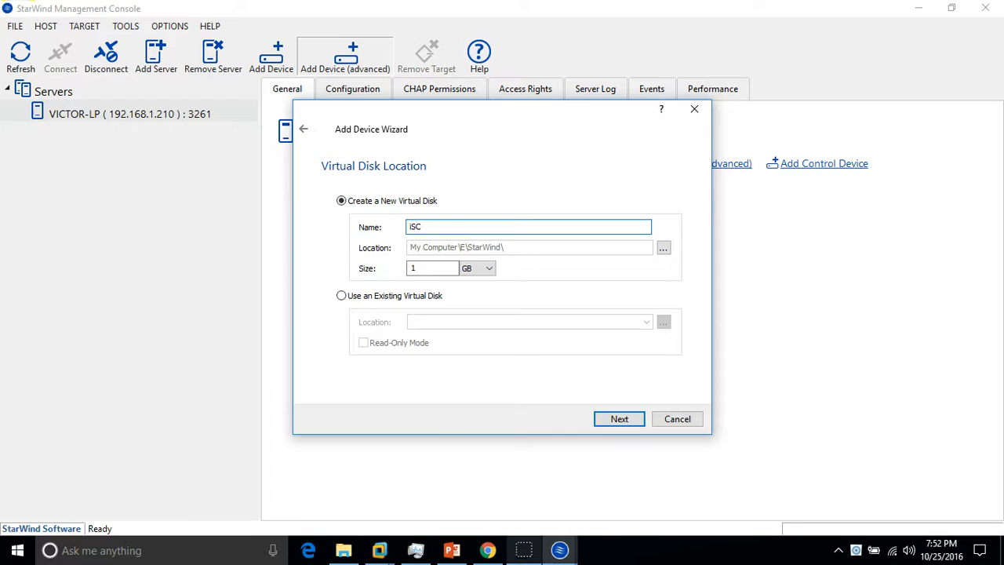
{"action": "type", "text": "SI"}
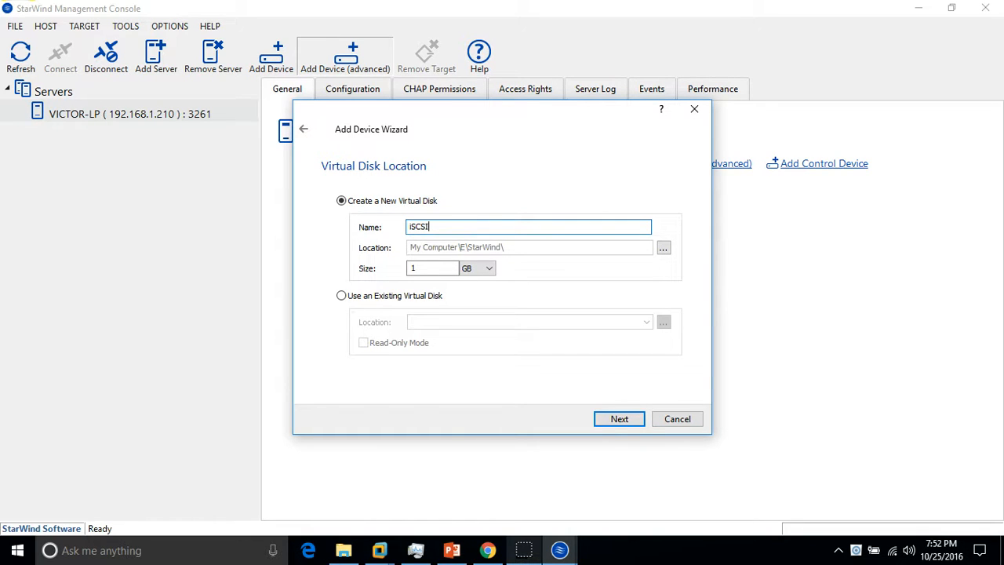
{"action": "type", "text": "01"}
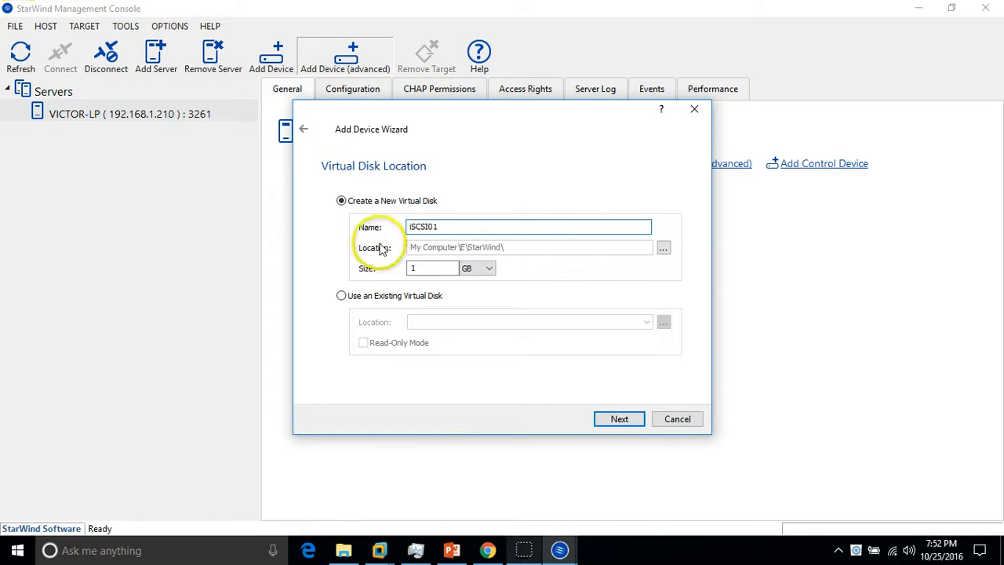
{"action": "type", "text": "101"}
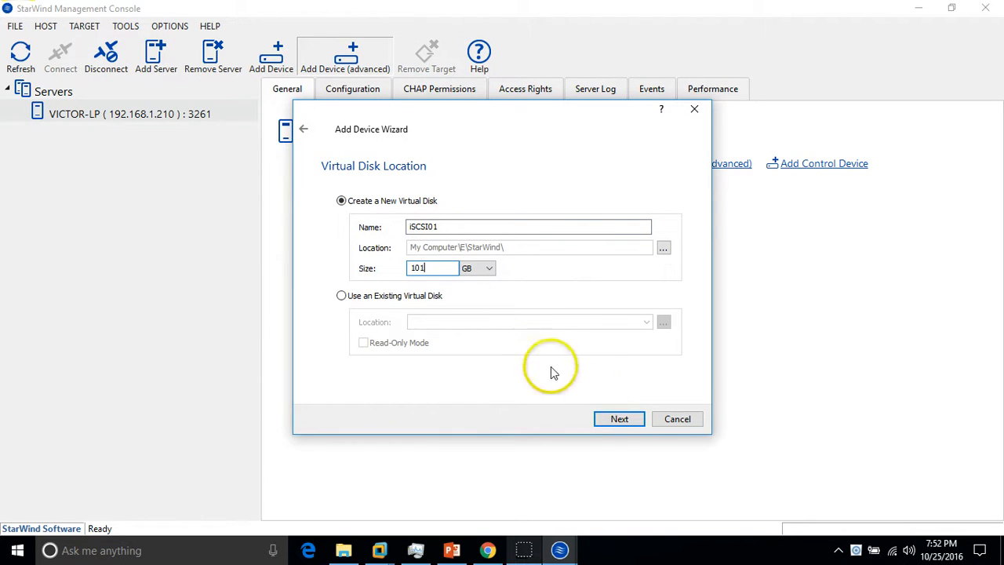
{"action": "left_click", "coordinate": [618, 417]}
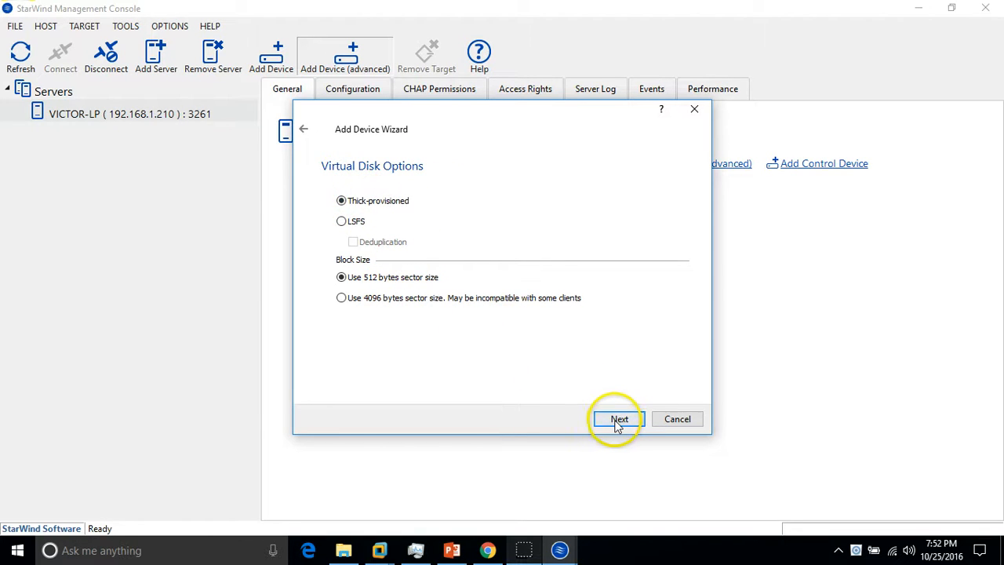
Keep thick provisioning with 512-byte sectors, 128 MB write-back cache and no flash cache.
{"action": "left_click", "coordinate": [618, 419]}
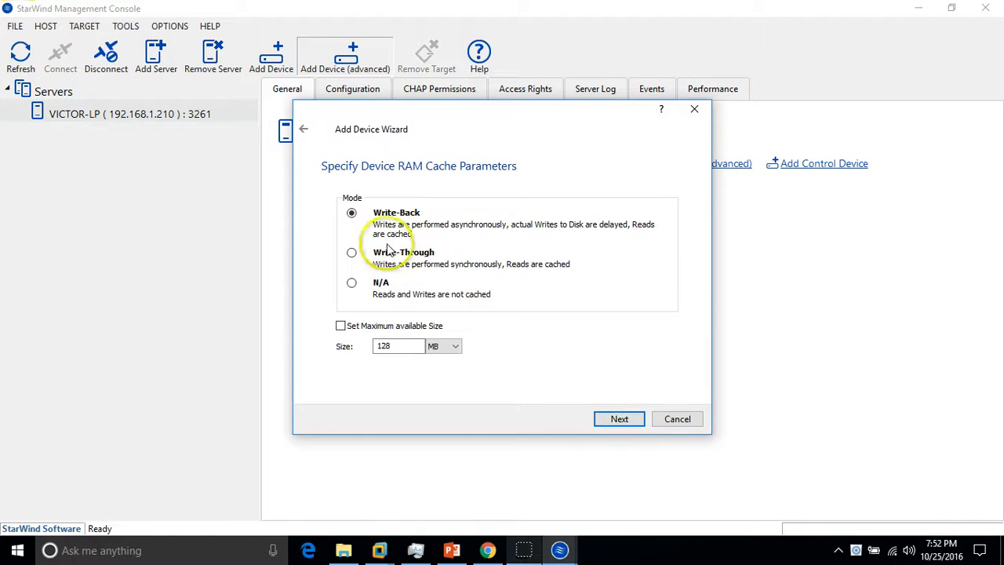
{"action": "mouse_move", "coordinate": [596, 367]}
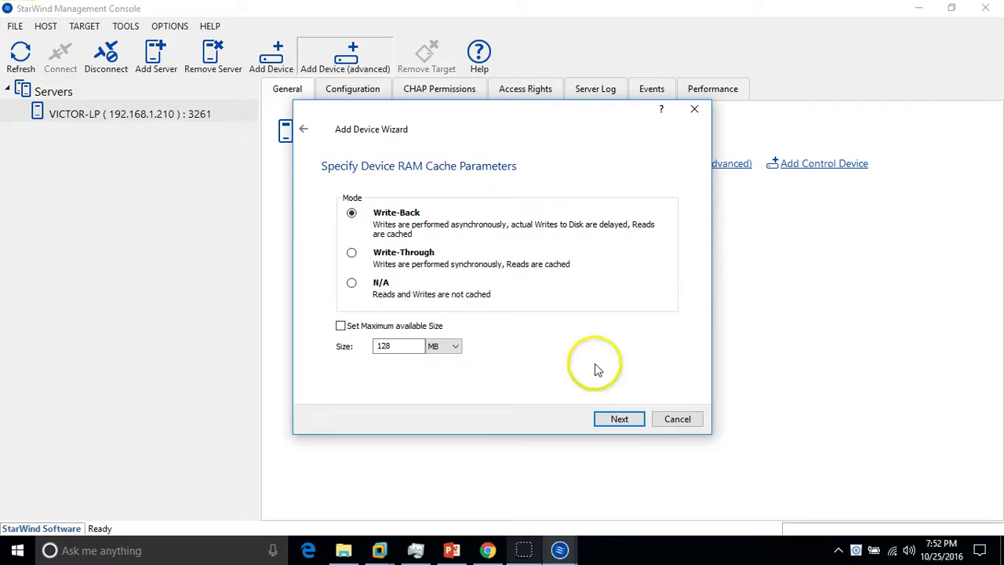
{"action": "mouse_move", "coordinate": [429, 212]}
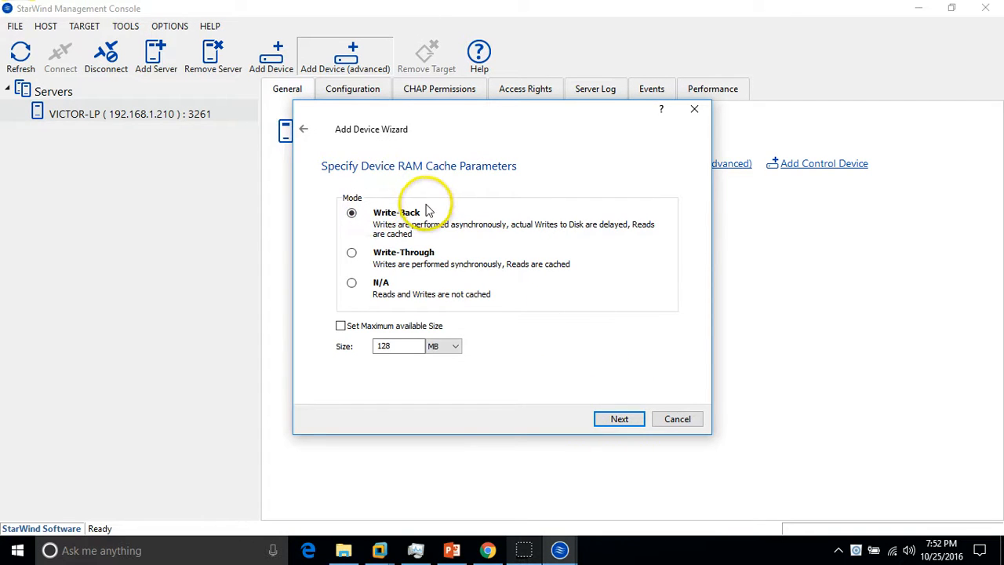
{"action": "left_click", "coordinate": [618, 418]}
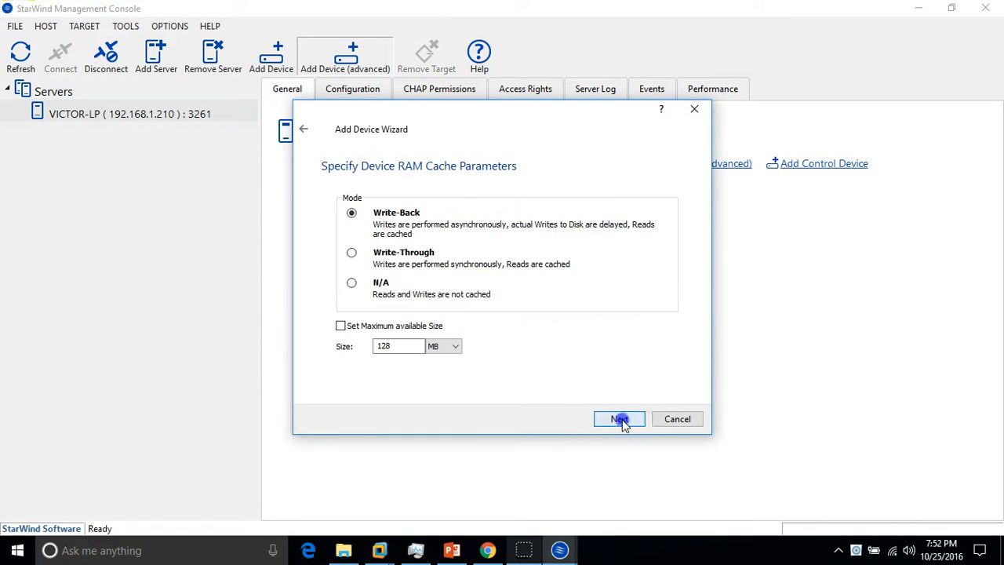
{"action": "left_click", "coordinate": [618, 418]}
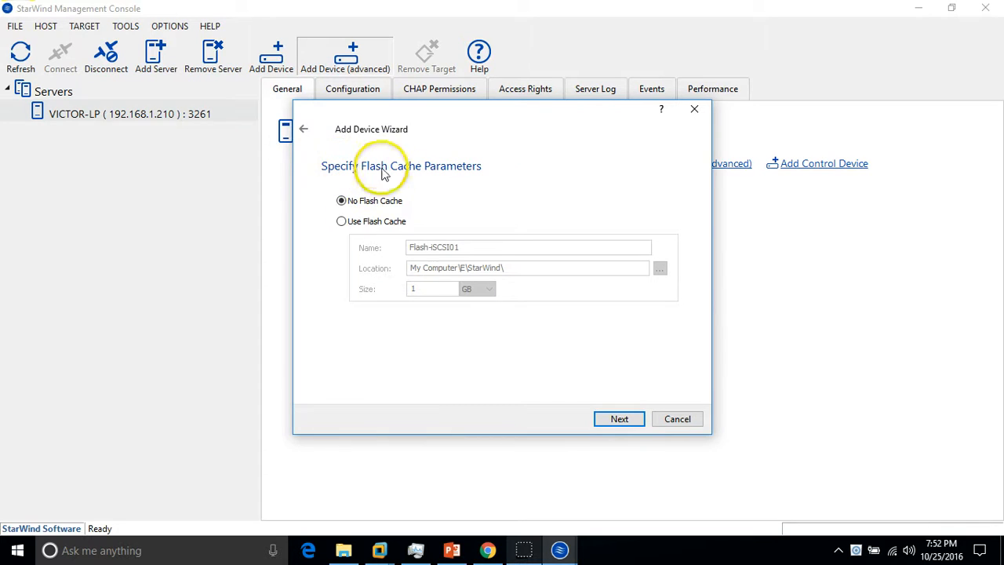
{"action": "mouse_move", "coordinate": [489, 198]}
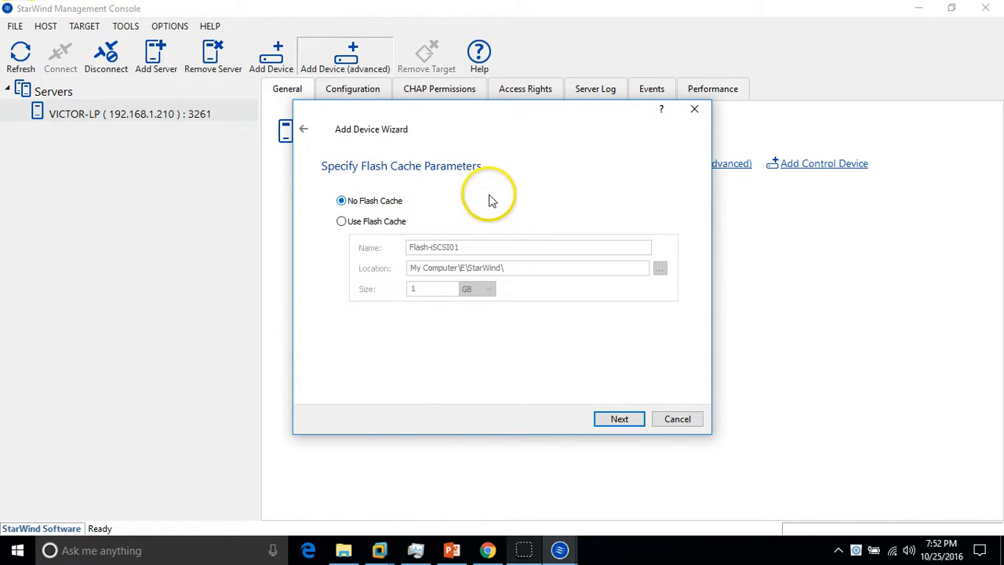
{"action": "left_click", "coordinate": [618, 417]}
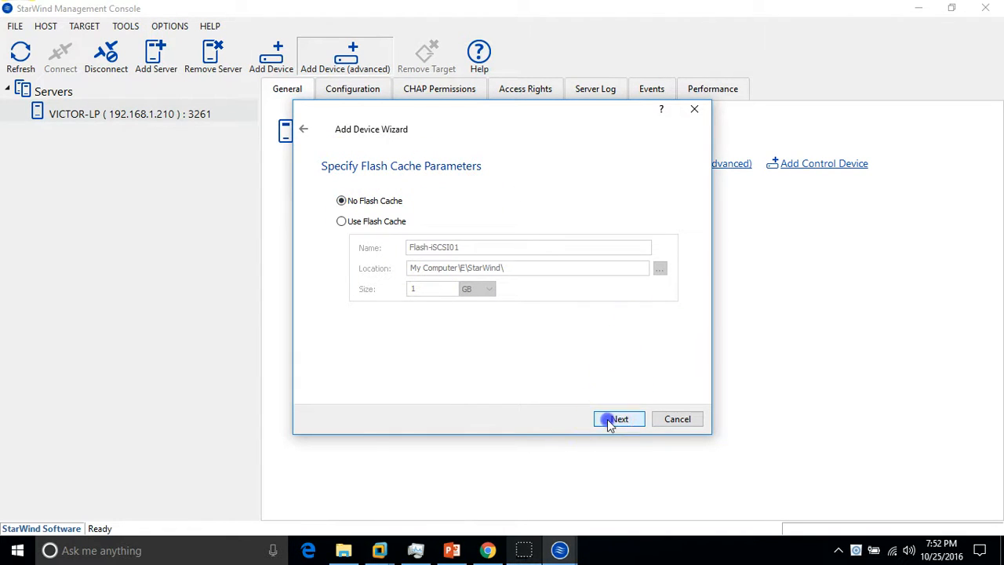
Review the attachment methods and keep Create new Target.
{"action": "left_click", "coordinate": [618, 419]}
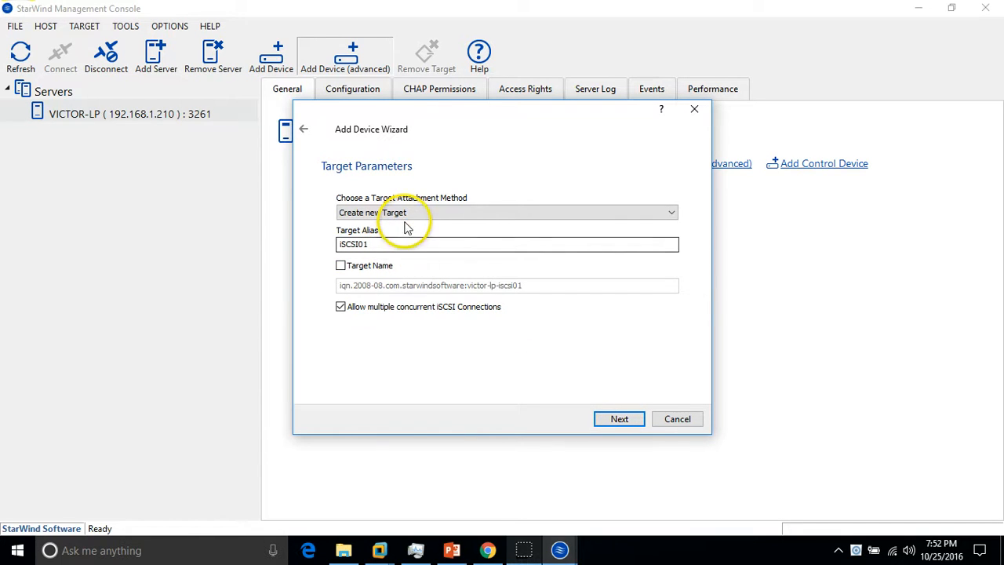
{"action": "mouse_move", "coordinate": [429, 202]}
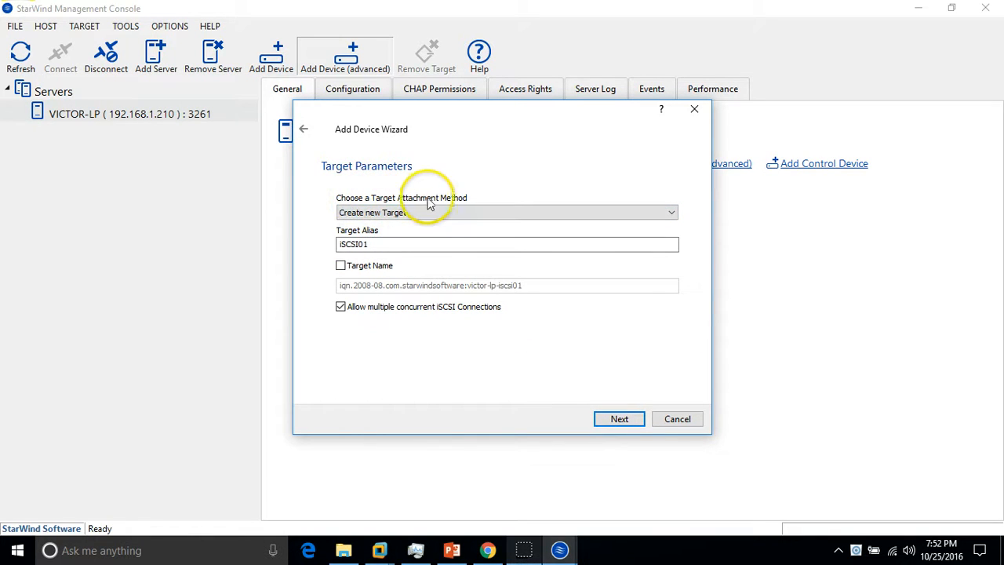
{"action": "left_click", "coordinate": [505, 212]}
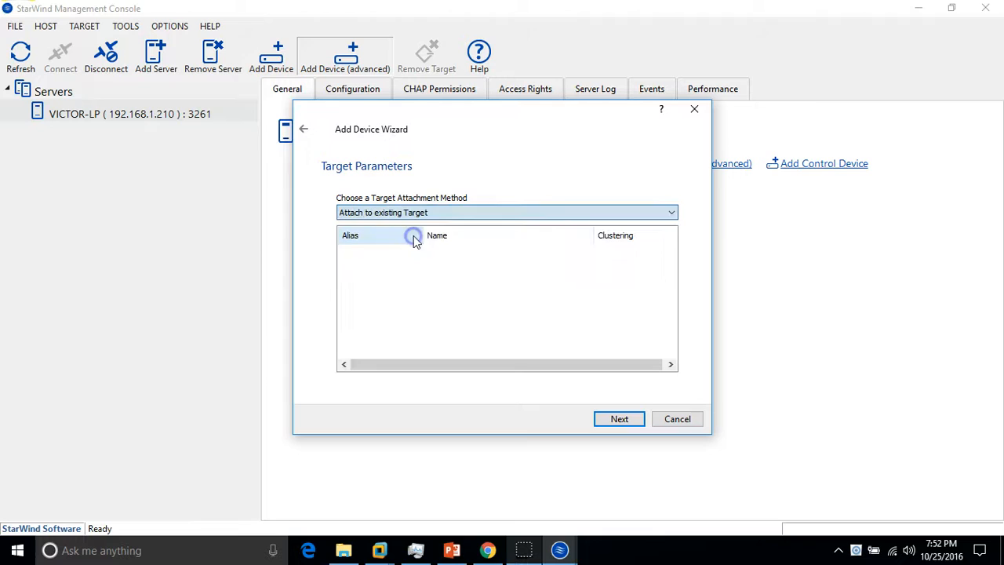
{"action": "left_click", "coordinate": [505, 213]}
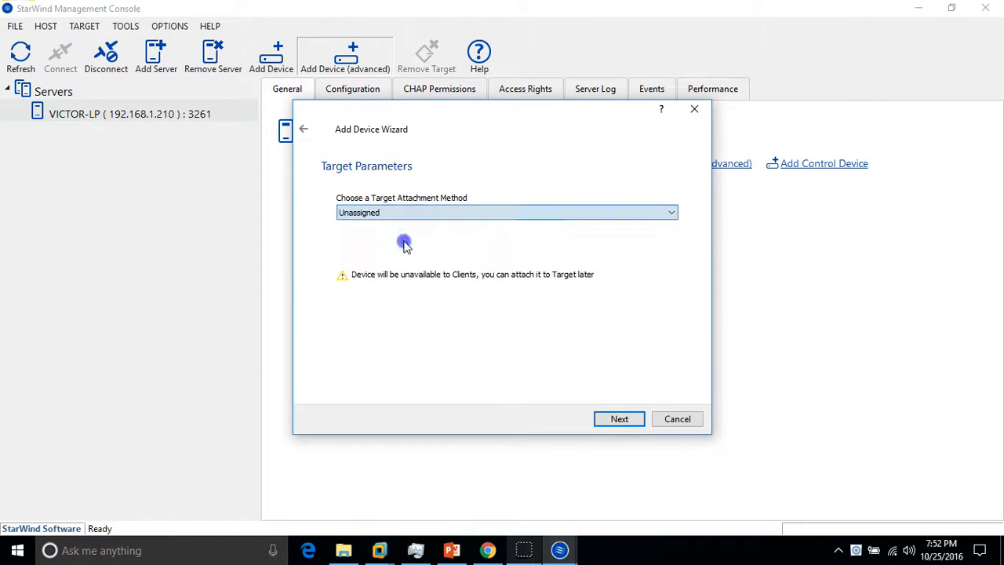
{"action": "left_click", "coordinate": [505, 211]}
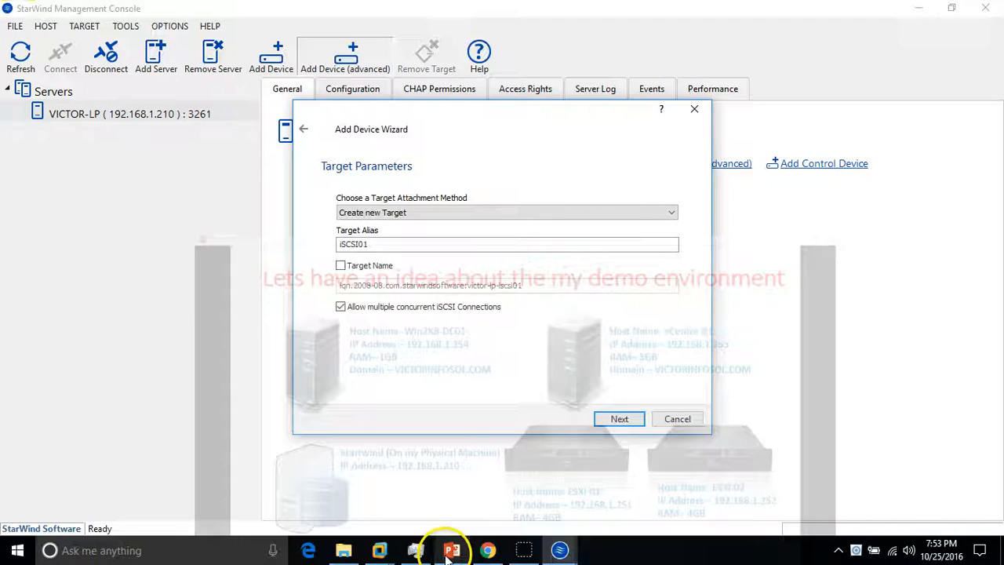
Set a custom target name ending in victor-lp-target and continue to the creation page.
{"action": "left_click", "coordinate": [340, 265]}
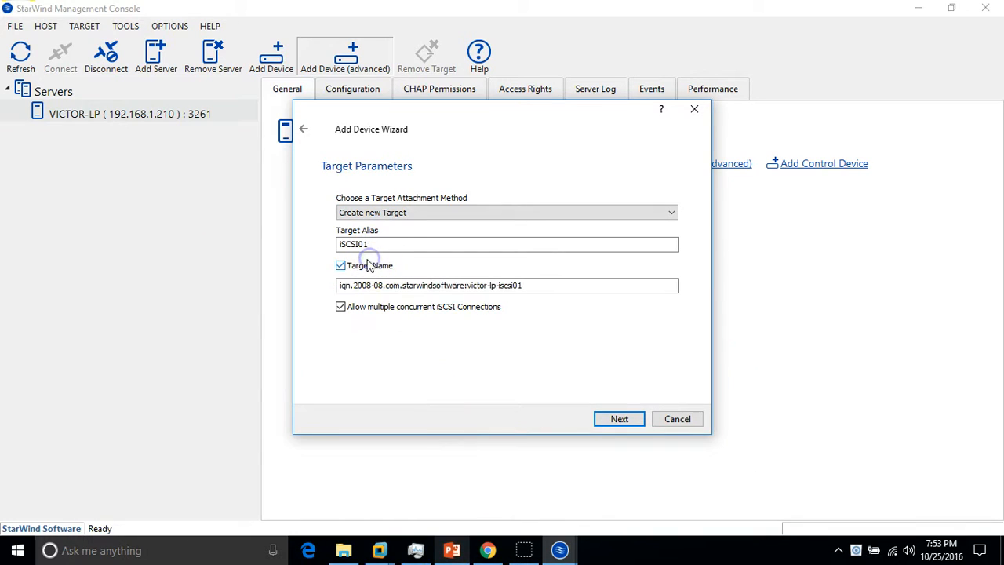
{"action": "left_click", "coordinate": [524, 285]}
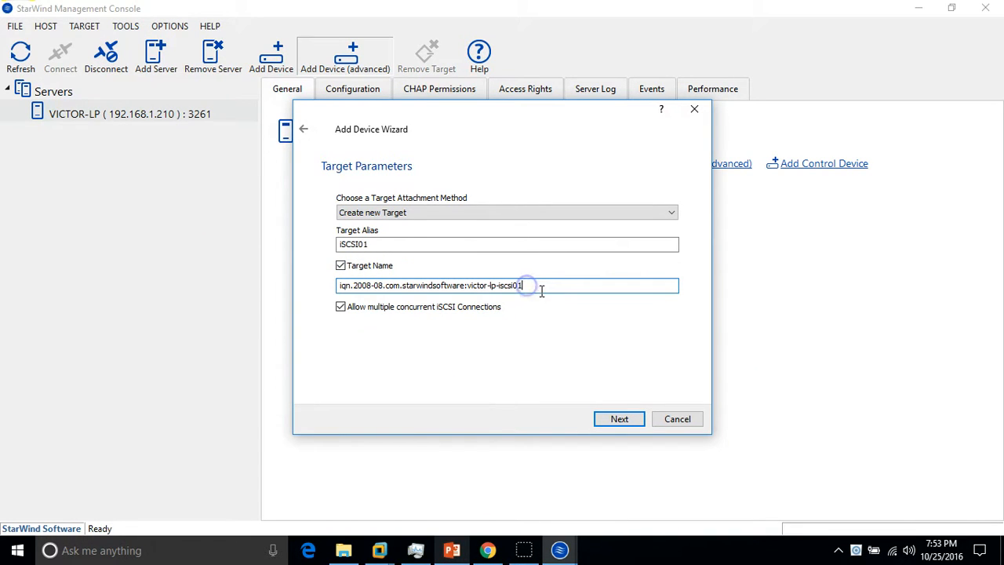
{"action": "key", "text": "BackSpace"}
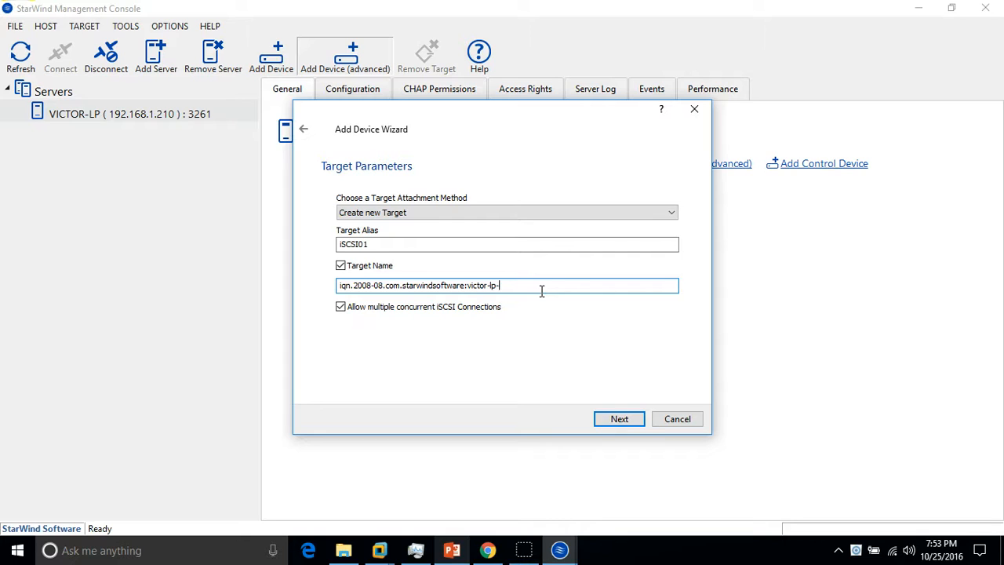
{"action": "type", "text": "target"}
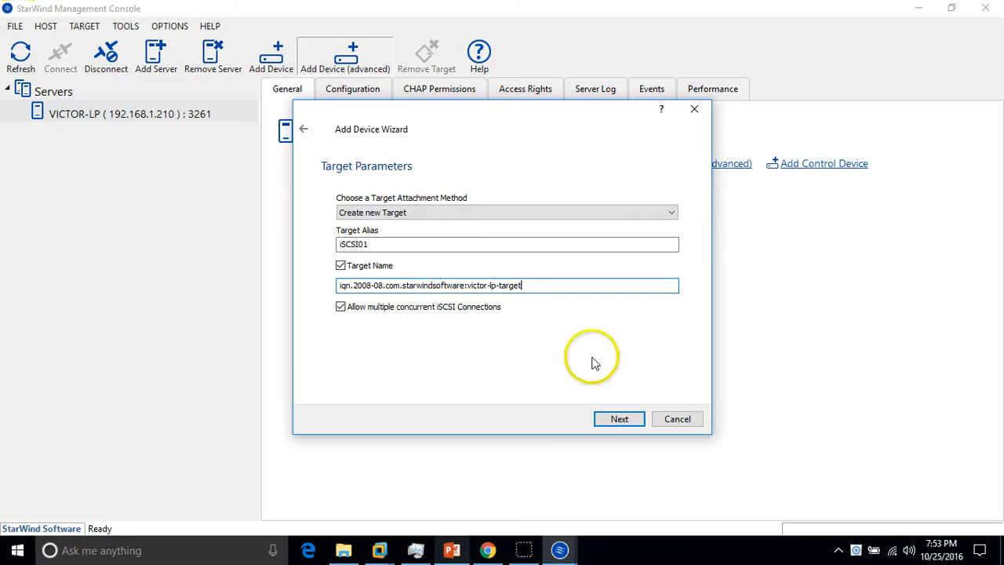
{"action": "left_click", "coordinate": [618, 418]}
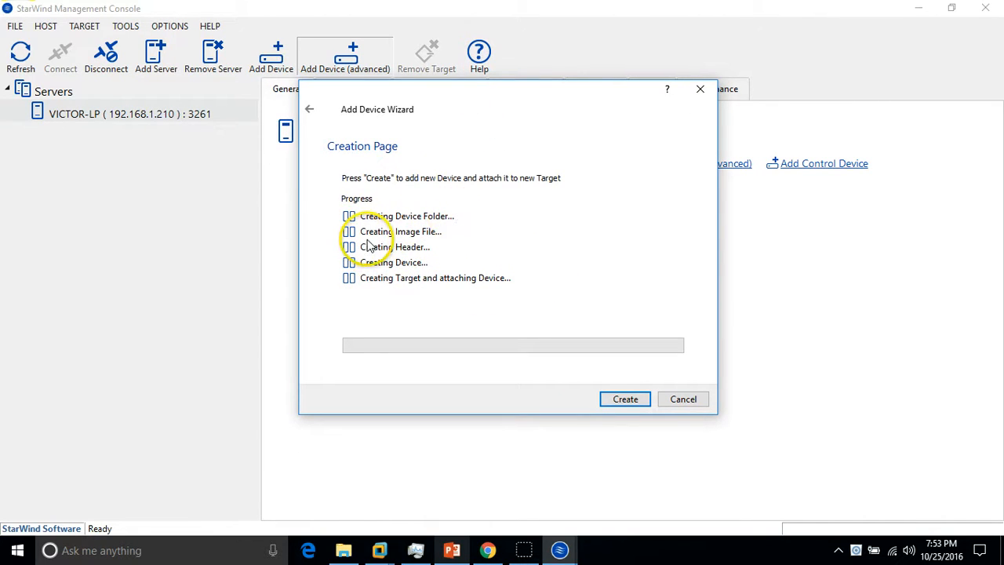
{"action": "mouse_move", "coordinate": [422, 254]}
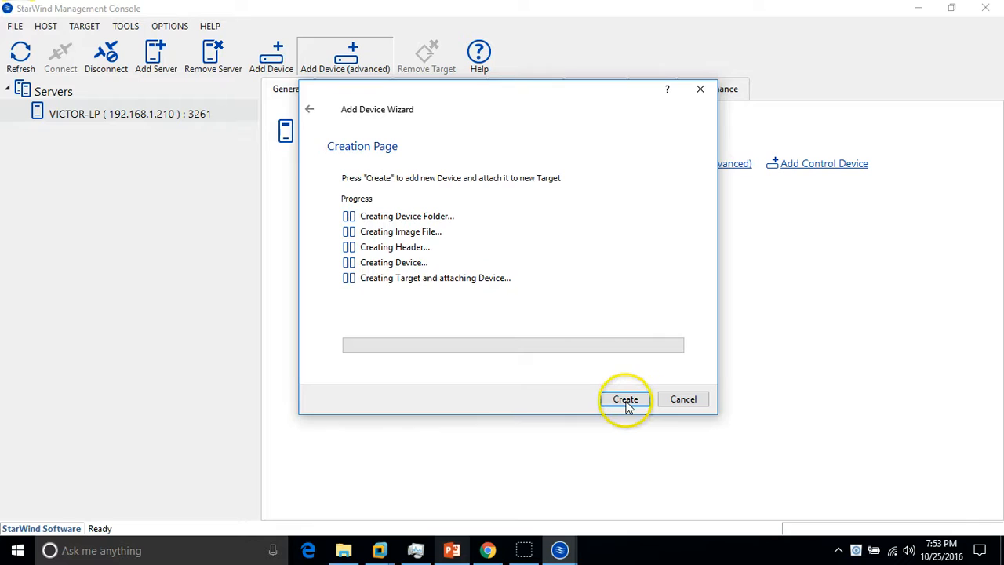
Create the imagefile1 device on the new iSCSI01 target and close the wizard.
{"action": "left_click", "coordinate": [624, 399]}
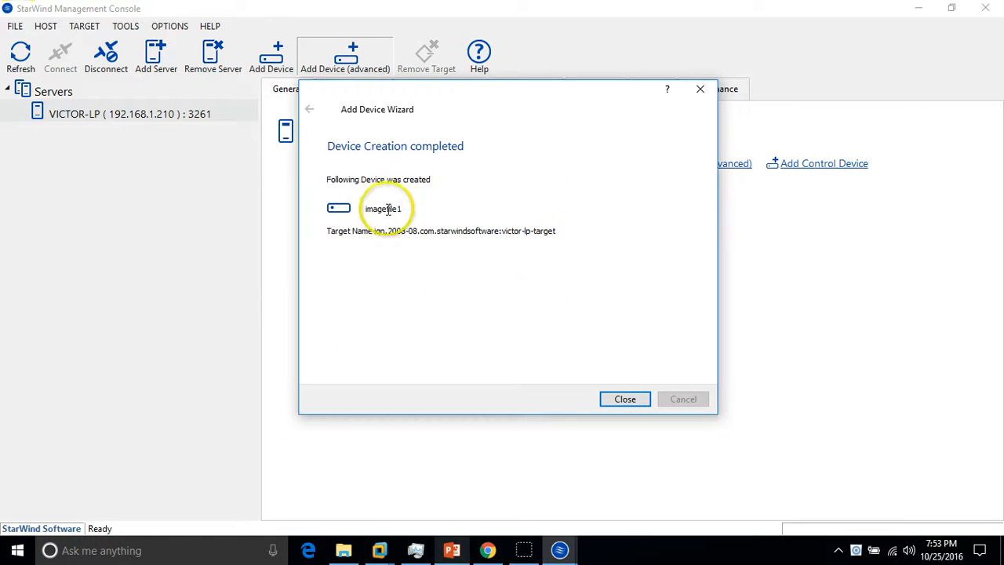
{"action": "left_click", "coordinate": [624, 398]}
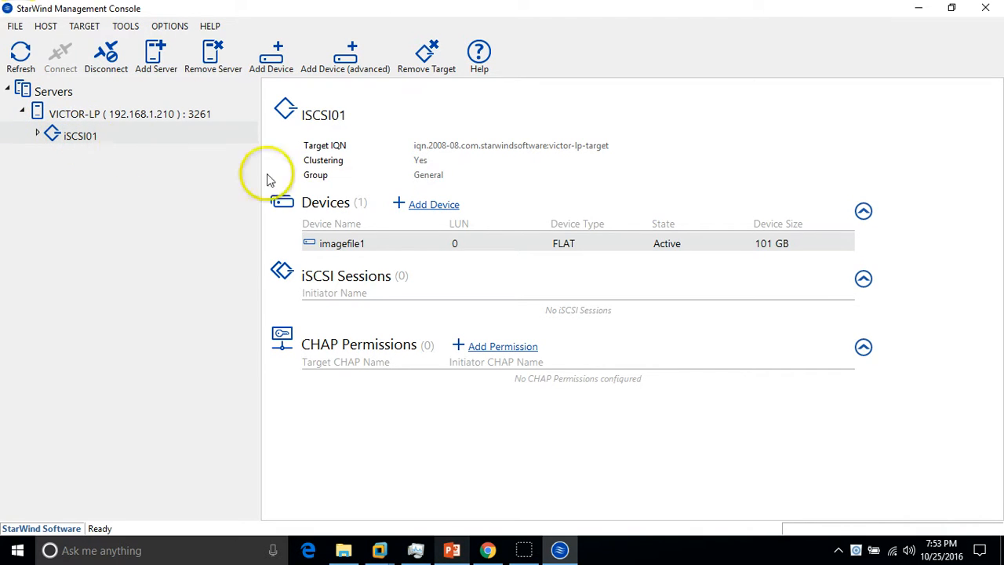
{"action": "left_click", "coordinate": [337, 243]}
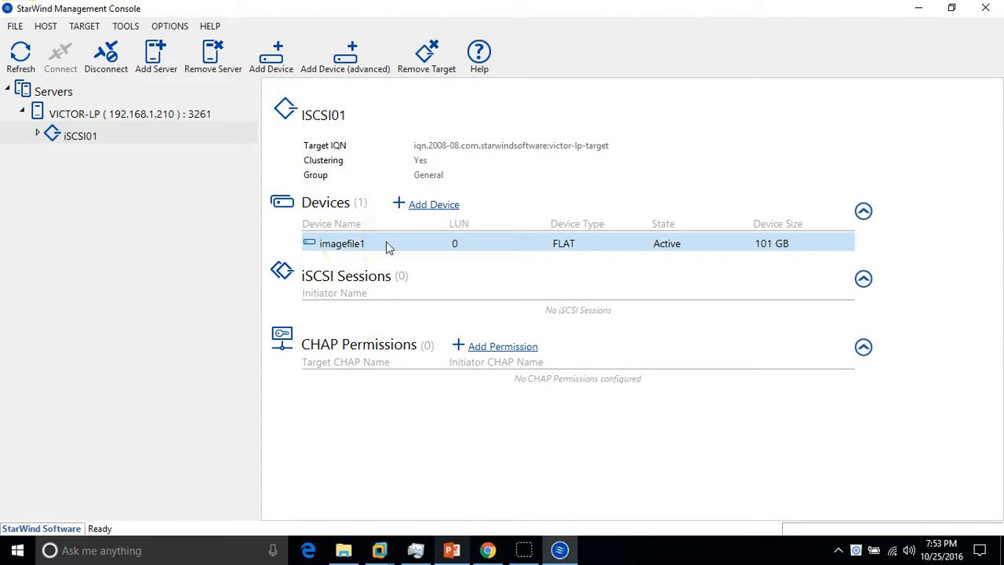
{"action": "mouse_move", "coordinate": [463, 306]}
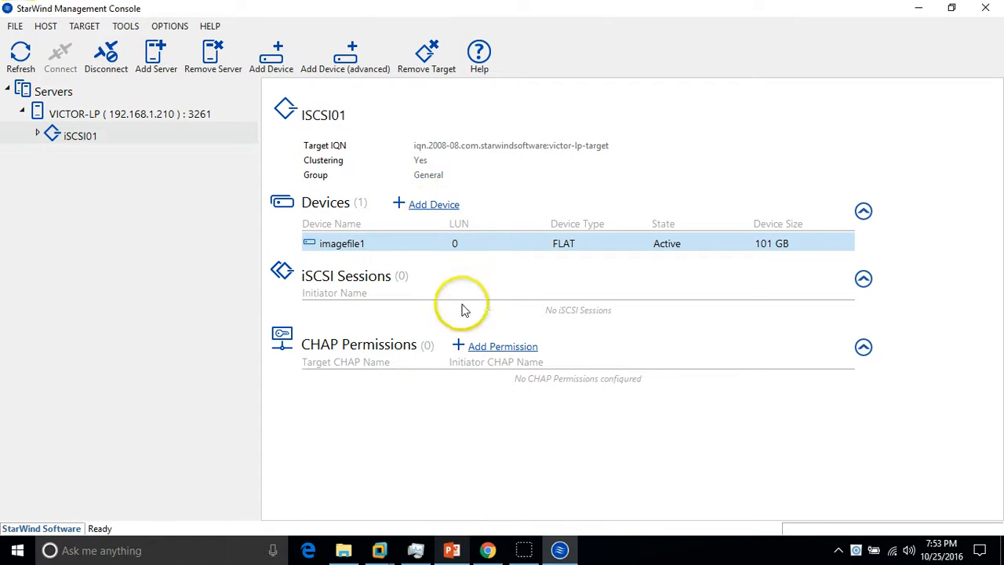
{"action": "mouse_move", "coordinate": [403, 462]}
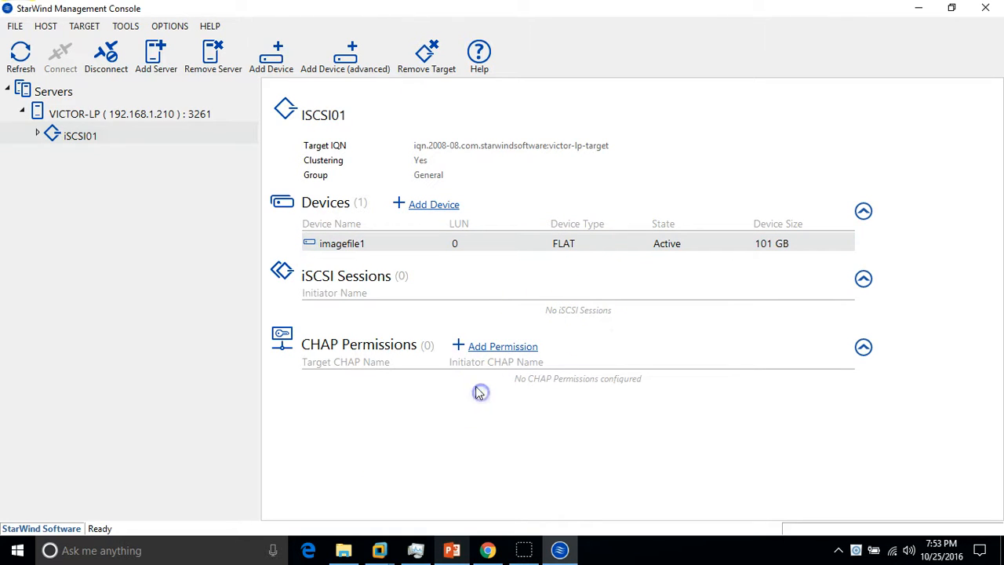
{"action": "mouse_move", "coordinate": [407, 166]}
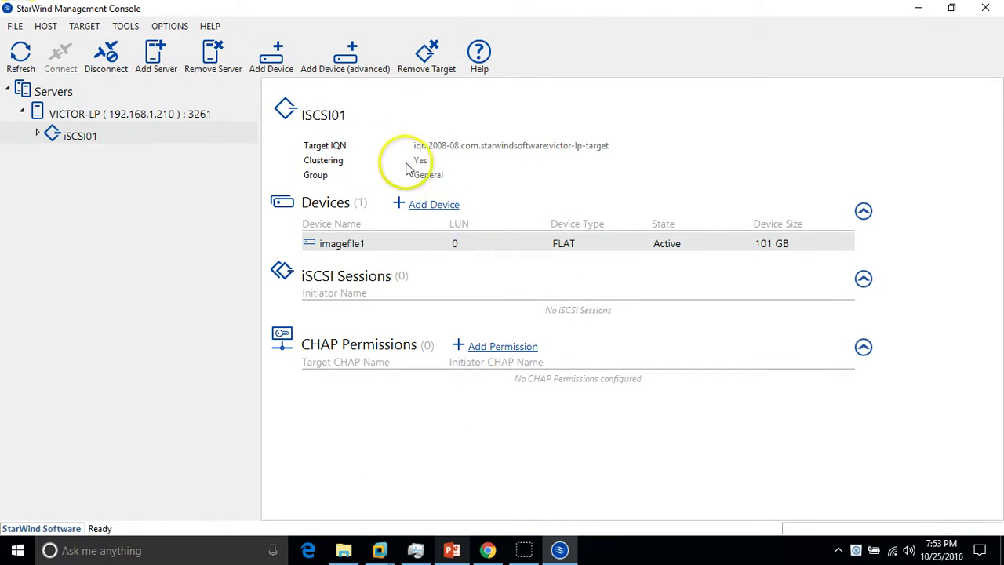
{"action": "mouse_move", "coordinate": [437, 207]}
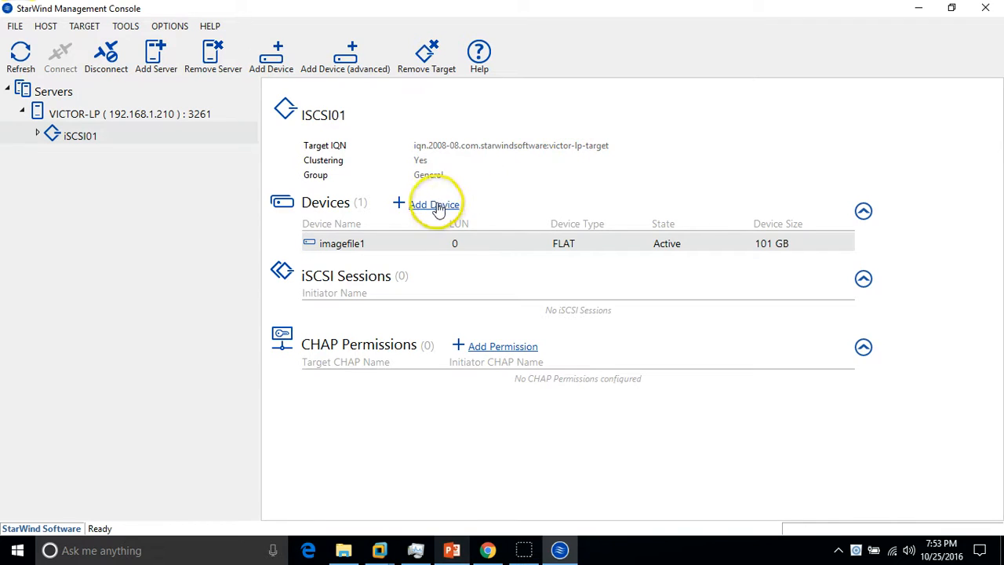
Add another virtual disk to the target, named iSCSI02 with size 51 GB.
{"action": "left_click", "coordinate": [430, 204]}
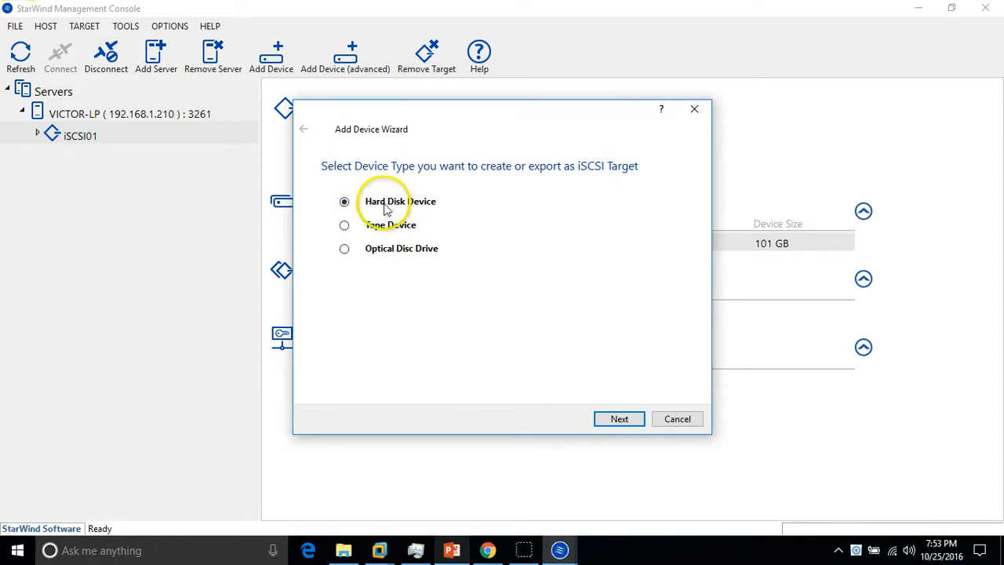
{"action": "left_click", "coordinate": [617, 419]}
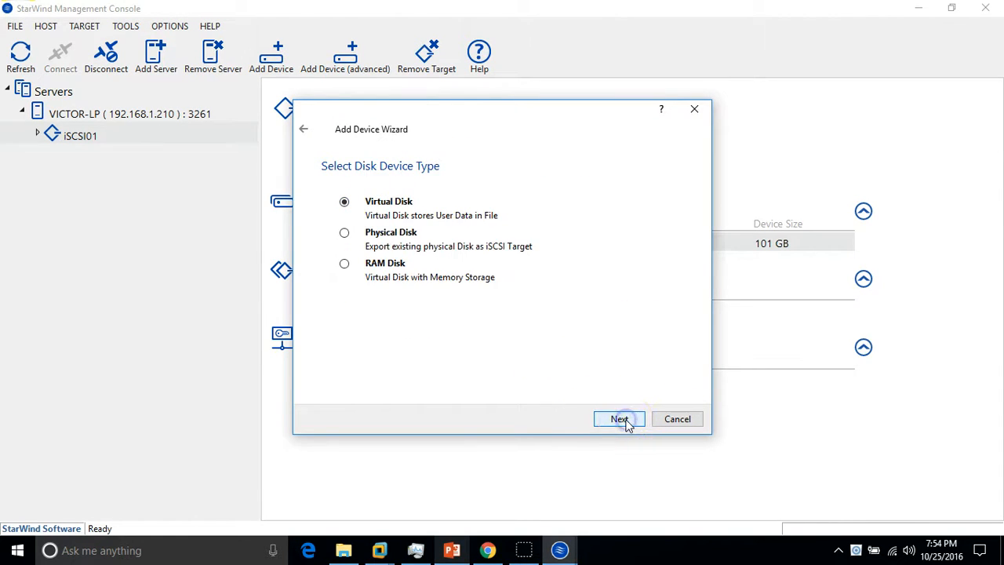
{"action": "left_click", "coordinate": [618, 418]}
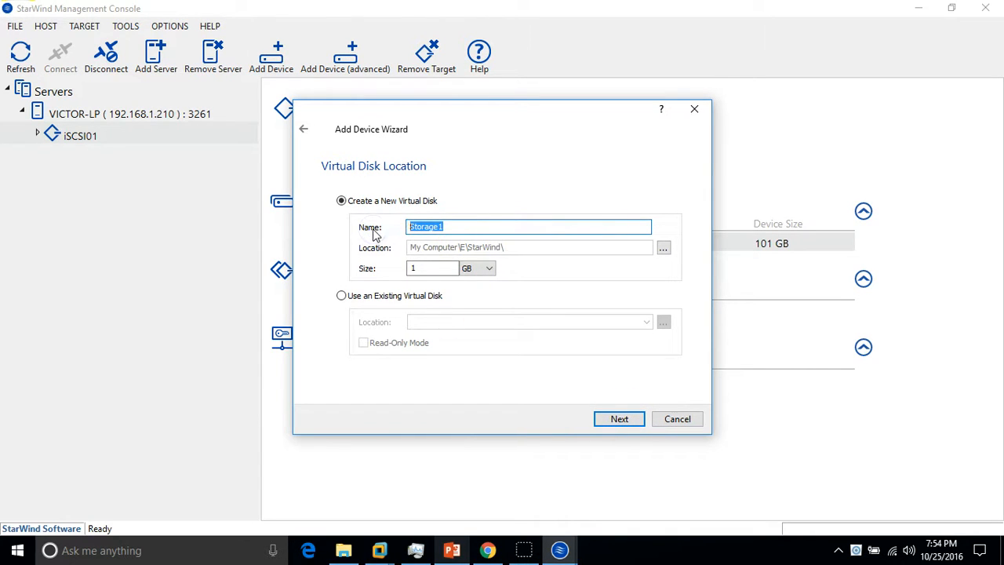
{"action": "type", "text": "iSCSI02"}
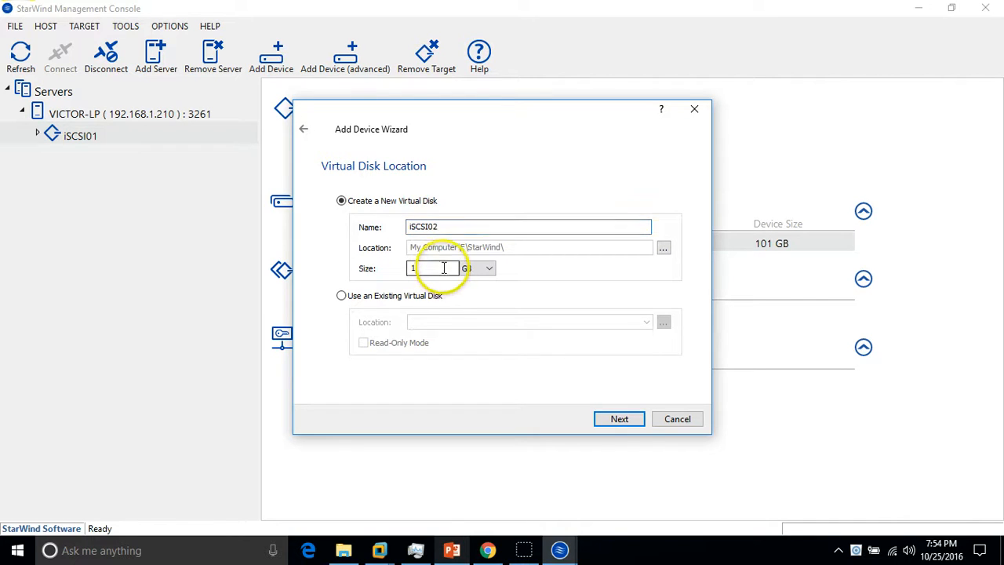
{"action": "type", "text": "51"}
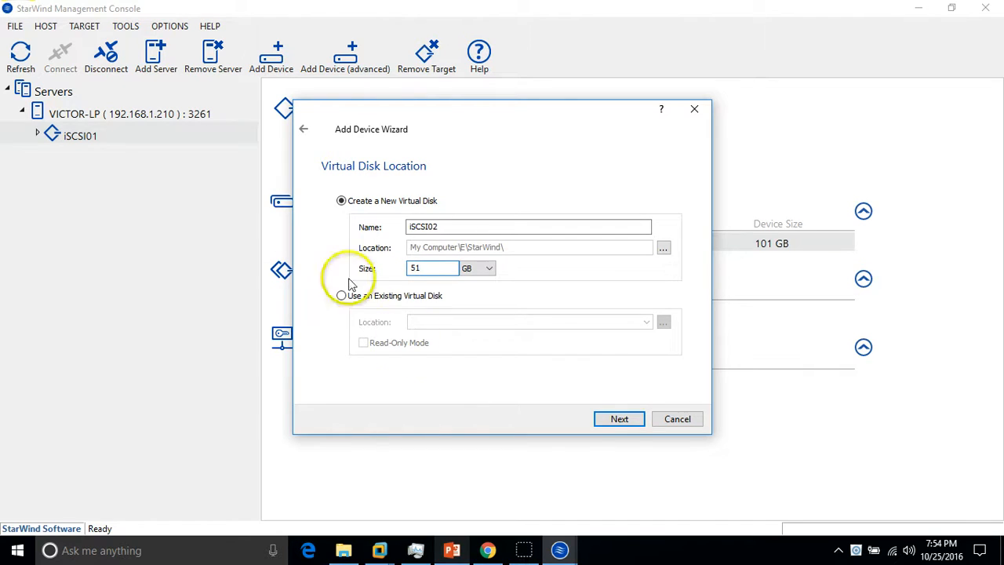
{"action": "left_click", "coordinate": [618, 419]}
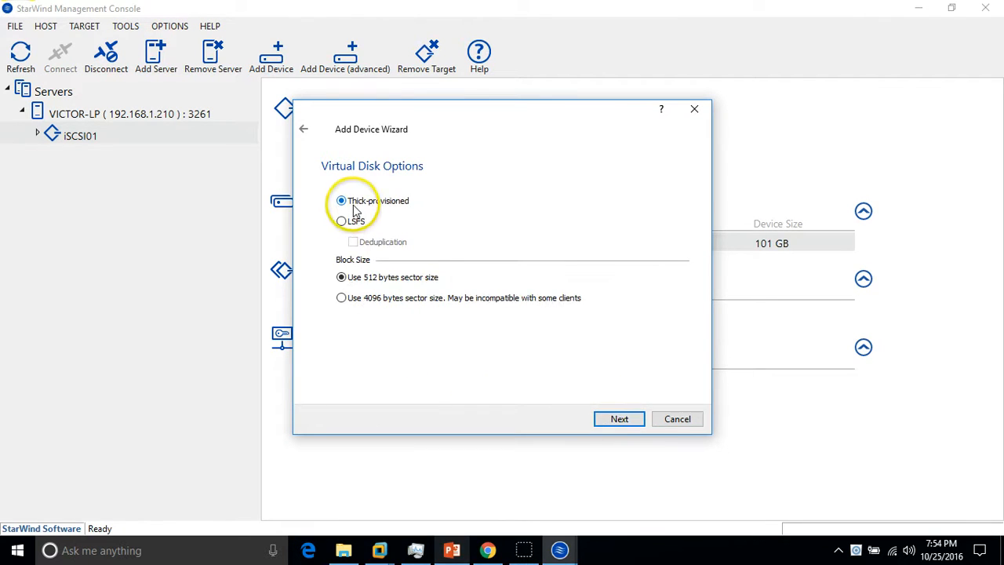
Accept default disk options, RAM cache and no flash cache to reach the creation page.
{"action": "left_click", "coordinate": [618, 418]}
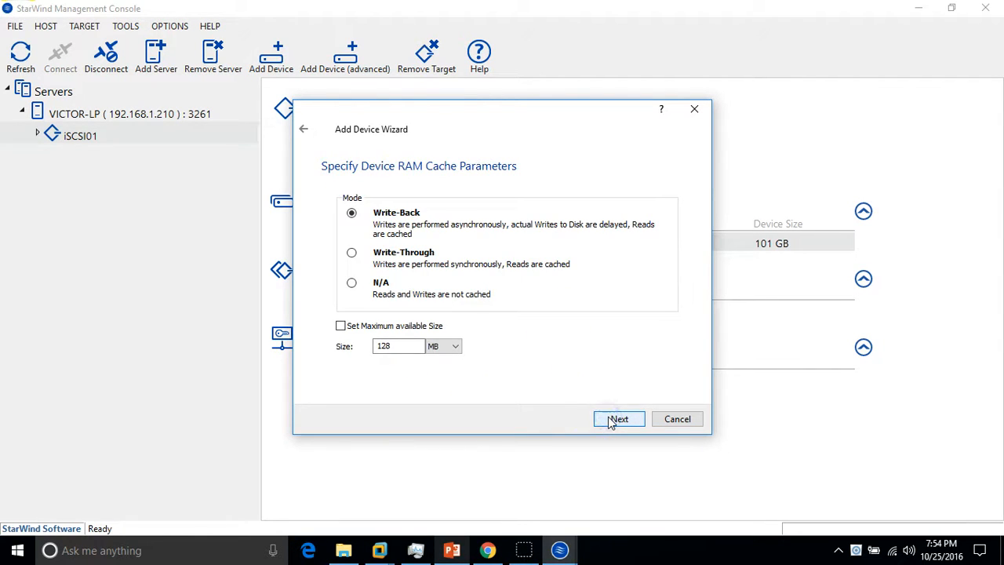
{"action": "left_click", "coordinate": [618, 419]}
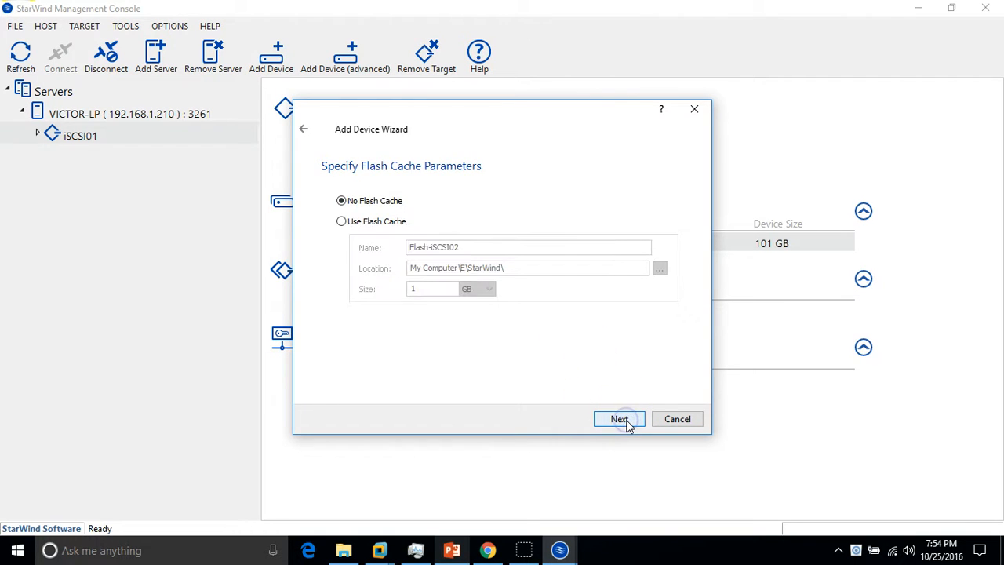
{"action": "left_click", "coordinate": [617, 418]}
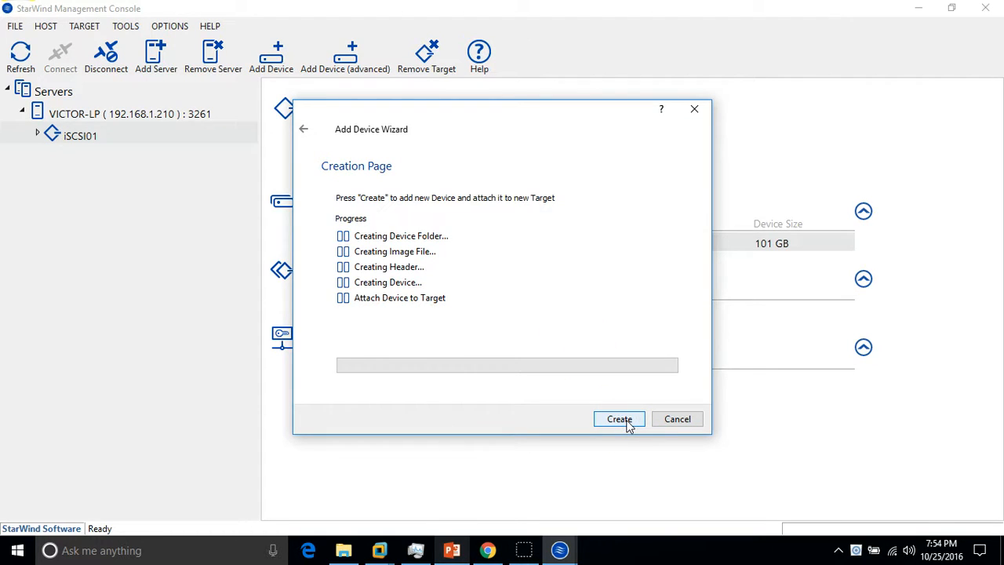
Create the second device and expand the iSCSI01 target to list imagefile1 and imagefile2.
{"action": "left_click", "coordinate": [618, 418]}
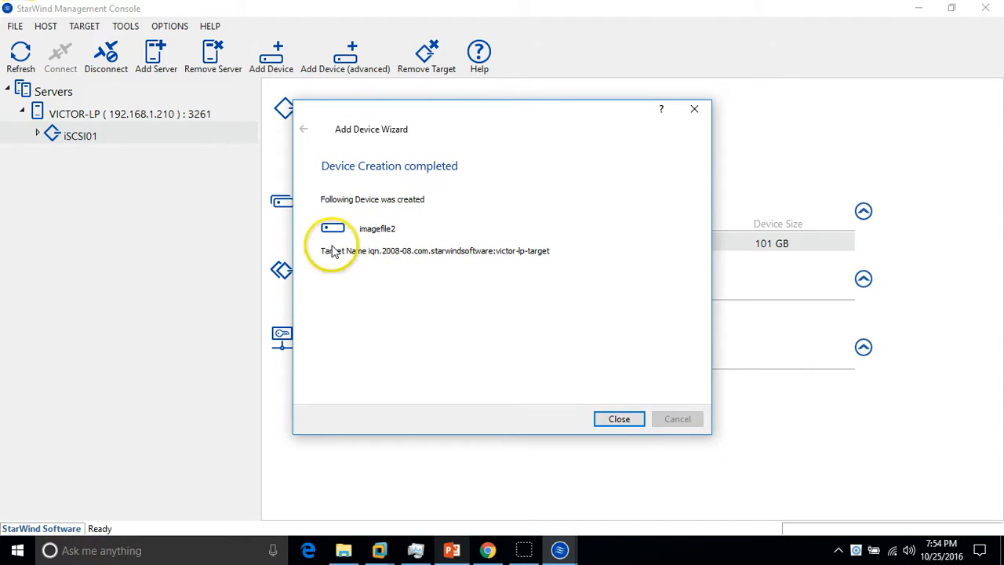
{"action": "mouse_move", "coordinate": [597, 405]}
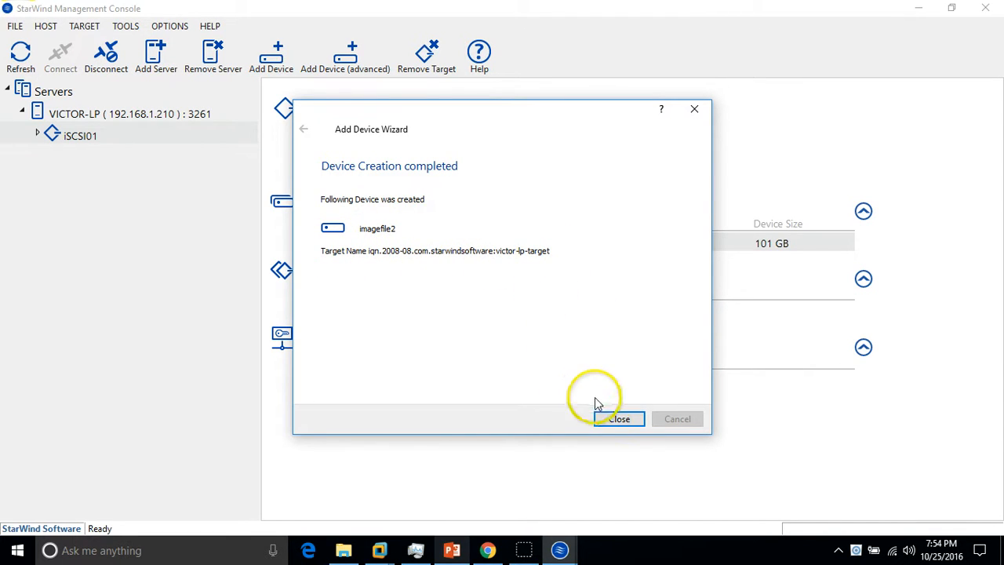
{"action": "left_click", "coordinate": [617, 419]}
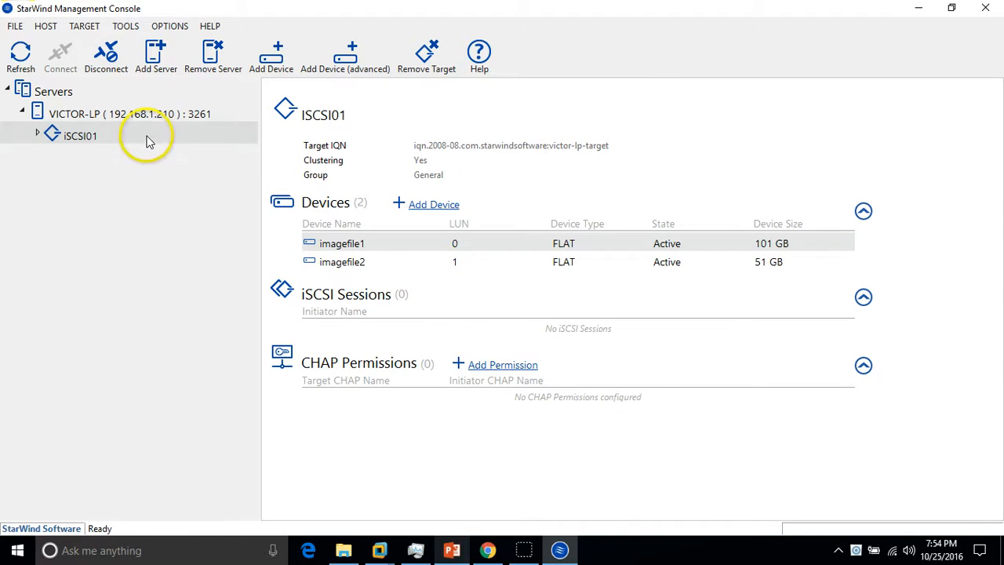
{"action": "left_click", "coordinate": [37, 135]}
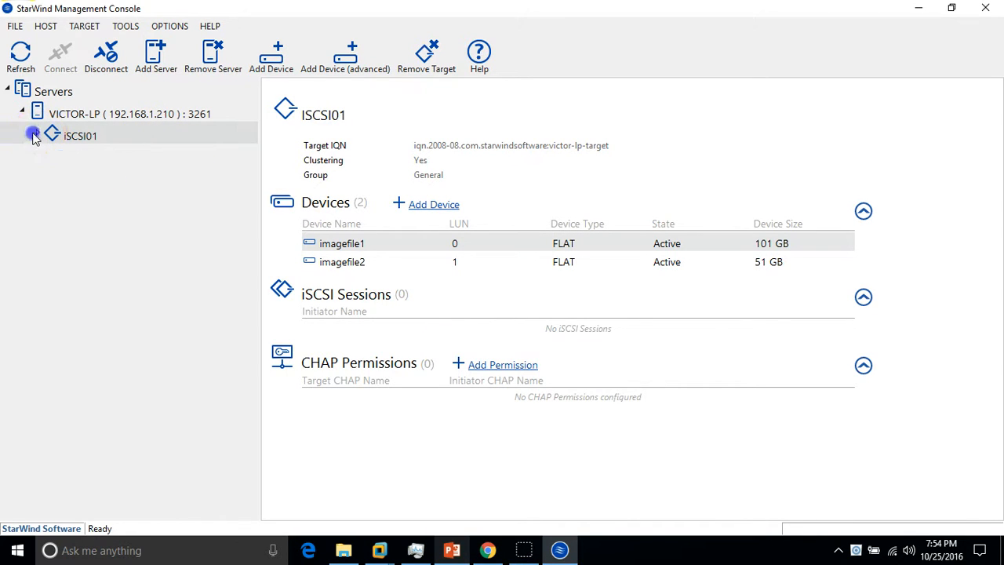
{"action": "left_click", "coordinate": [36, 135]}
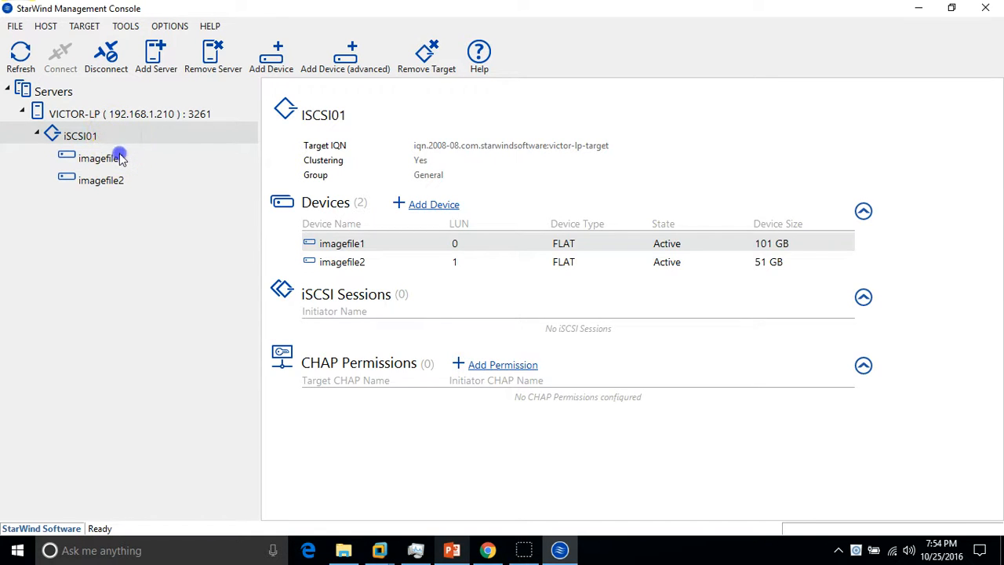
Inspect imagefile1's properties, then review iSCSI01's devices at LUN 0 and LUN 1.
{"action": "left_click", "coordinate": [97, 157]}
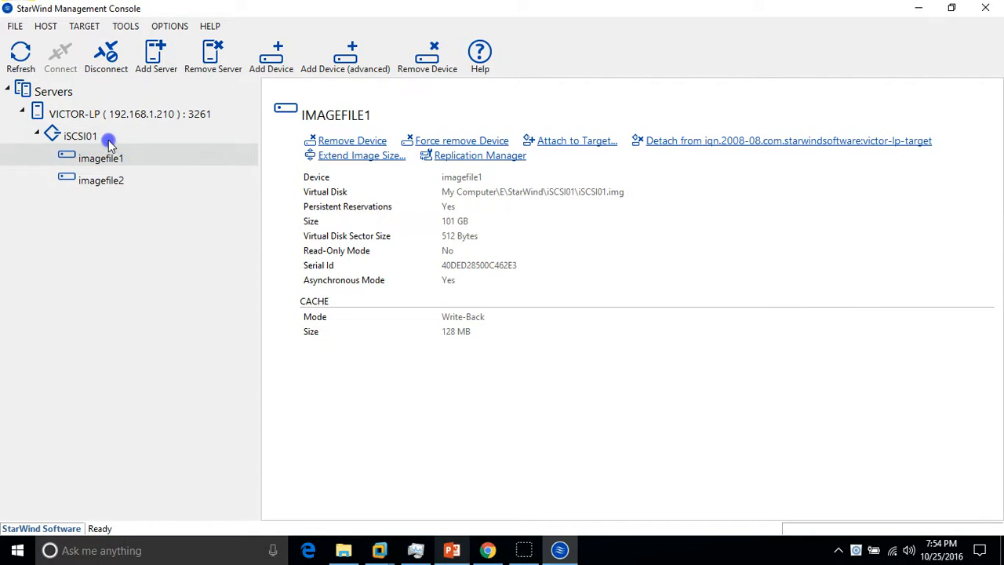
{"action": "left_click", "coordinate": [81, 135]}
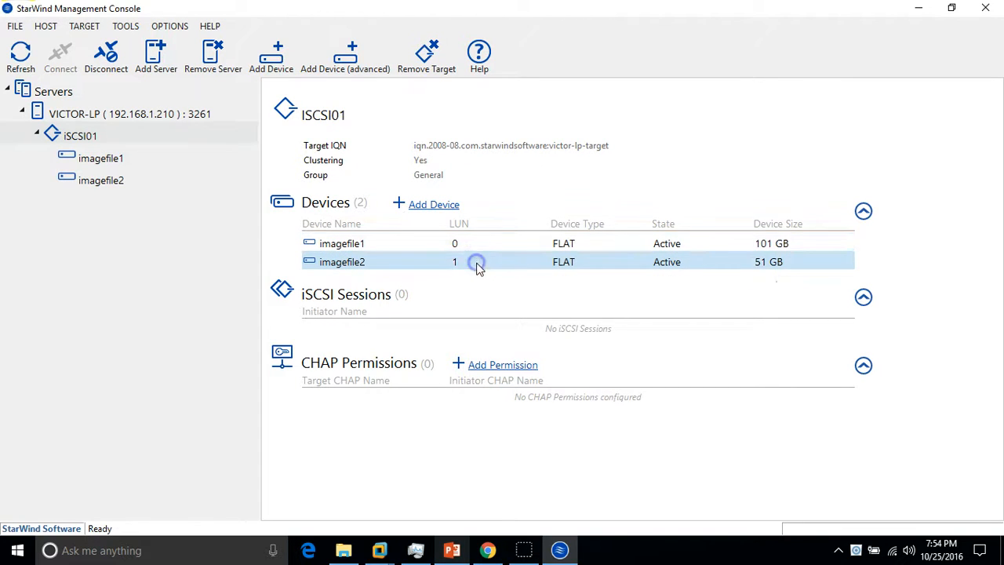
{"action": "mouse_move", "coordinate": [561, 179]}
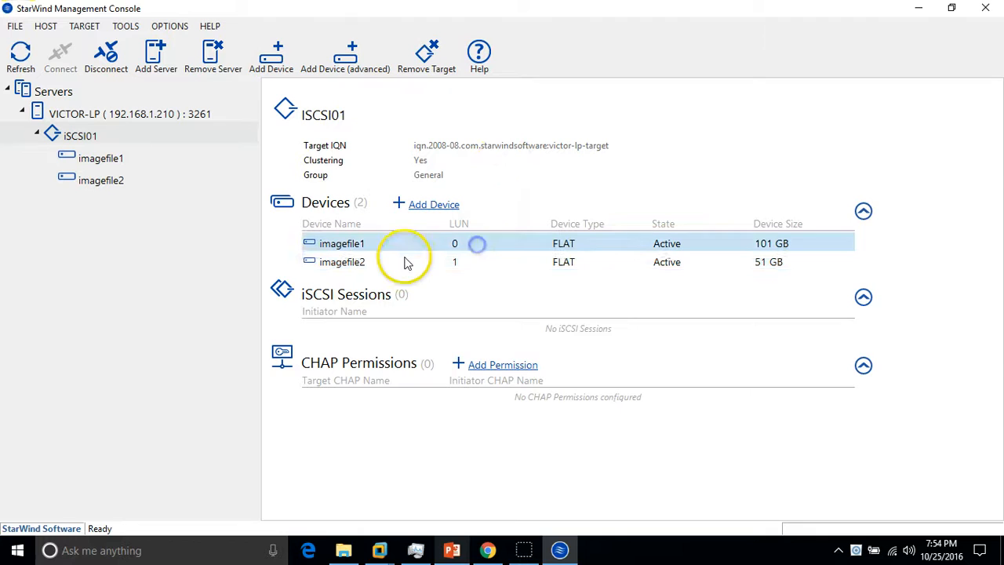
{"action": "mouse_move", "coordinate": [480, 244]}
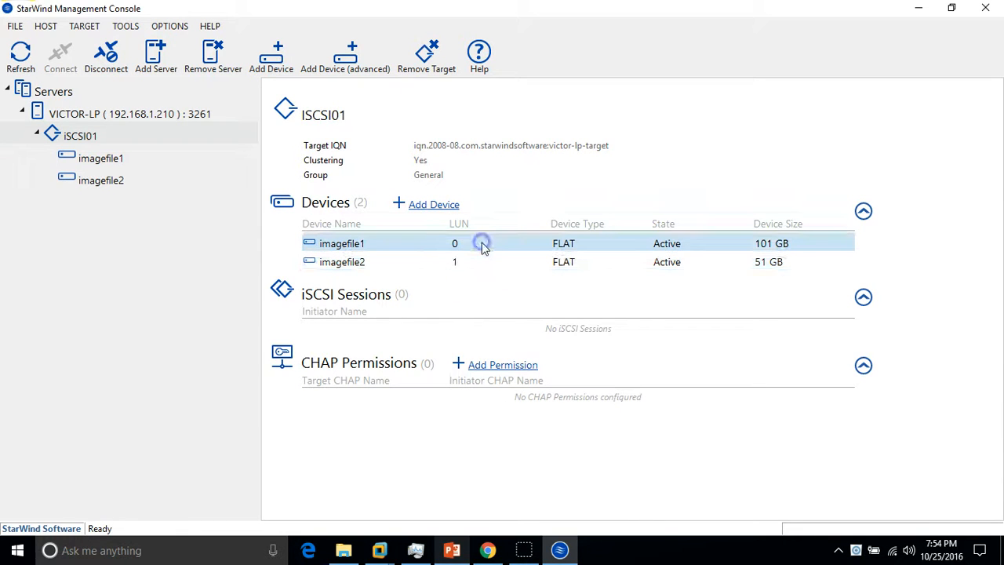
{"action": "left_click", "coordinate": [375, 551]}
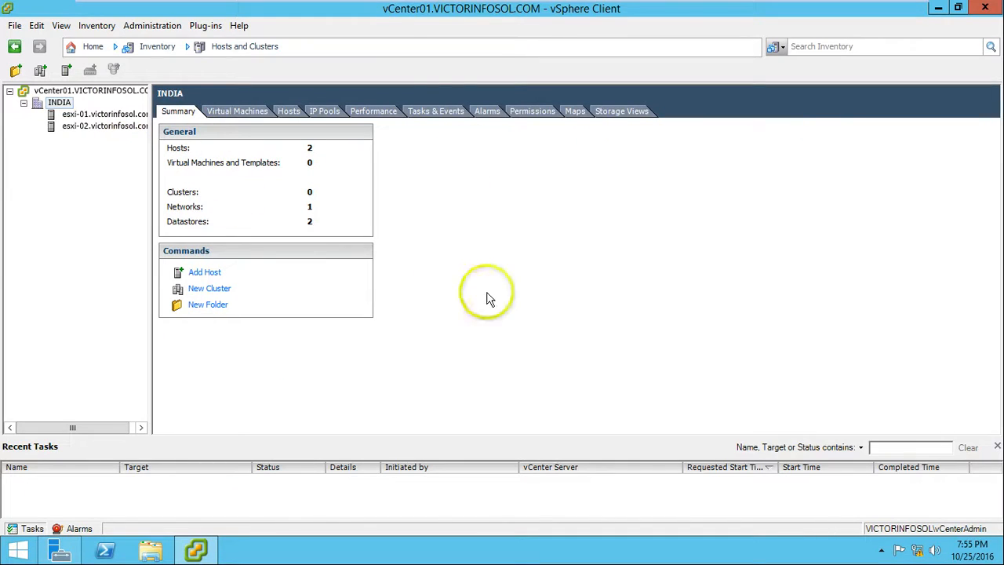
Review the Storage datastore lists of esxi-01 and esxi-02, ending back on esxi-01.
{"action": "left_click", "coordinate": [94, 113]}
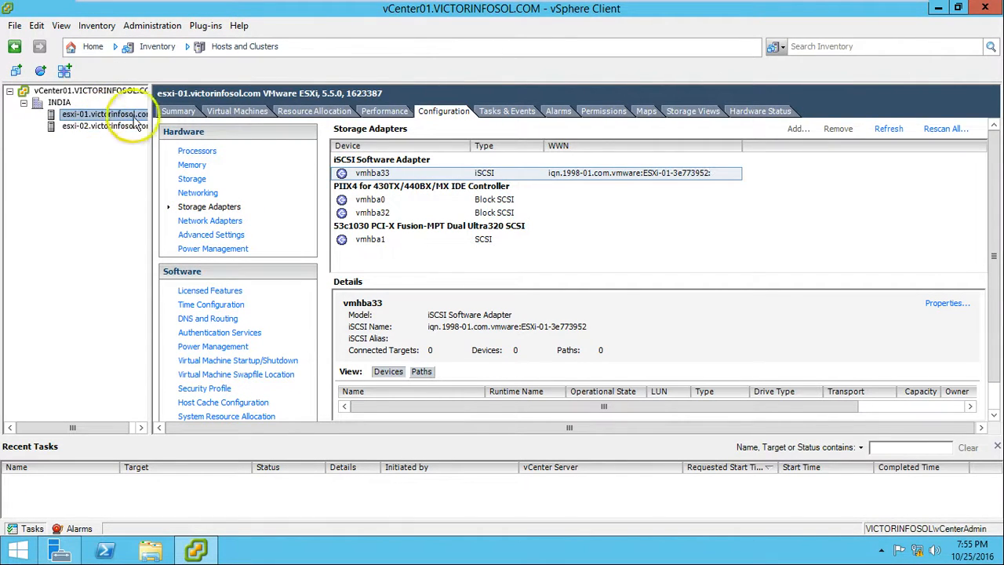
{"action": "mouse_move", "coordinate": [192, 179]}
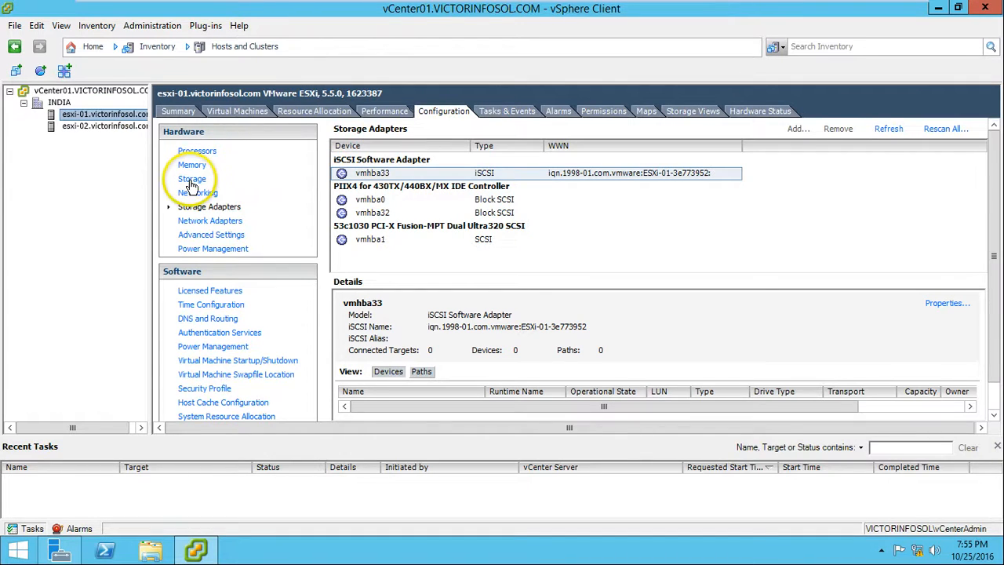
{"action": "left_click", "coordinate": [191, 179]}
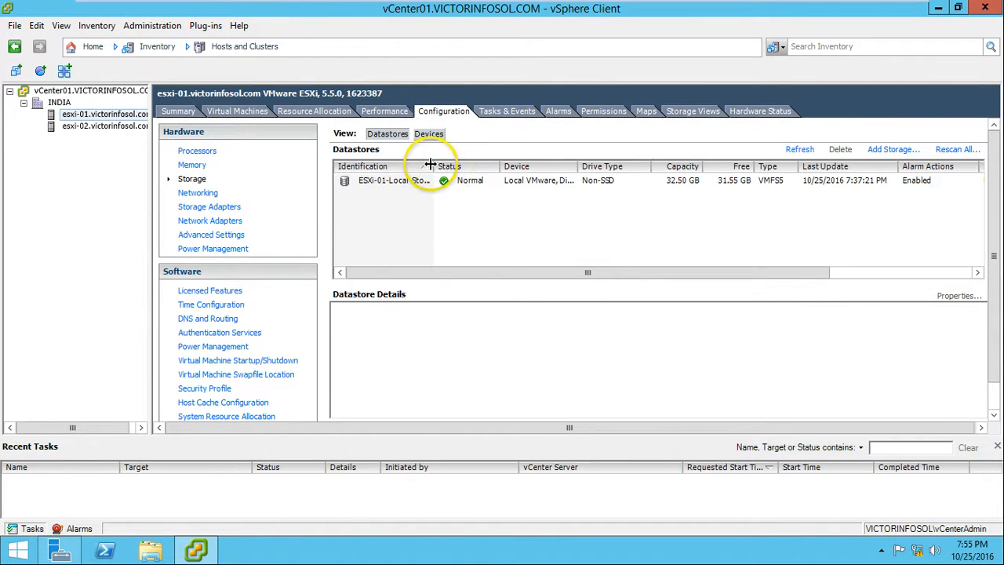
{"action": "left_click", "coordinate": [394, 179]}
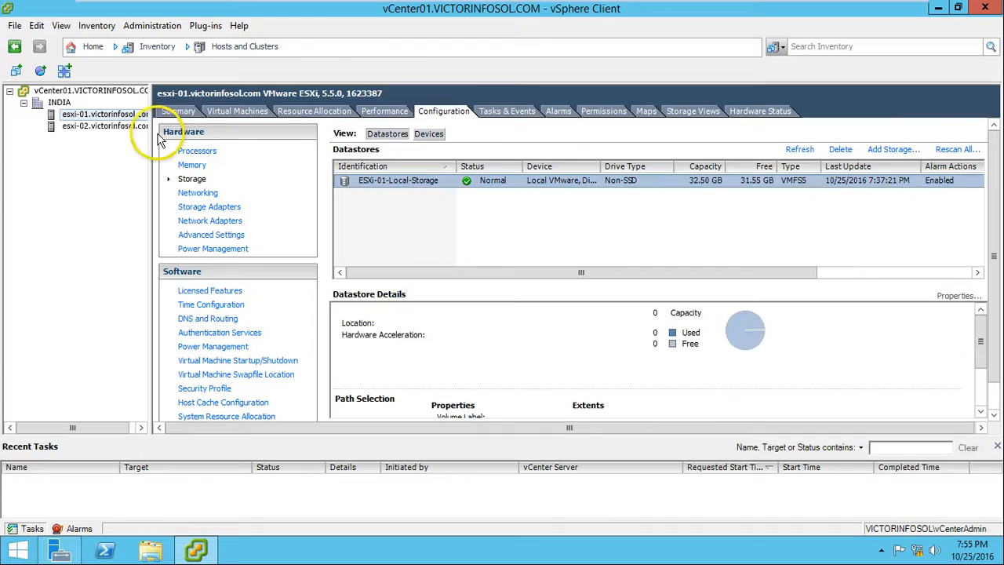
{"action": "left_click", "coordinate": [94, 126]}
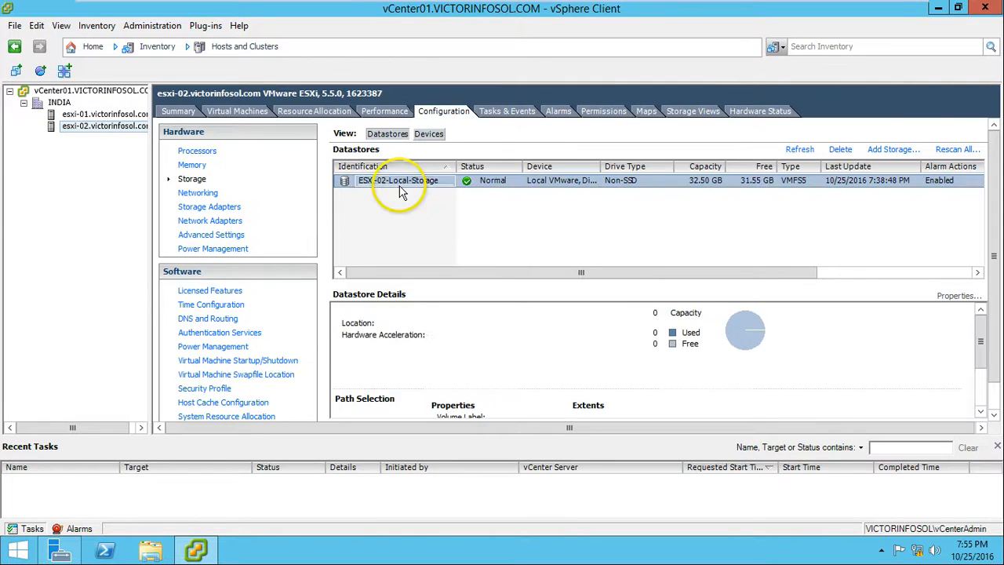
{"action": "left_click", "coordinate": [105, 112]}
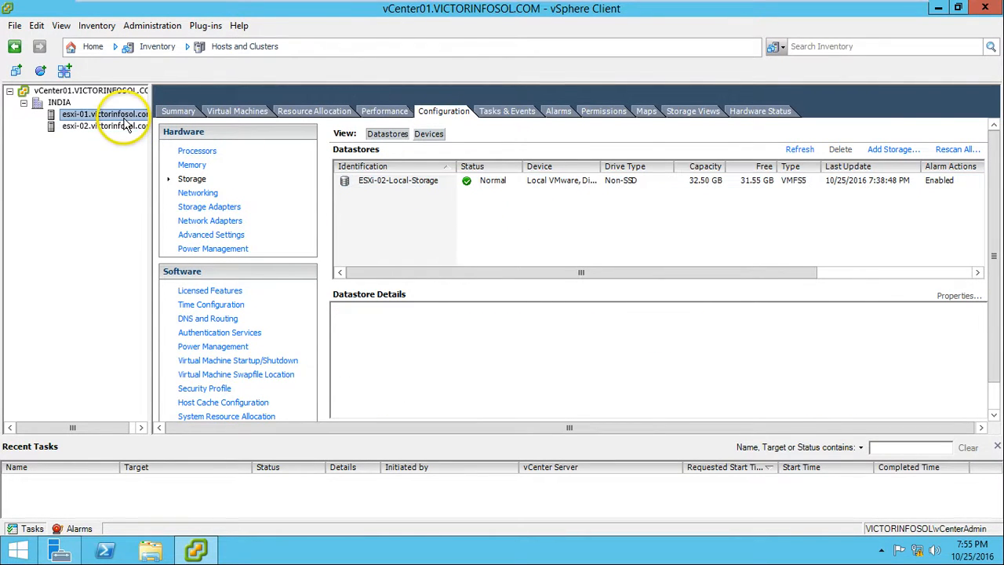
{"action": "left_click", "coordinate": [94, 113]}
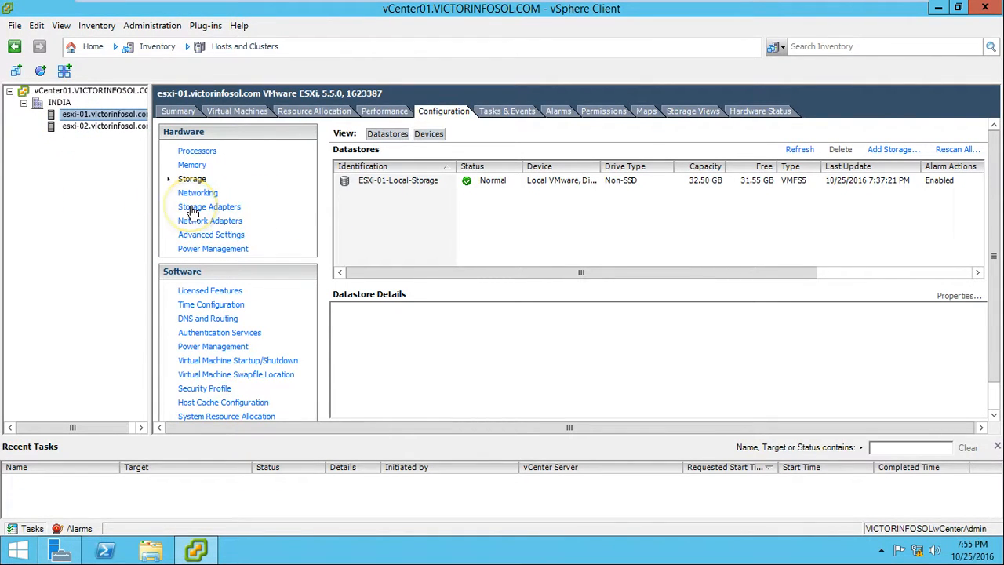
Bring up esxi-01's Storage Adapters and the vmhba33 iSCSI adapter's properties.
{"action": "left_click", "coordinate": [208, 207]}
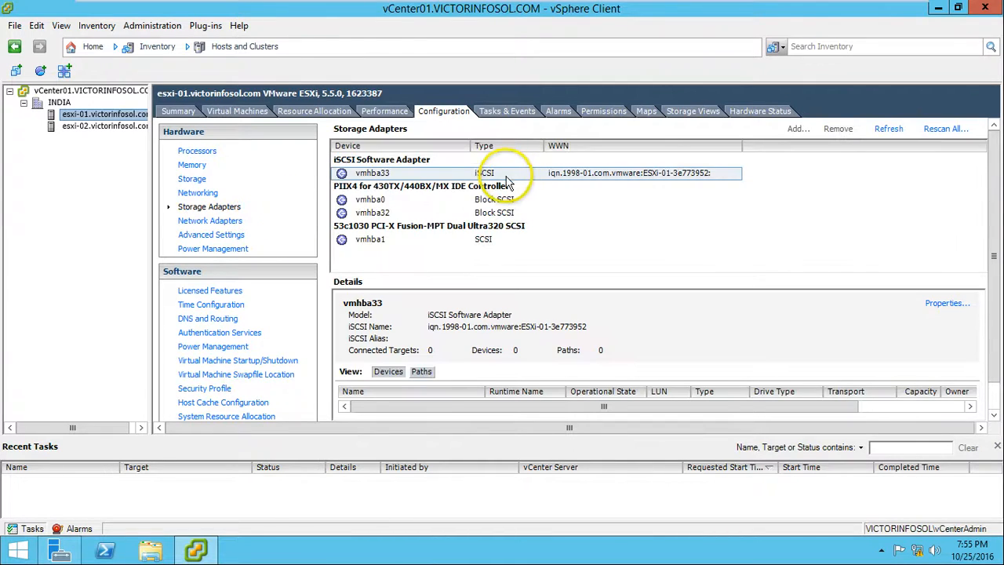
{"action": "mouse_move", "coordinate": [360, 166]}
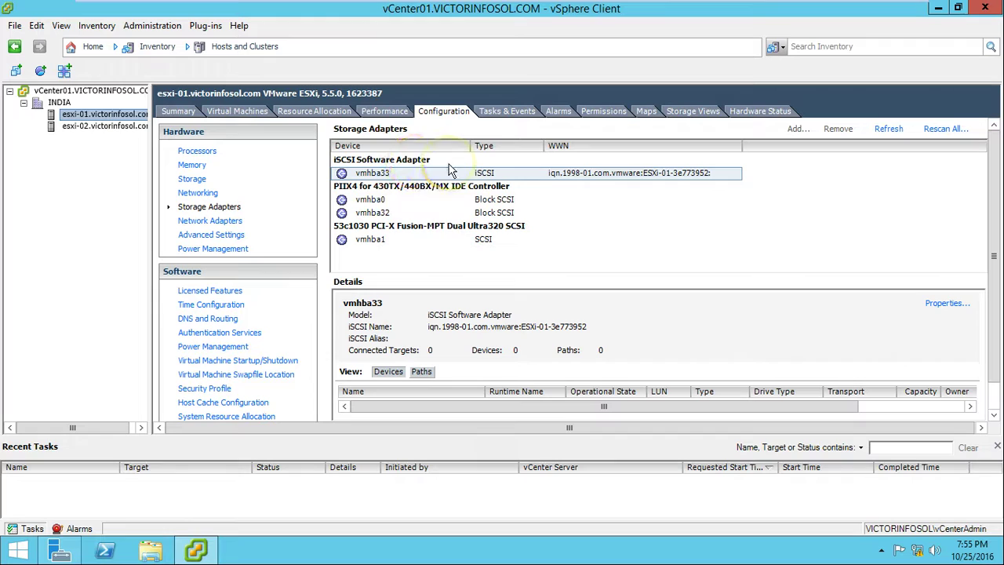
{"action": "mouse_move", "coordinate": [913, 309]}
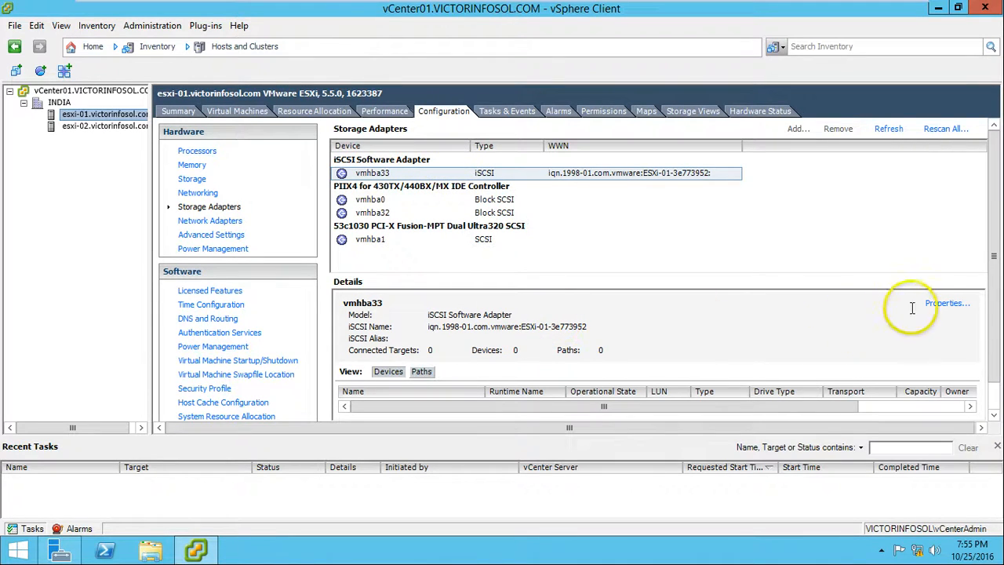
{"action": "left_click", "coordinate": [944, 303]}
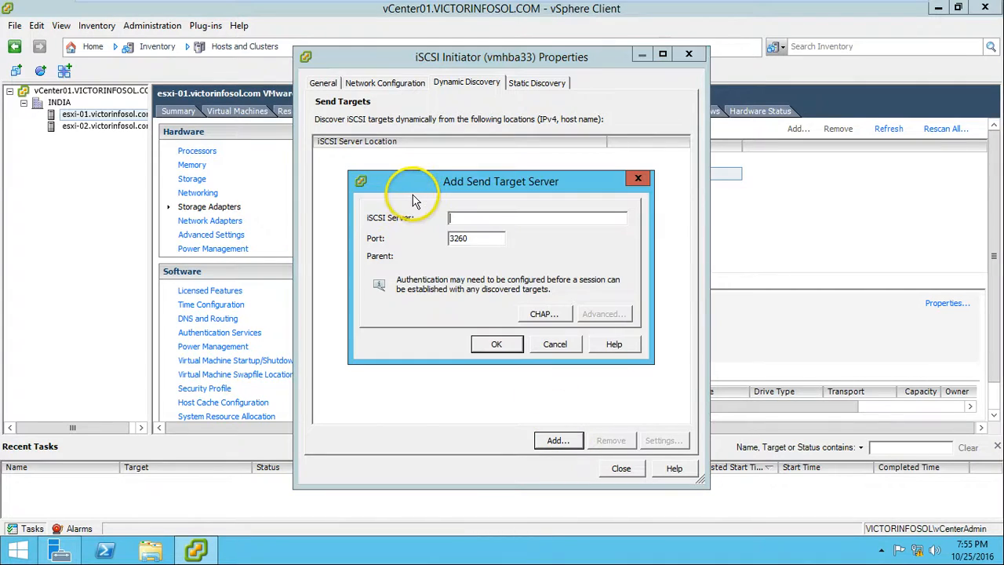
Add send target 192.168.1.210:3260 under Dynamic Discovery on esxi-01's vmhba33 and close the properties.
{"action": "type", "text": "192.168.1.210"}
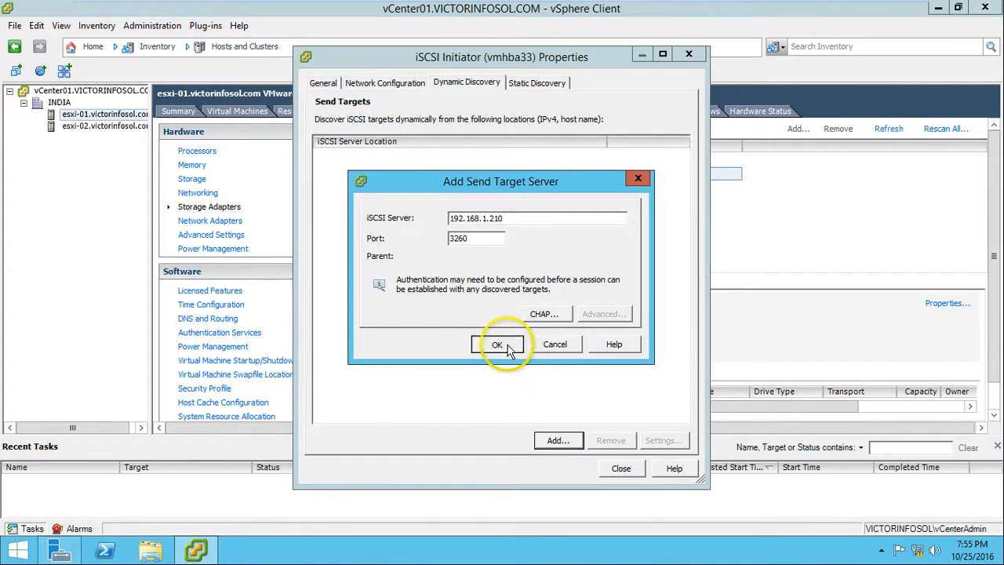
{"action": "left_click", "coordinate": [499, 345]}
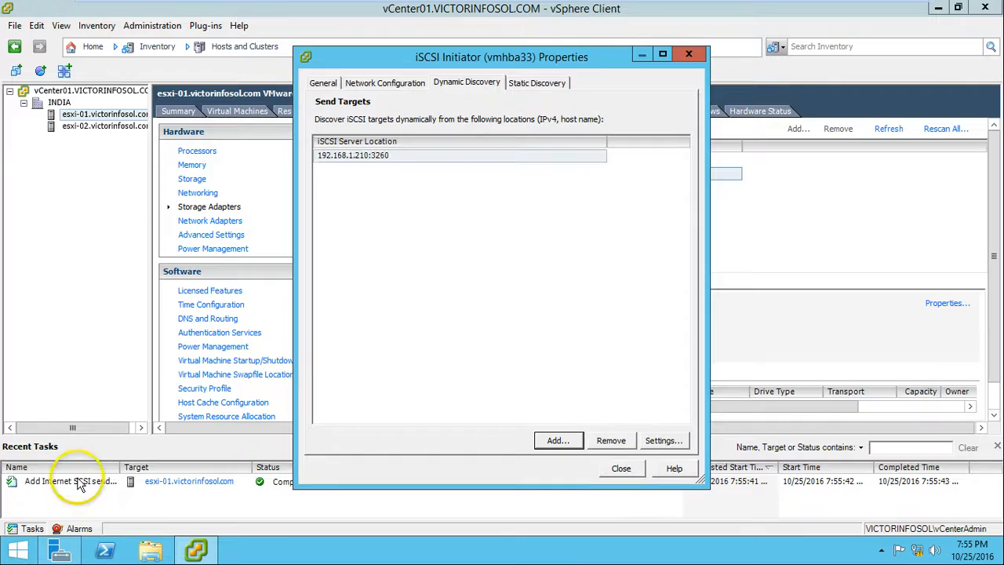
{"action": "left_click", "coordinate": [621, 467]}
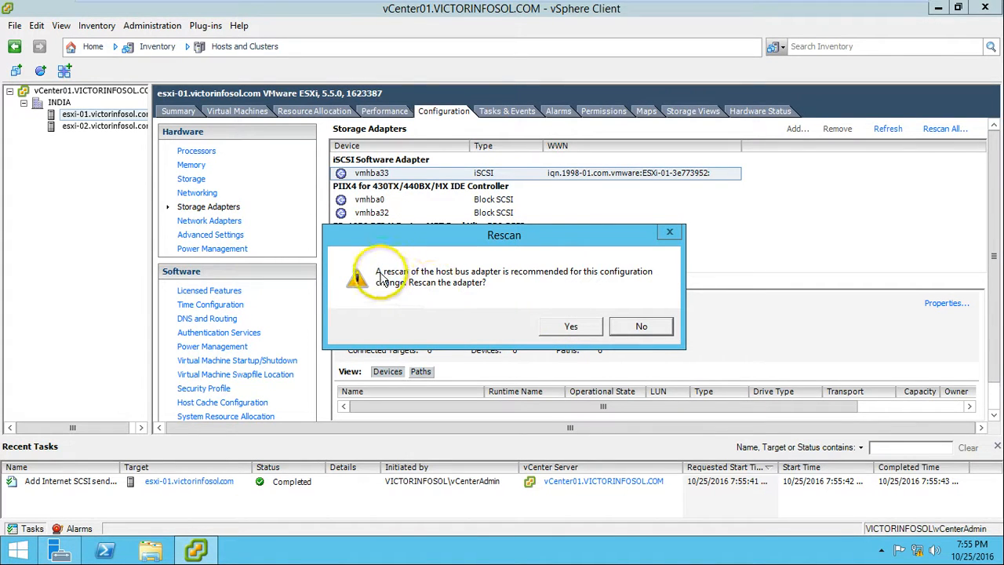
{"action": "mouse_move", "coordinate": [606, 282]}
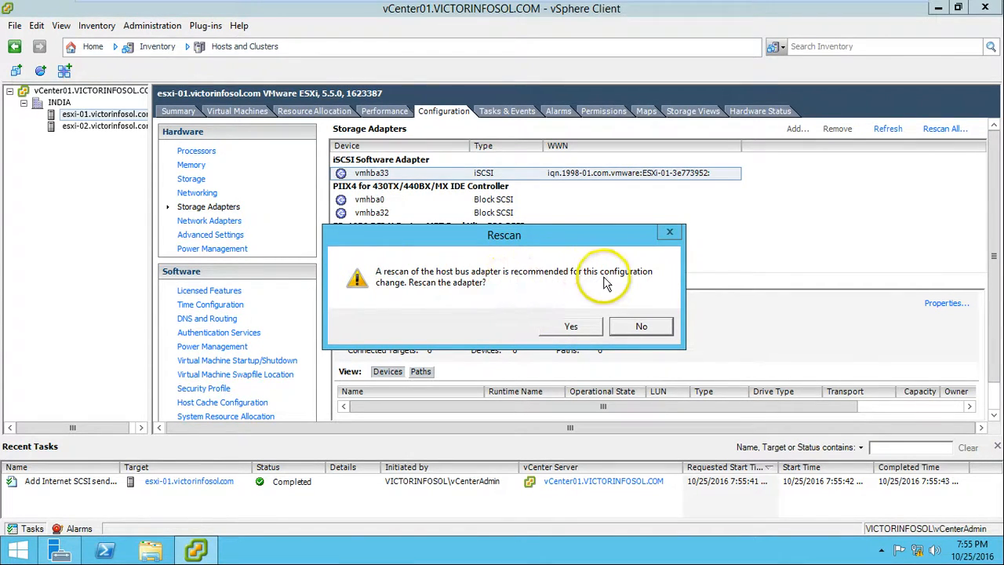
{"action": "mouse_move", "coordinate": [384, 285]}
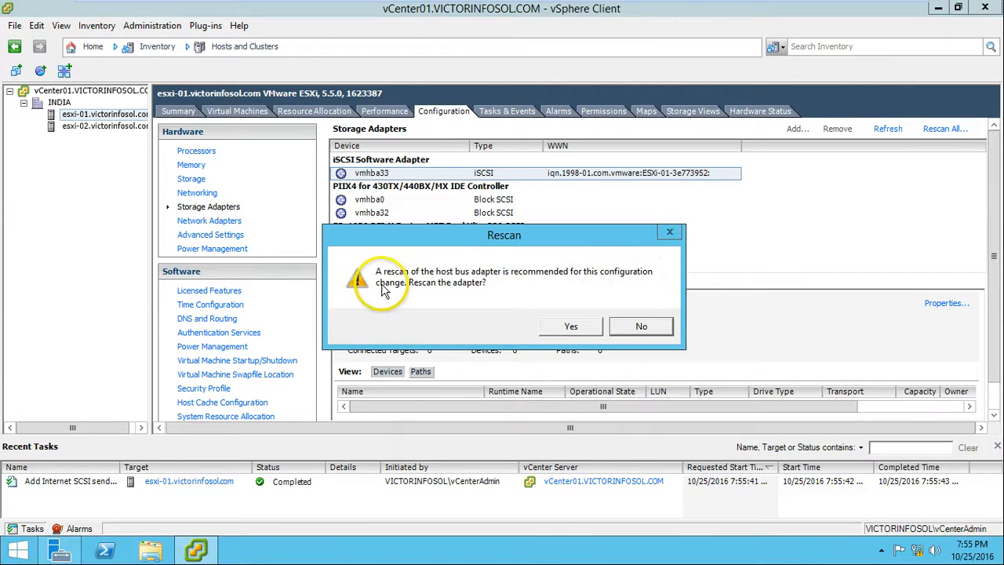
Accept the rescan prompt so vmhba33 finds 2 targets, 2 devices and 4 paths.
{"action": "left_click", "coordinate": [571, 326]}
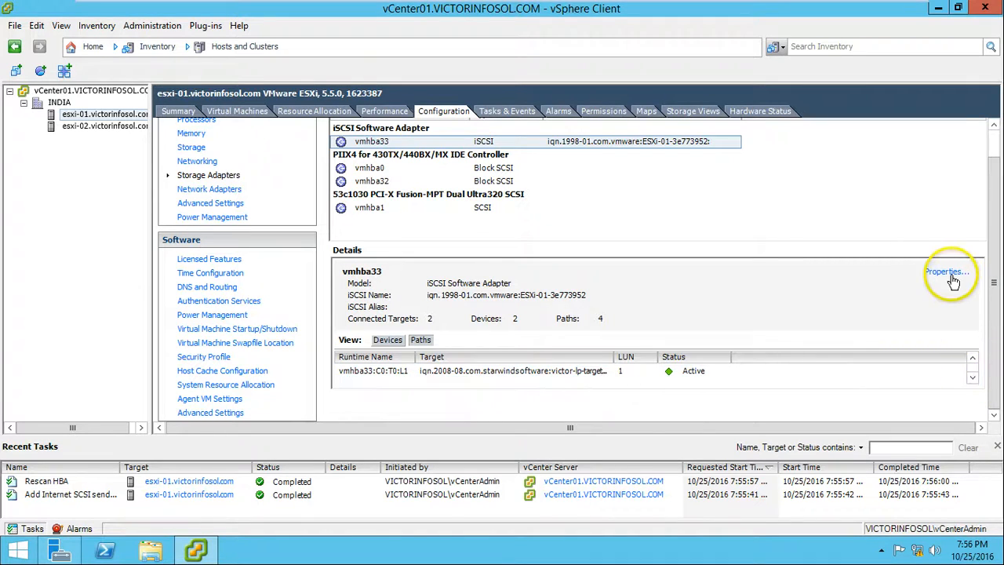
Check the vmk1/vmk2 port bindings in vmhba33's Network Configuration, then view the two StarWind disks at LUN 0 and LUN 1.
{"action": "left_click", "coordinate": [944, 273]}
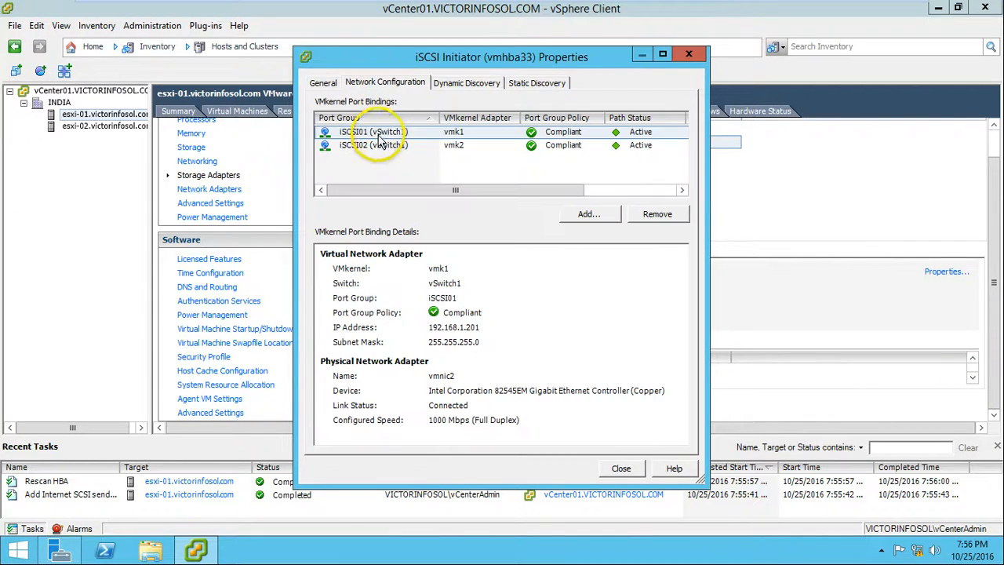
{"action": "left_click", "coordinate": [389, 144]}
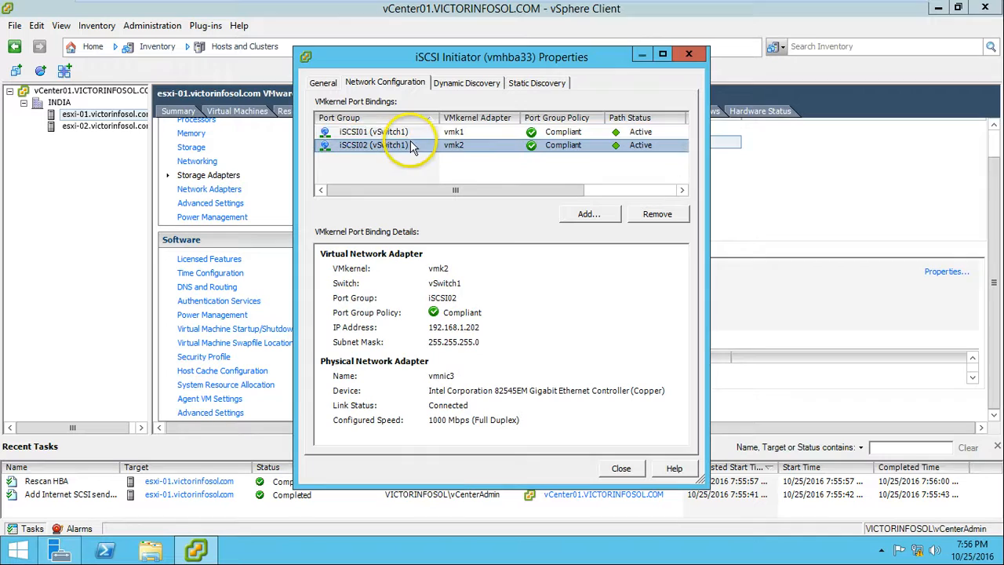
{"action": "mouse_move", "coordinate": [606, 452]}
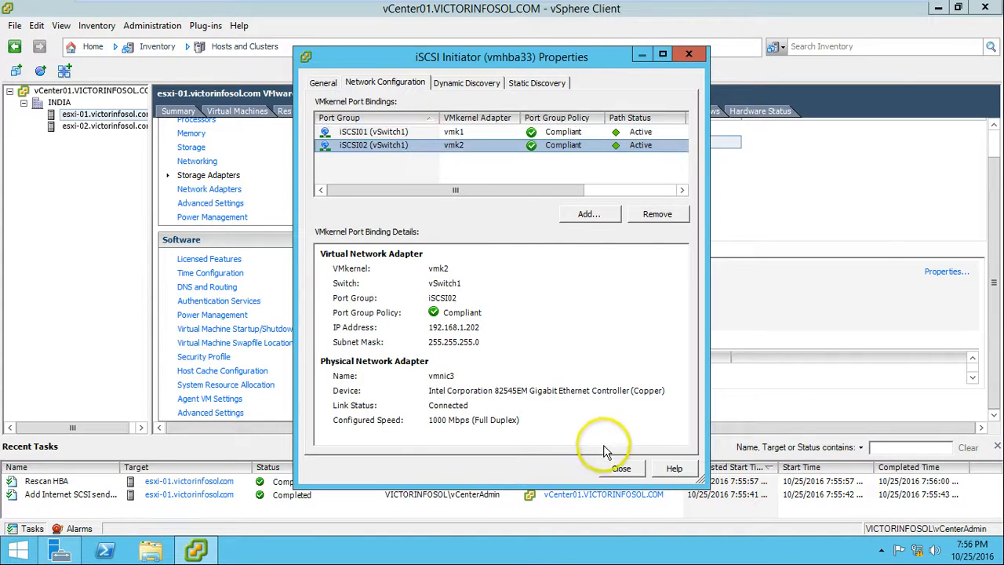
{"action": "left_click", "coordinate": [621, 467]}
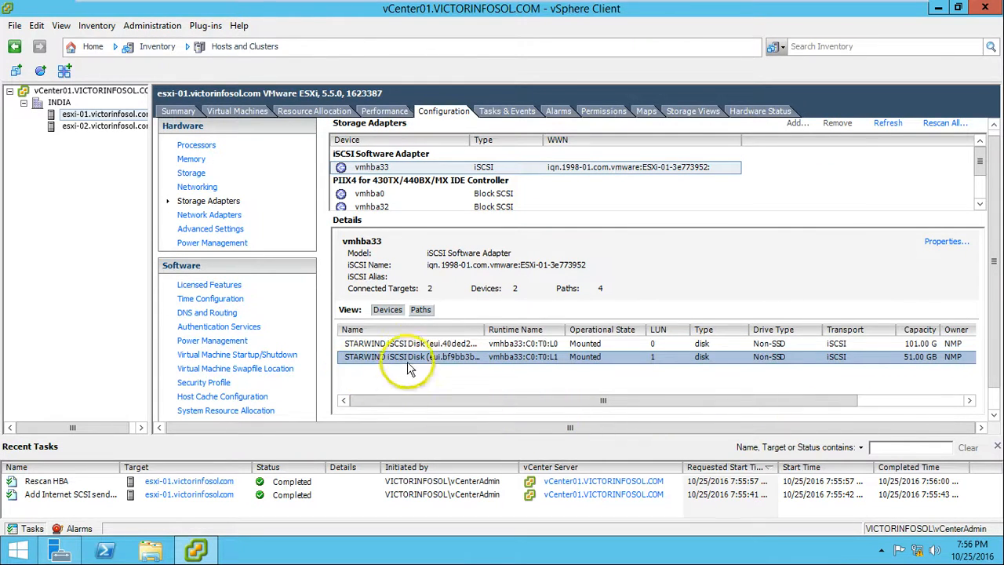
{"action": "left_click", "coordinate": [192, 179]}
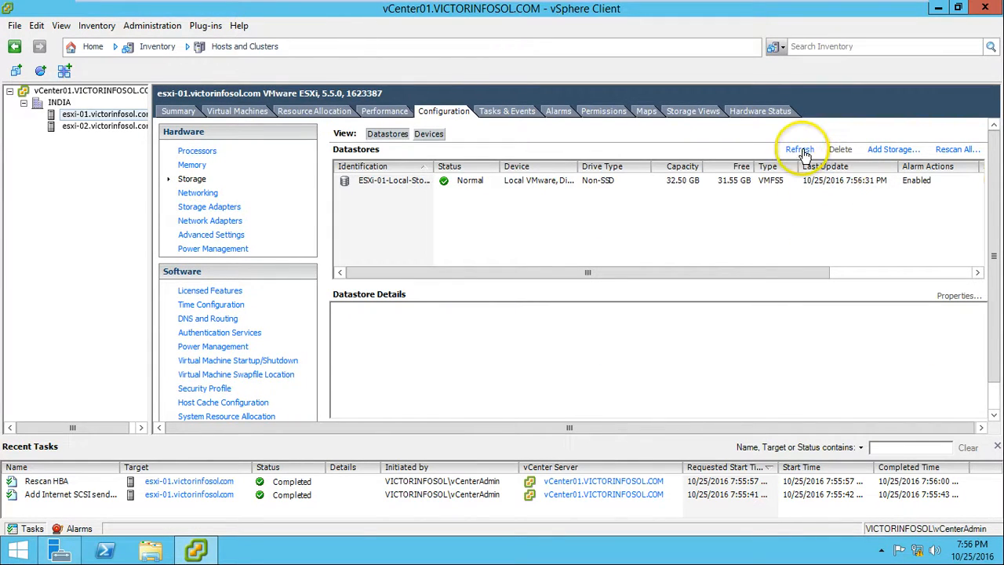
{"action": "left_click", "coordinate": [799, 149]}
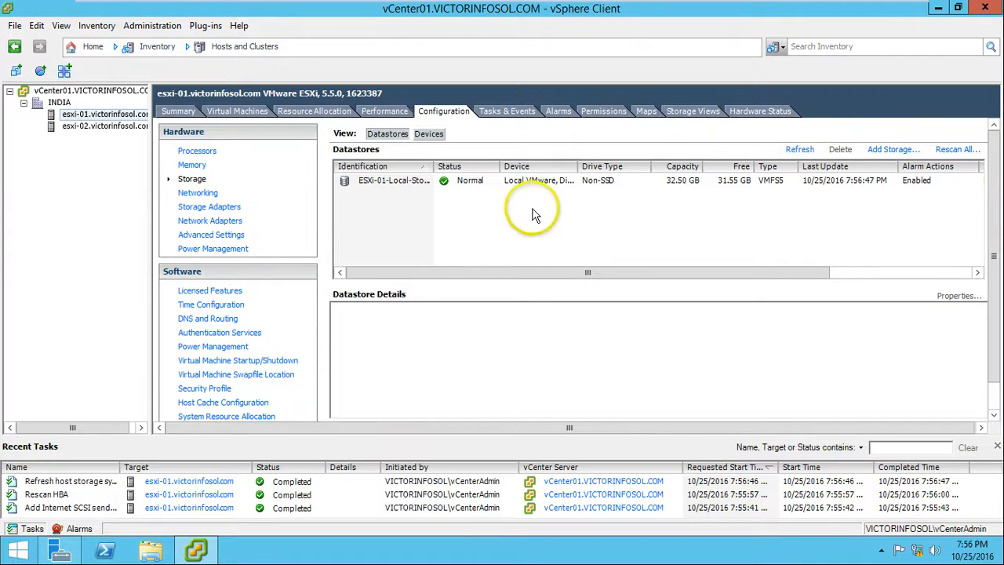
{"action": "mouse_move", "coordinate": [891, 157]}
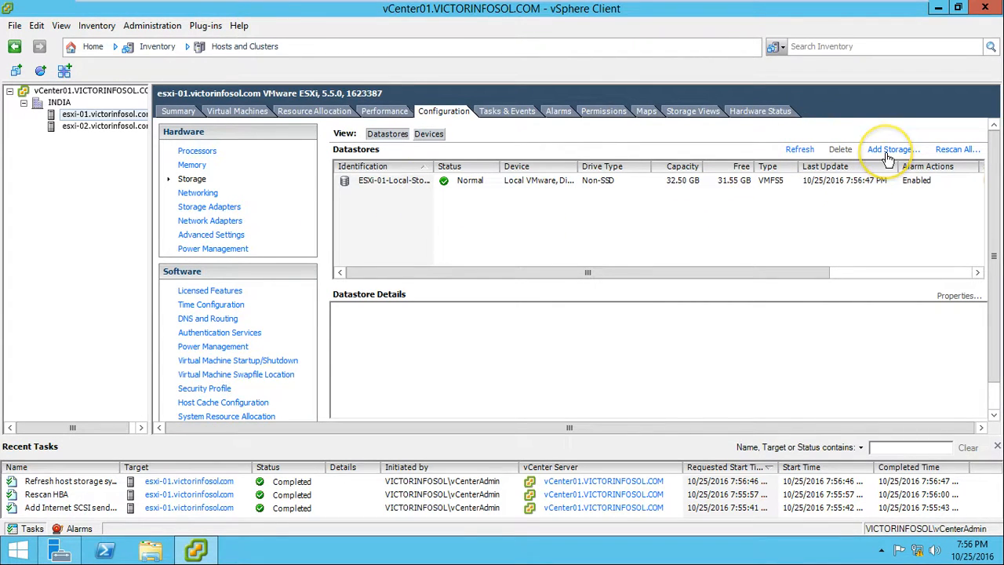
{"action": "mouse_move", "coordinate": [610, 223]}
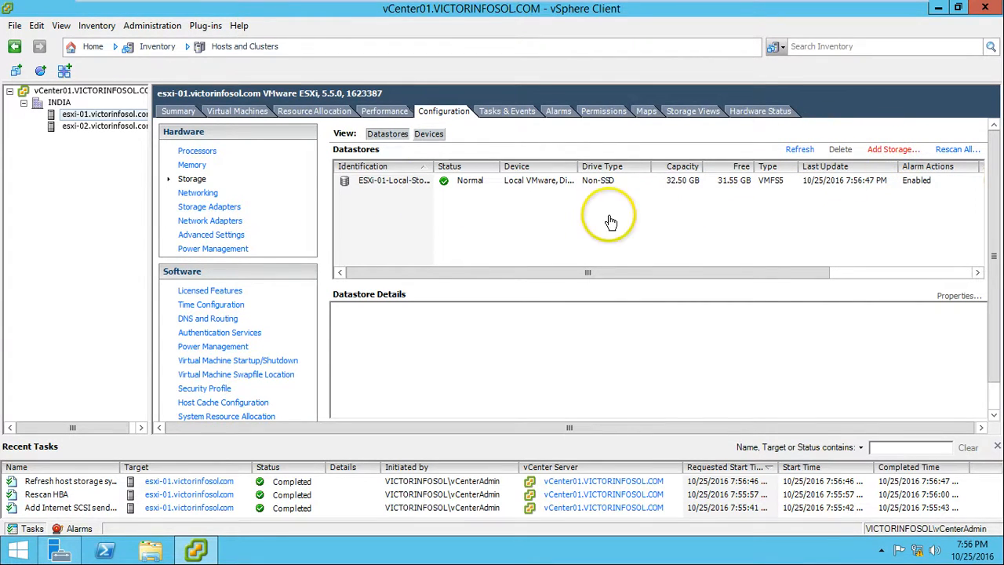
Start Add Storage as Disk/LUN on the 101 GB StarWind disk with VMFS-5 and the default layout.
{"action": "left_click", "coordinate": [894, 149]}
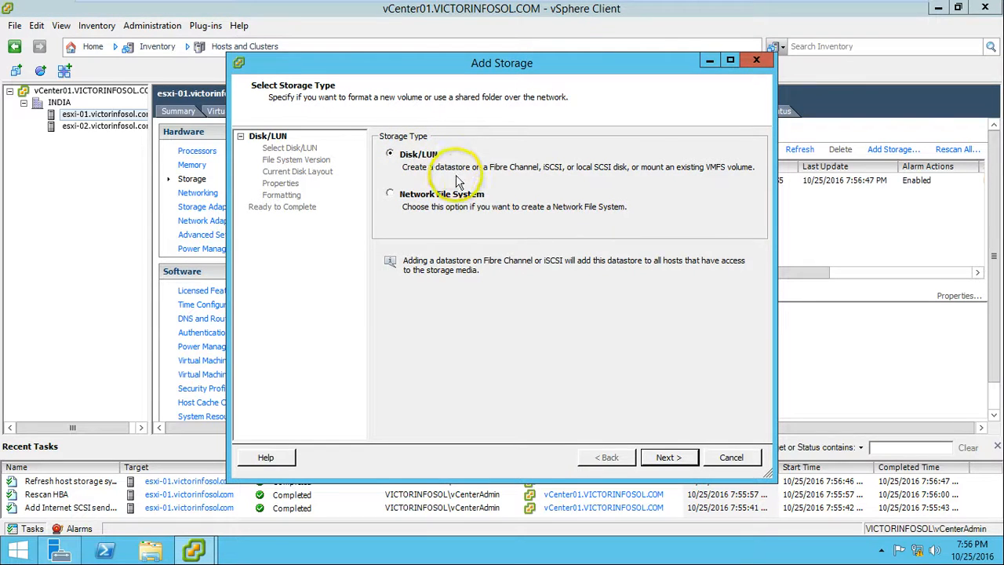
{"action": "left_click", "coordinate": [668, 456]}
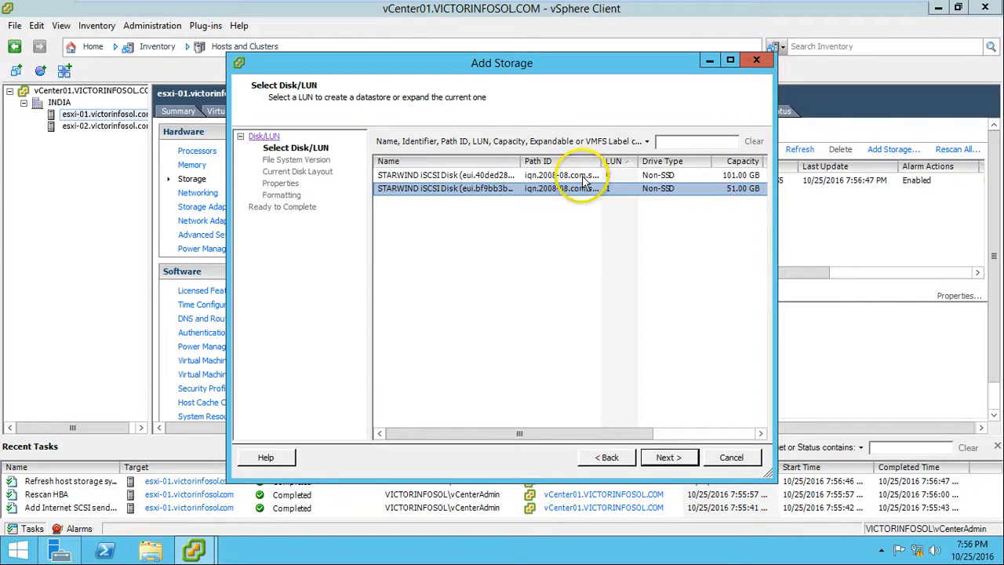
{"action": "left_click", "coordinate": [668, 457]}
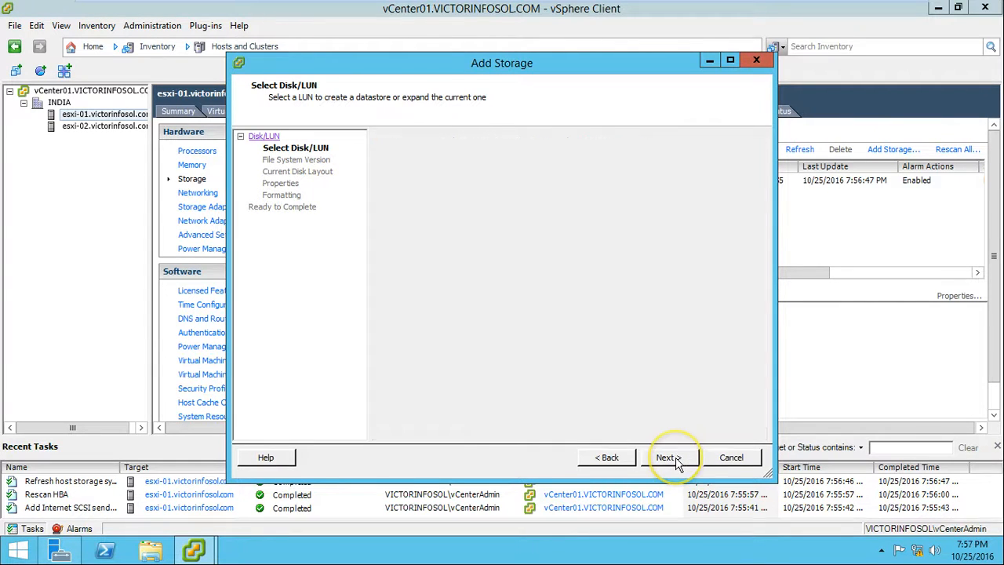
{"action": "left_click", "coordinate": [668, 456]}
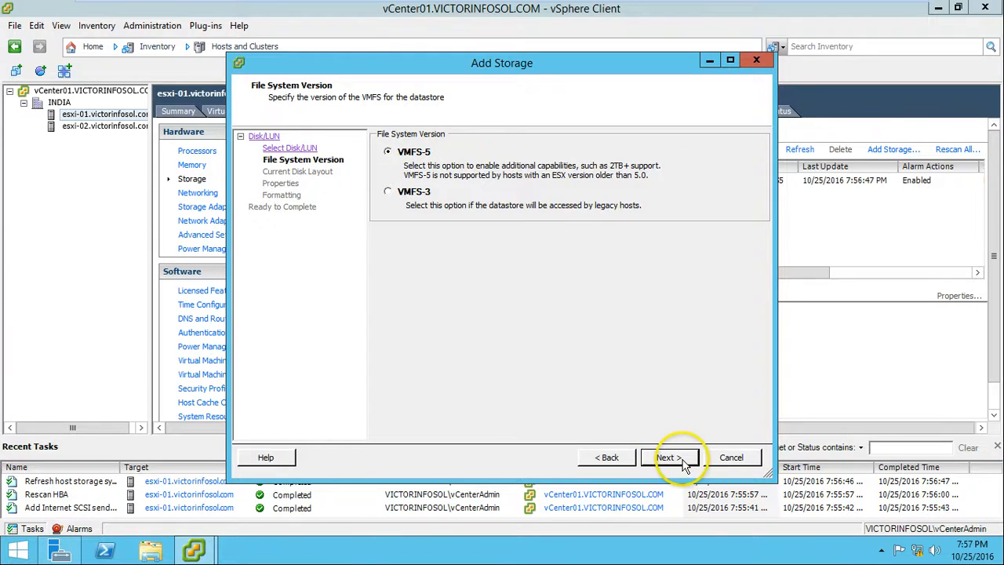
{"action": "left_click", "coordinate": [668, 456]}
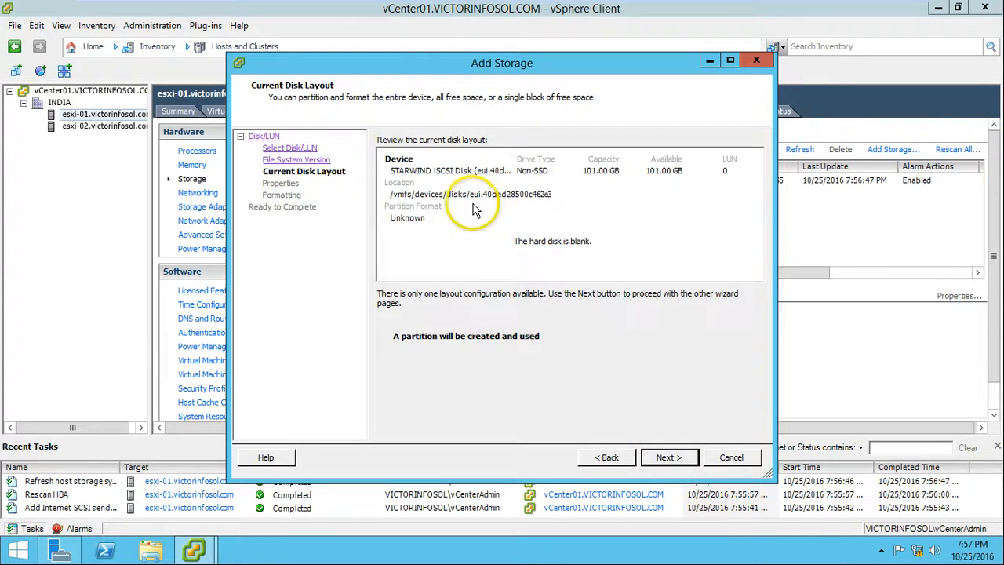
{"action": "mouse_move", "coordinate": [667, 426]}
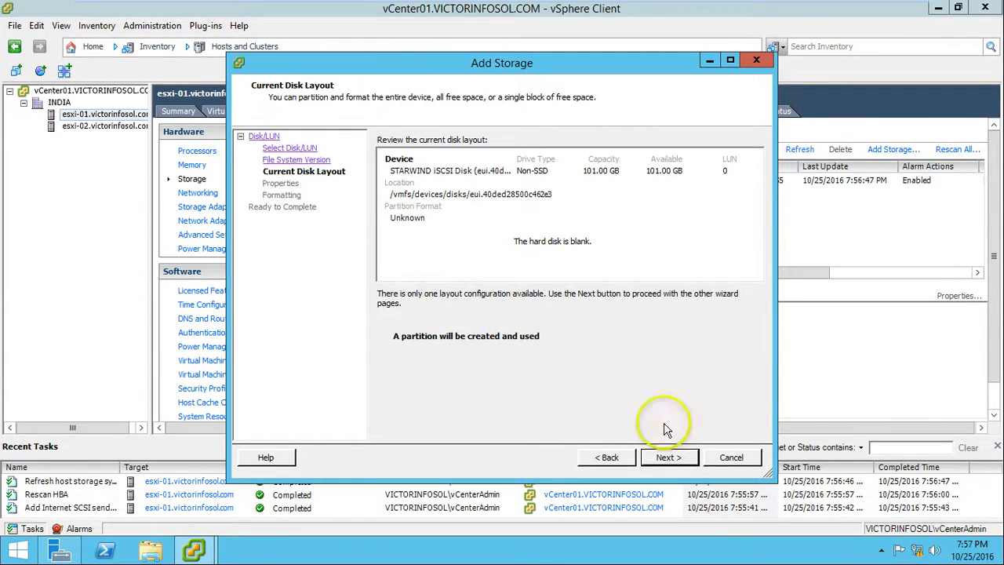
{"action": "left_click", "coordinate": [668, 457]}
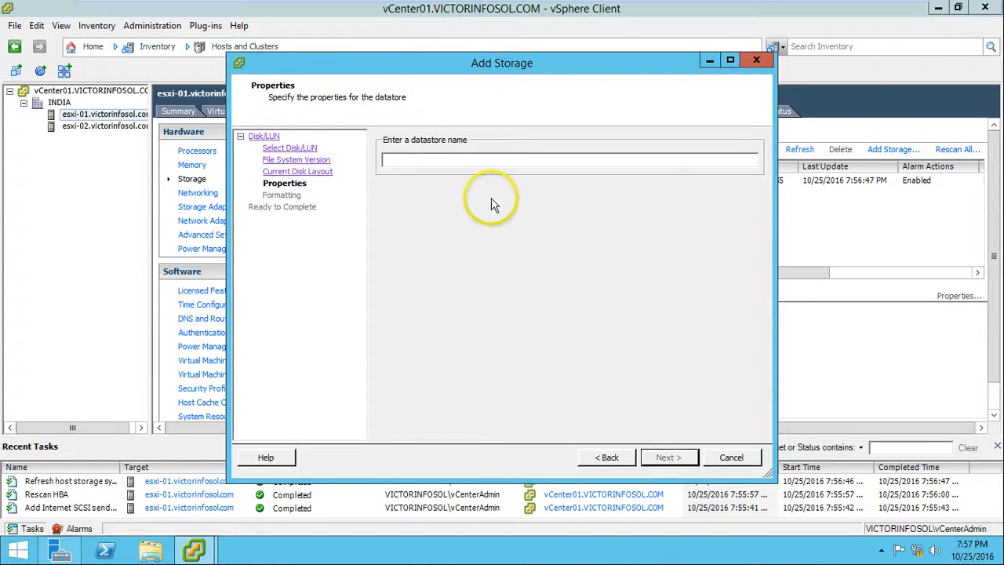
Name the datastore LUN0, keep maximum available space, finish, and watch the creation task.
{"action": "type", "text": "LU"}
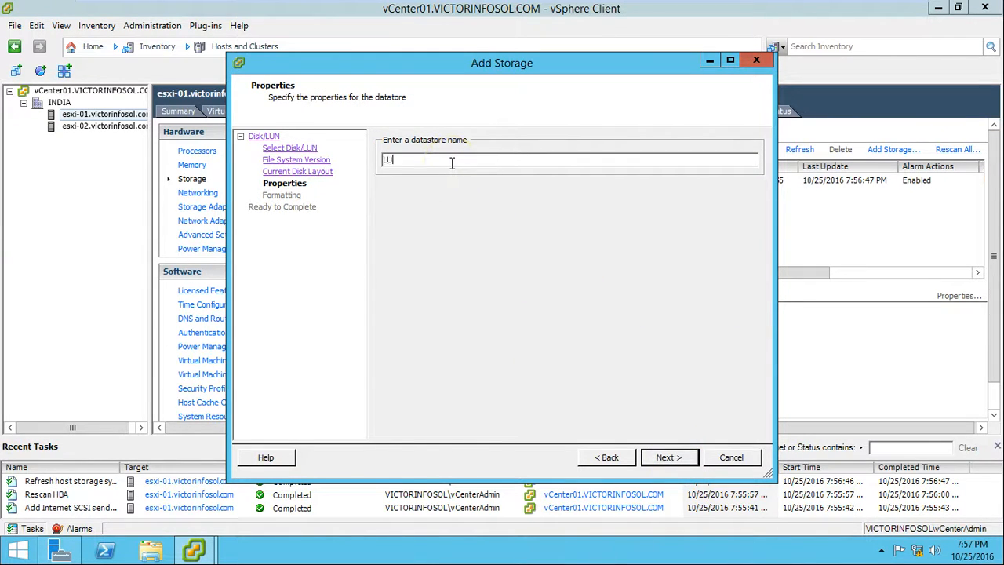
{"action": "type", "text": "N0"}
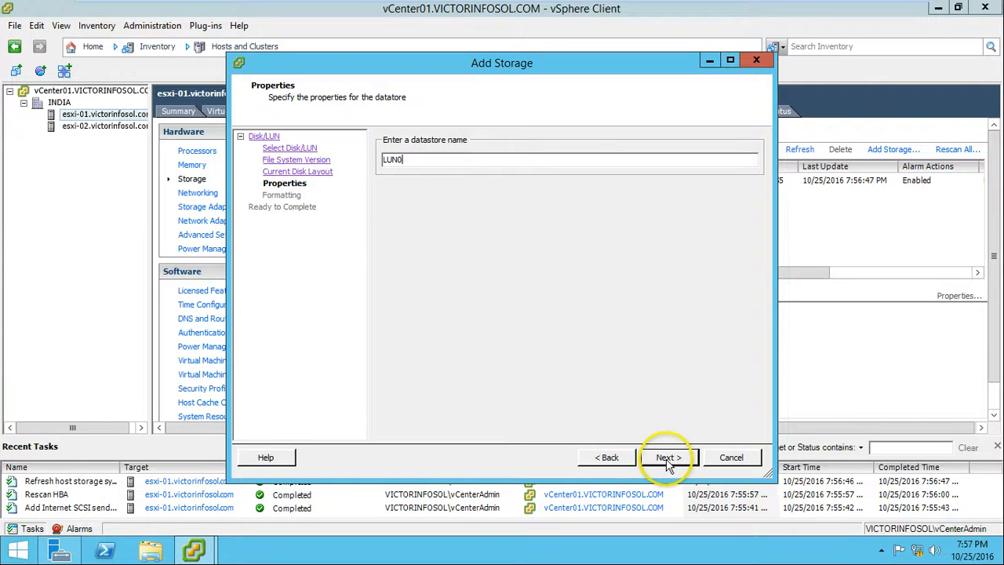
{"action": "left_click", "coordinate": [668, 457]}
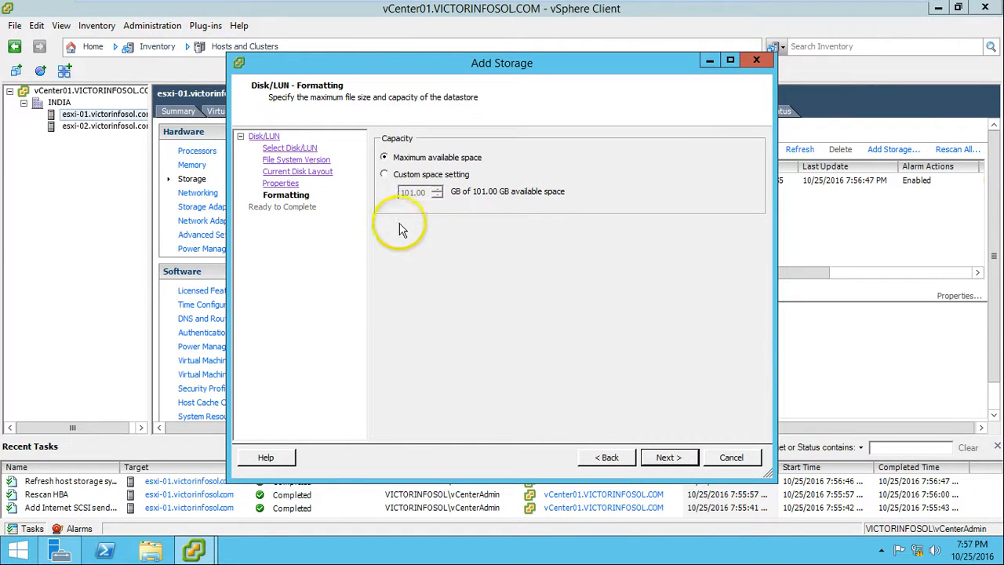
{"action": "left_click", "coordinate": [384, 172]}
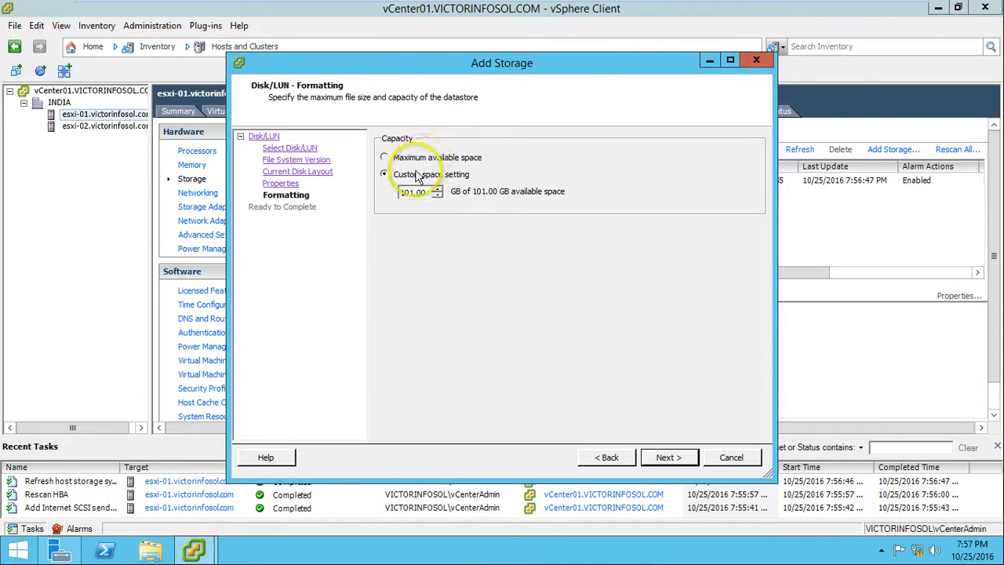
{"action": "left_click", "coordinate": [384, 157]}
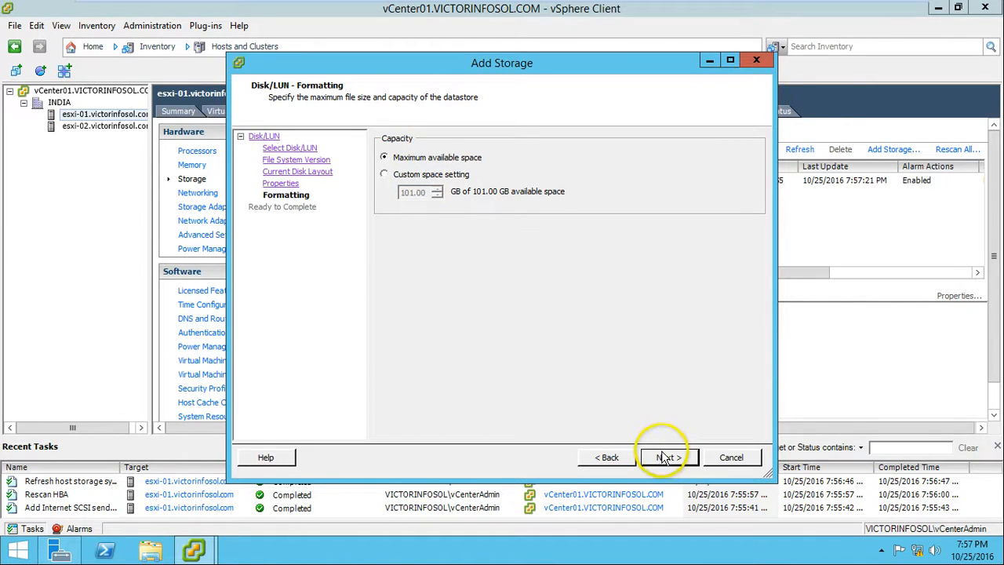
{"action": "left_click", "coordinate": [665, 456]}
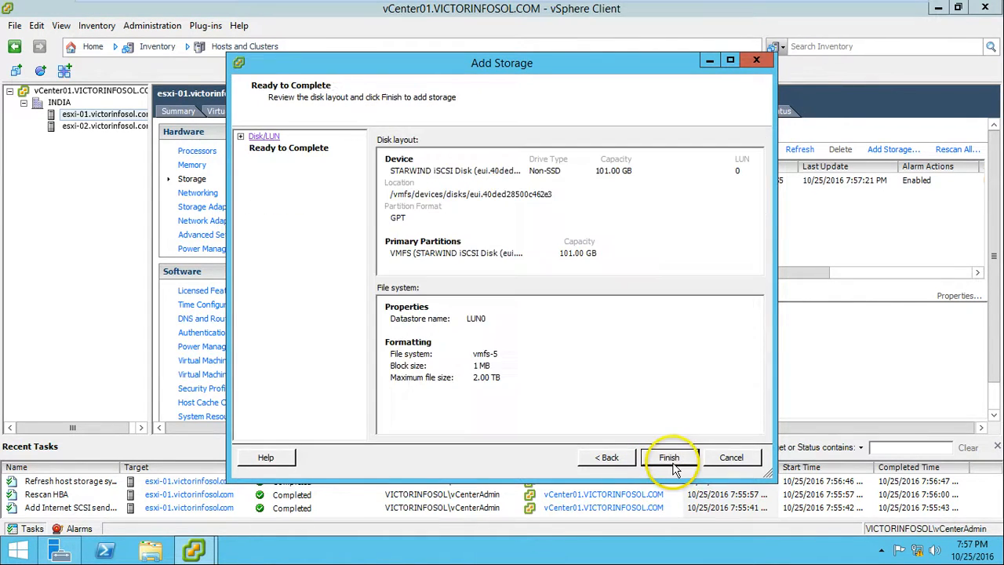
{"action": "mouse_move", "coordinate": [533, 336]}
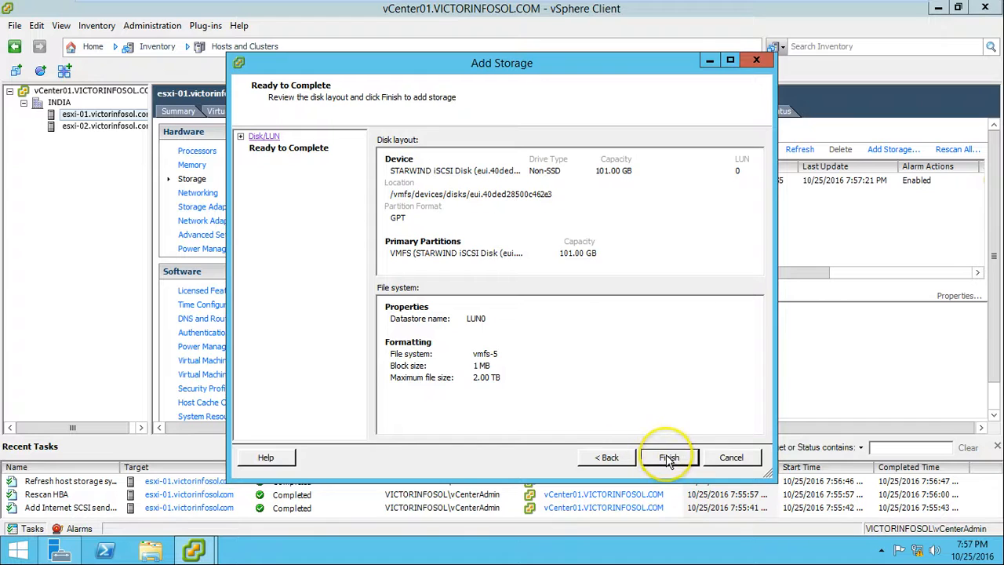
{"action": "left_click", "coordinate": [668, 457]}
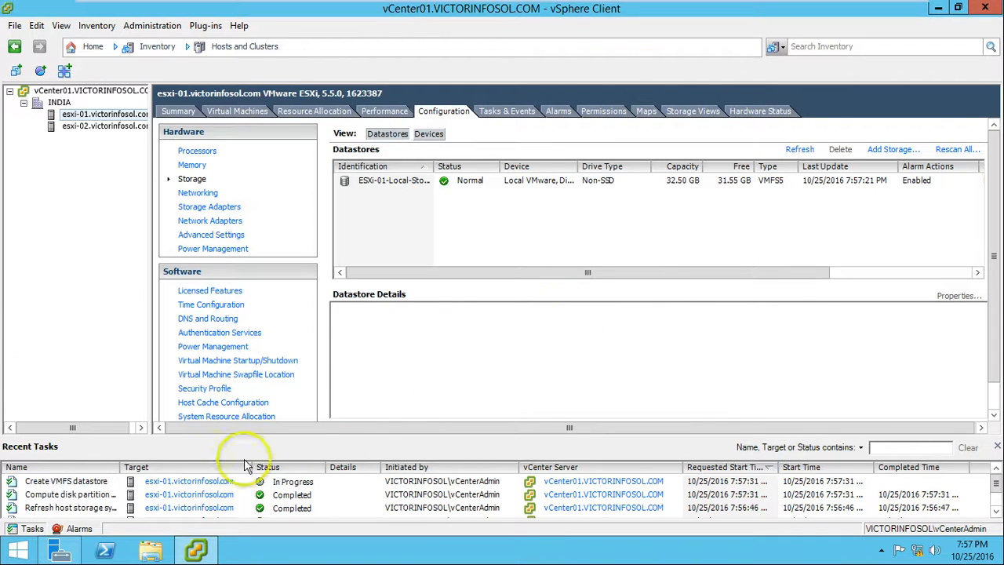
{"action": "left_click", "coordinate": [60, 479]}
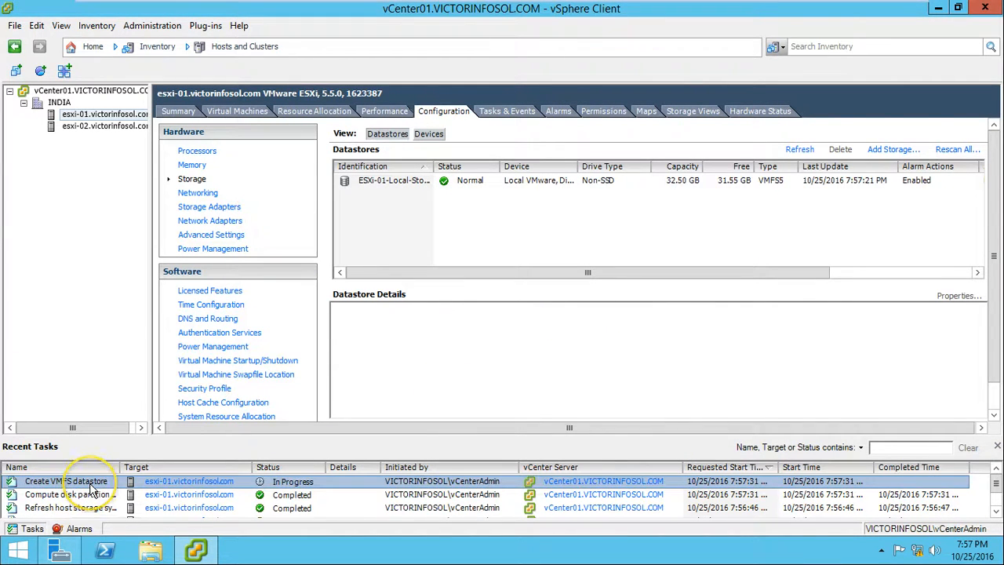
{"action": "mouse_move", "coordinate": [328, 505]}
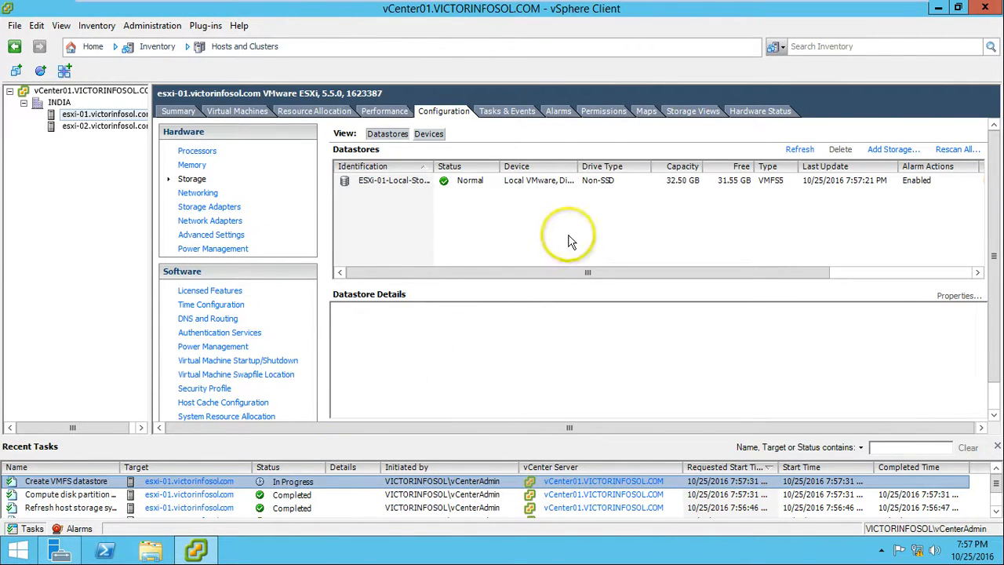
{"action": "mouse_move", "coordinate": [563, 253]}
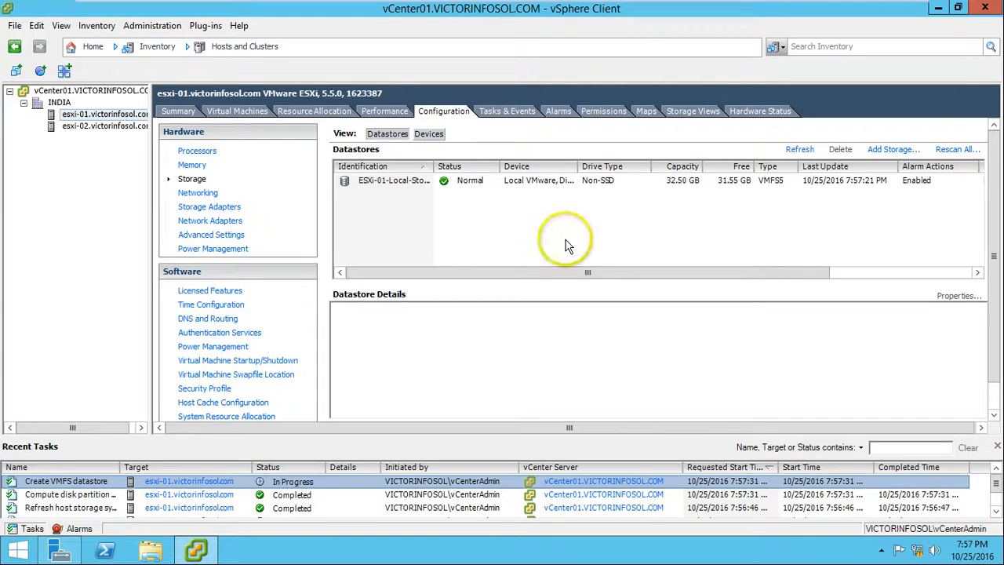
{"action": "mouse_move", "coordinate": [573, 232]}
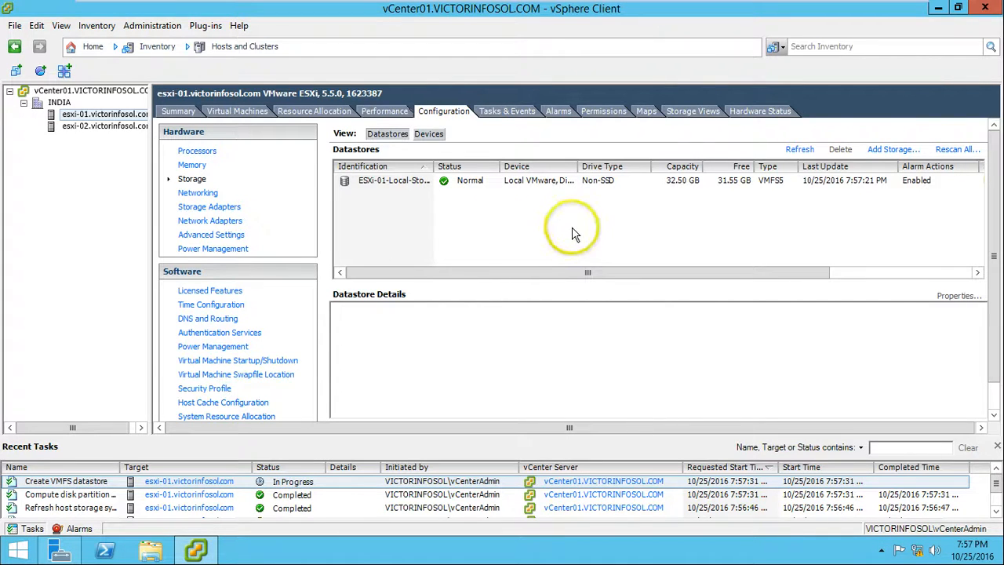
Create VMFS-5 datastore LUN1 on the 51 GB StarWind disk using maximum space.
{"action": "left_click", "coordinate": [893, 149]}
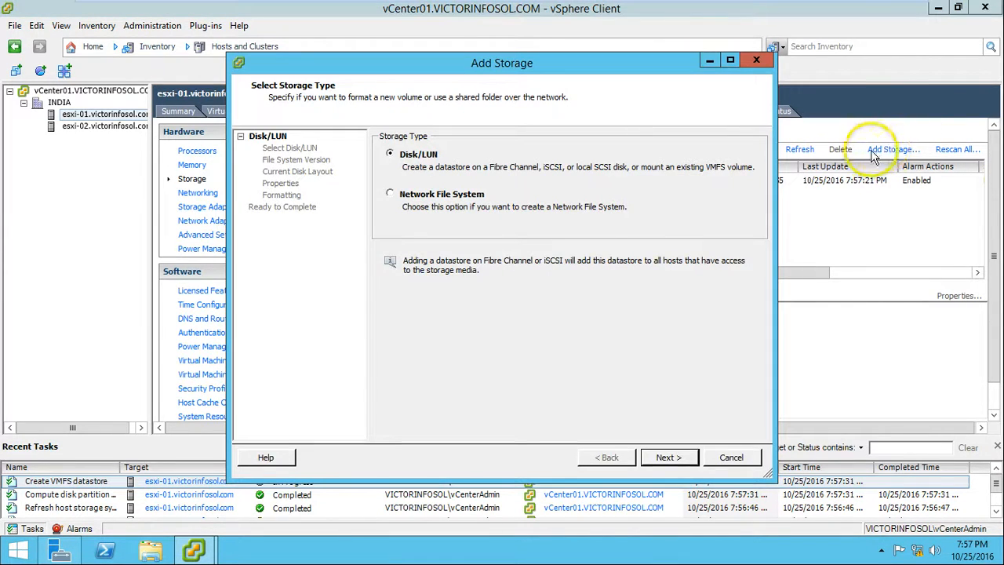
{"action": "left_click", "coordinate": [668, 457]}
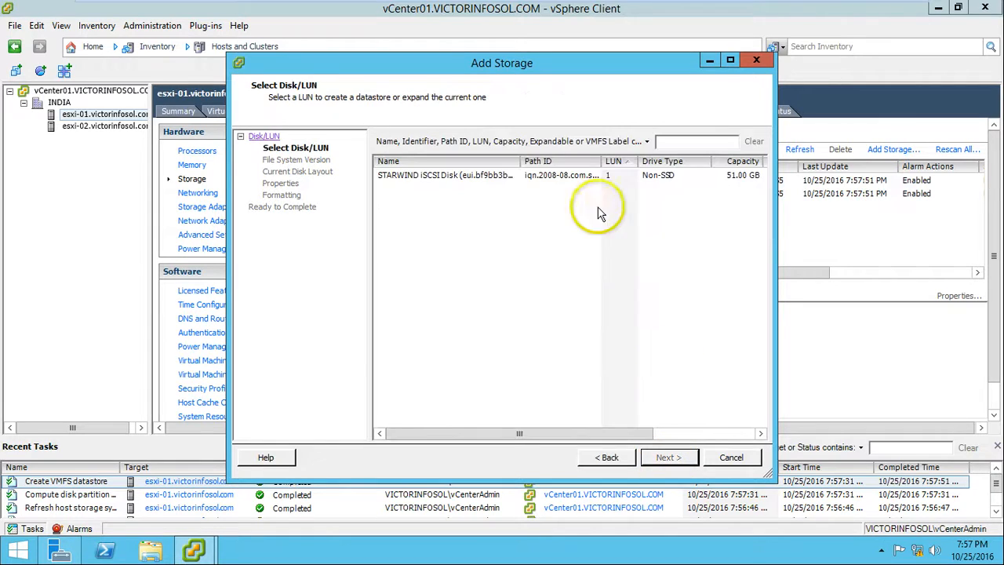
{"action": "left_click", "coordinate": [668, 457]}
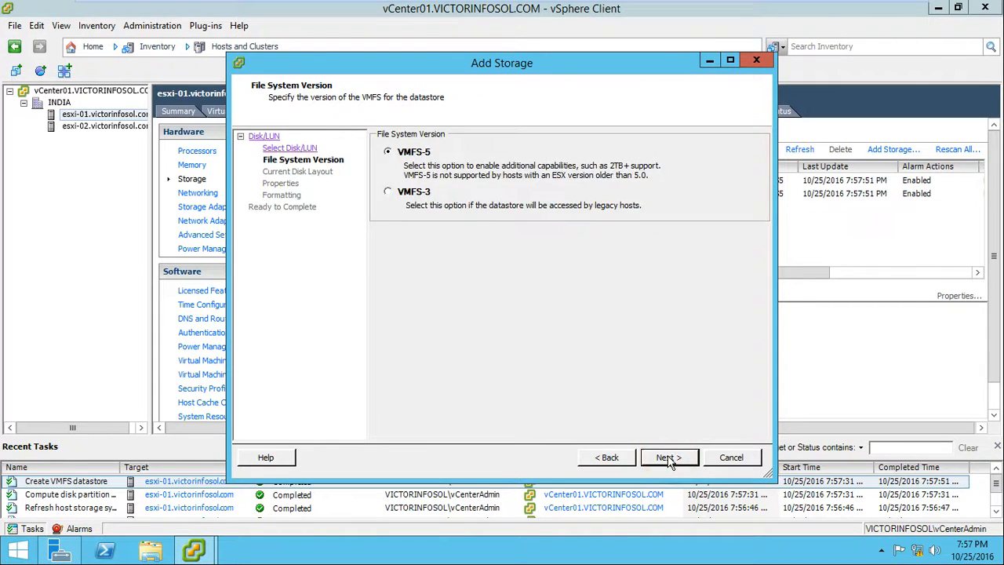
{"action": "left_click", "coordinate": [668, 456]}
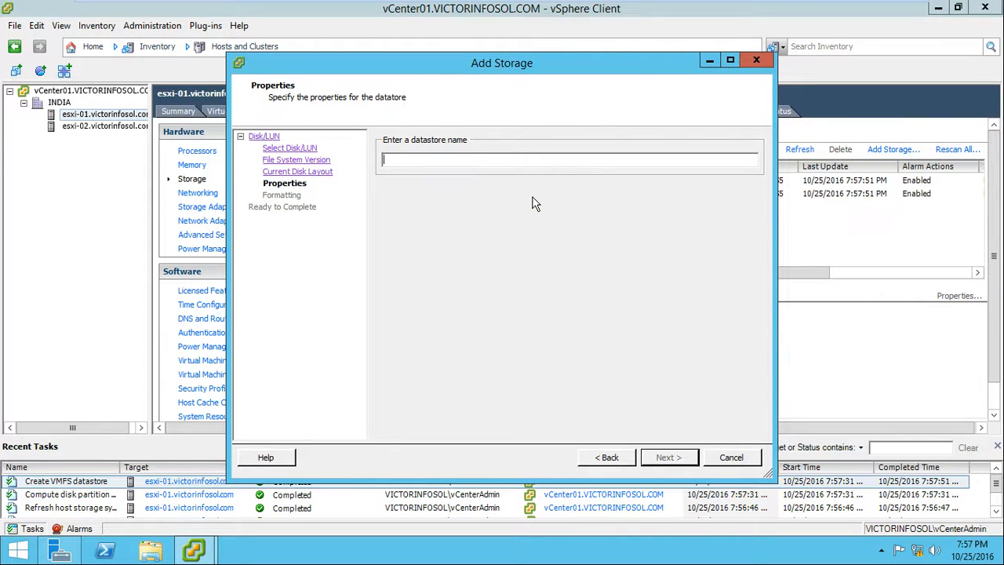
{"action": "type", "text": "LUN1"}
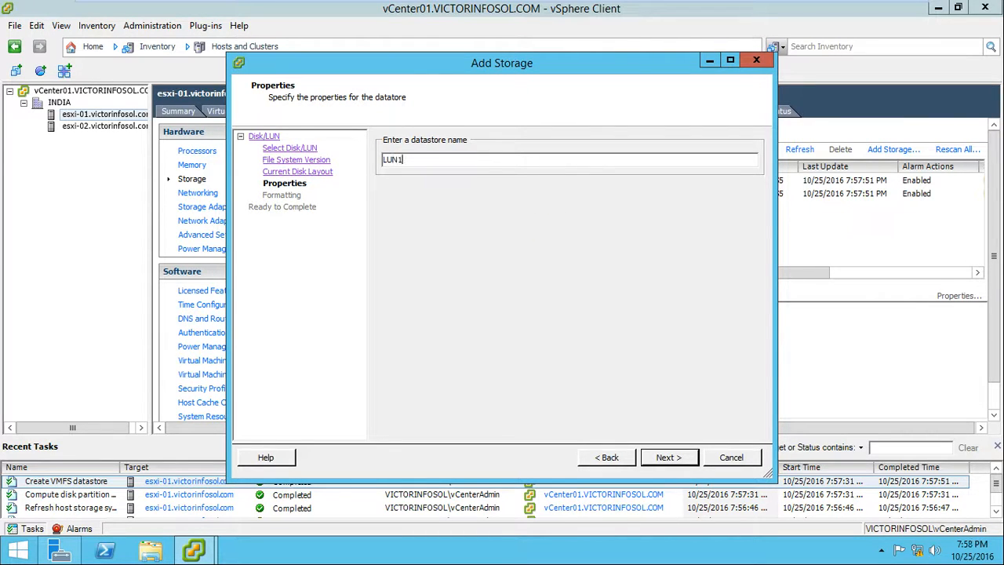
{"action": "left_click", "coordinate": [668, 456]}
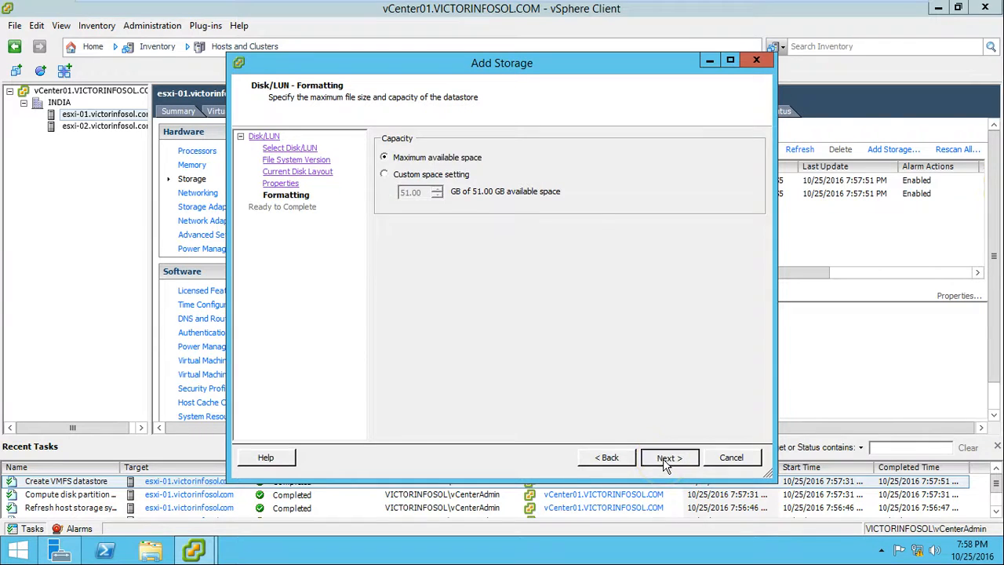
{"action": "left_click", "coordinate": [668, 456]}
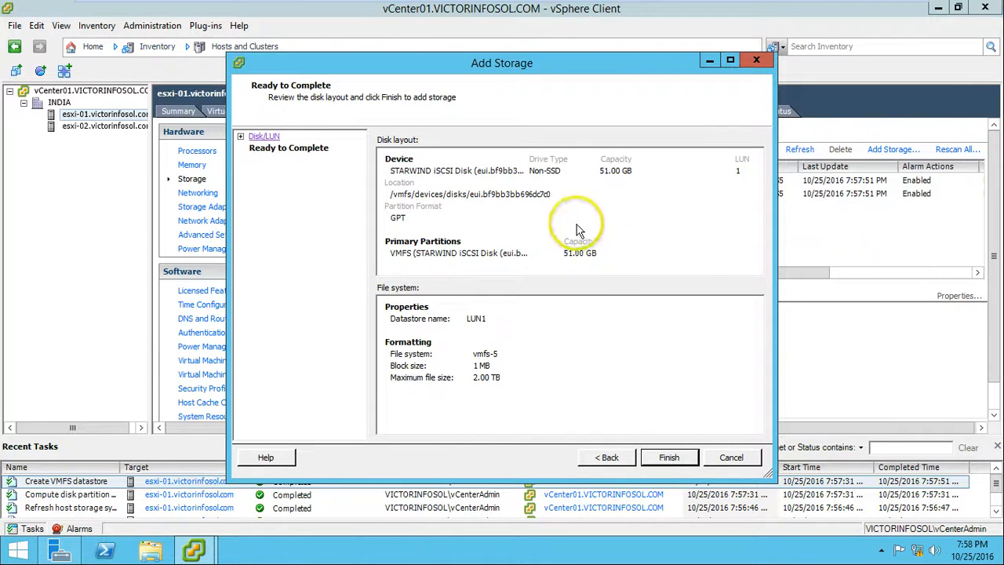
{"action": "left_click", "coordinate": [668, 456]}
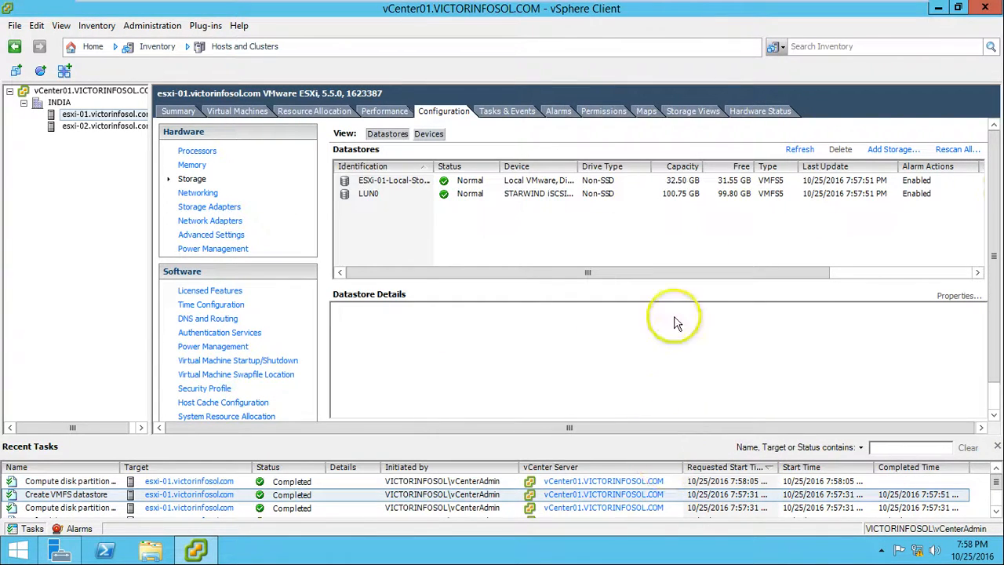
Confirm LUN1 appears as a 50.75 GB datastore on esxi-01, then switch to esxi-02's storage.
{"action": "left_click", "coordinate": [506, 110]}
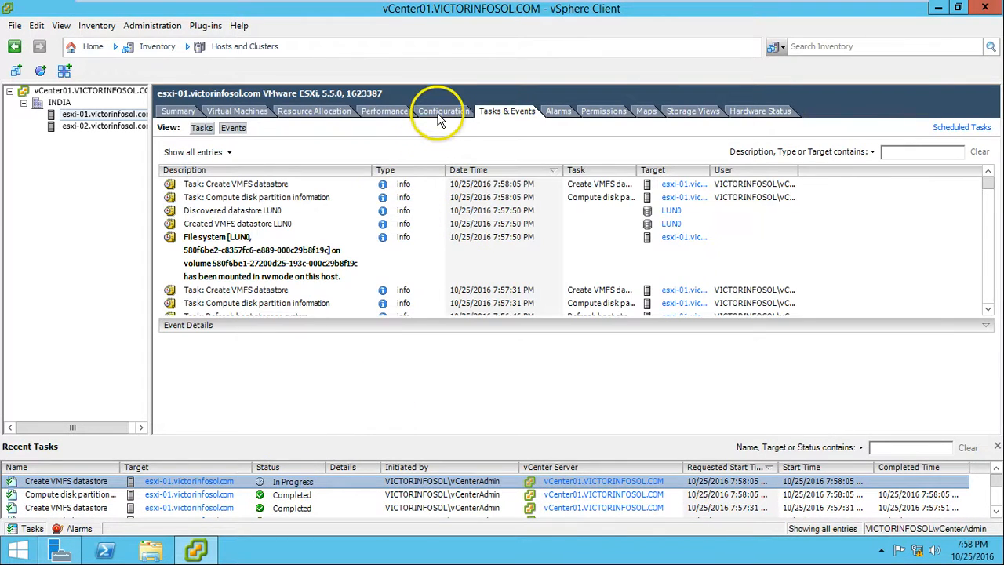
{"action": "left_click", "coordinate": [442, 110]}
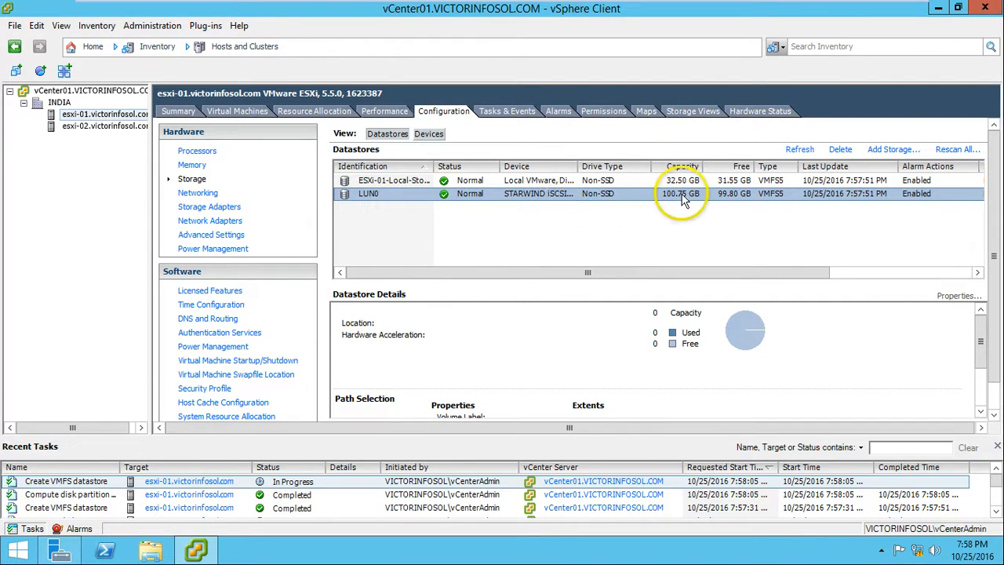
{"action": "mouse_move", "coordinate": [737, 212]}
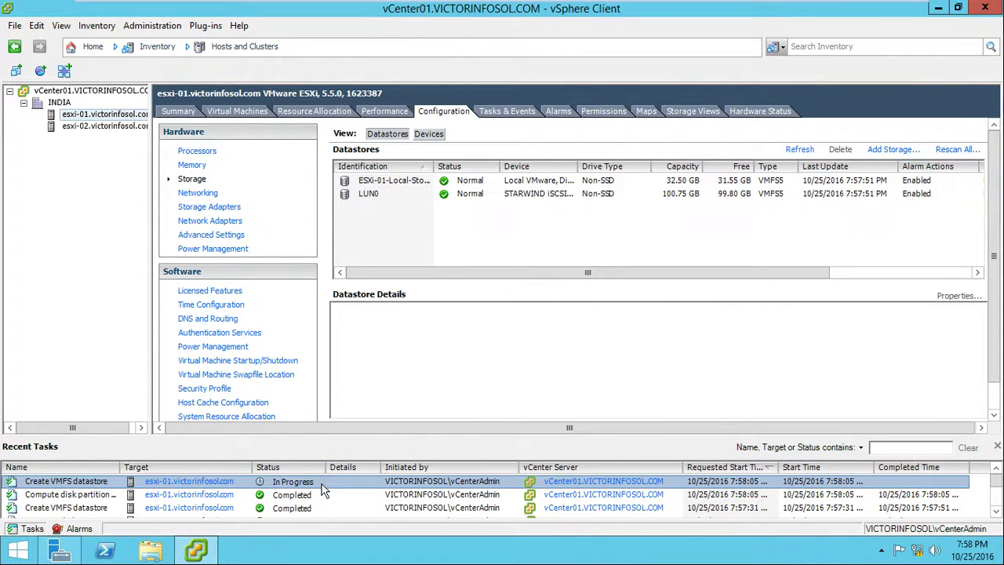
{"action": "mouse_move", "coordinate": [392, 207]}
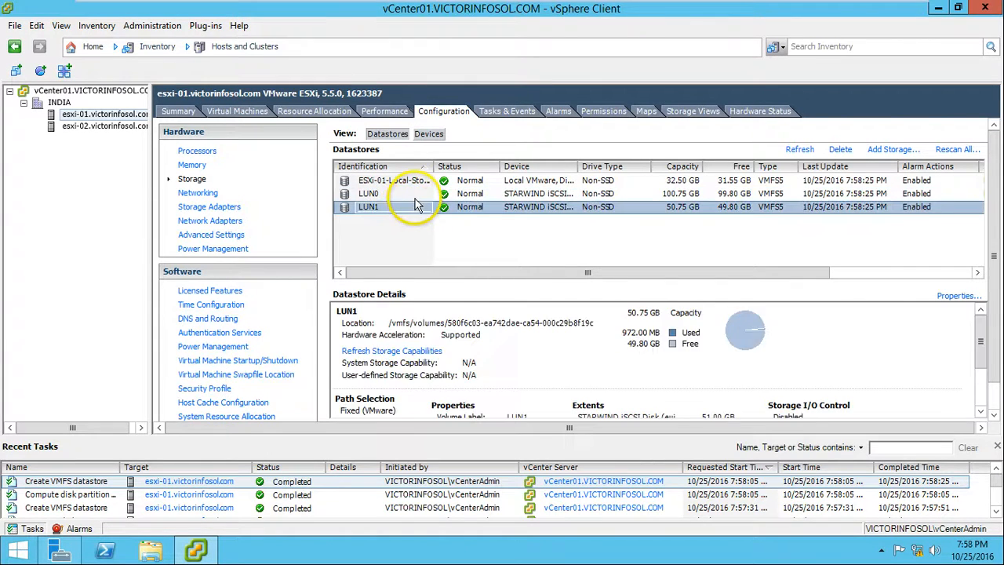
{"action": "left_click", "coordinate": [369, 193]}
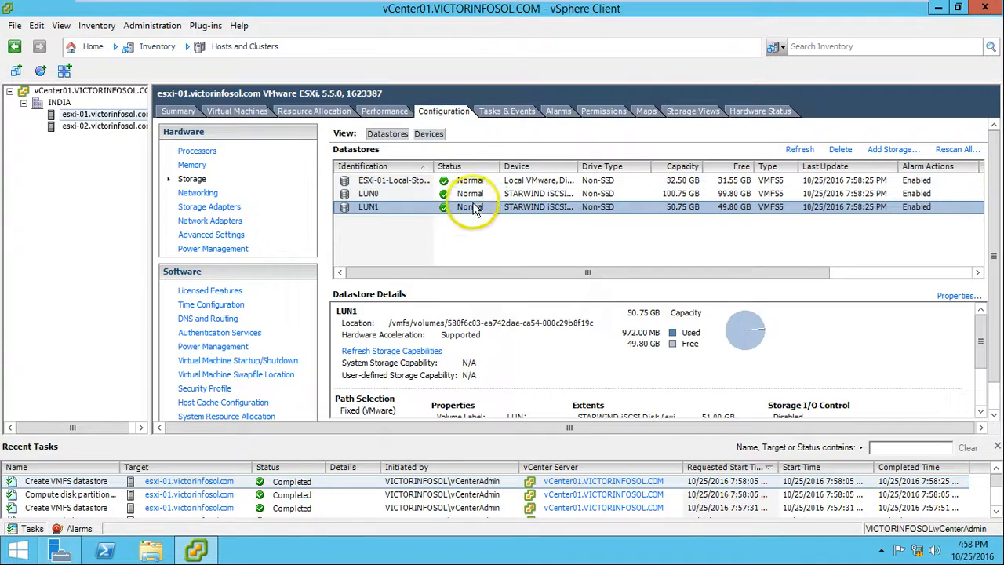
{"action": "left_click", "coordinate": [103, 125]}
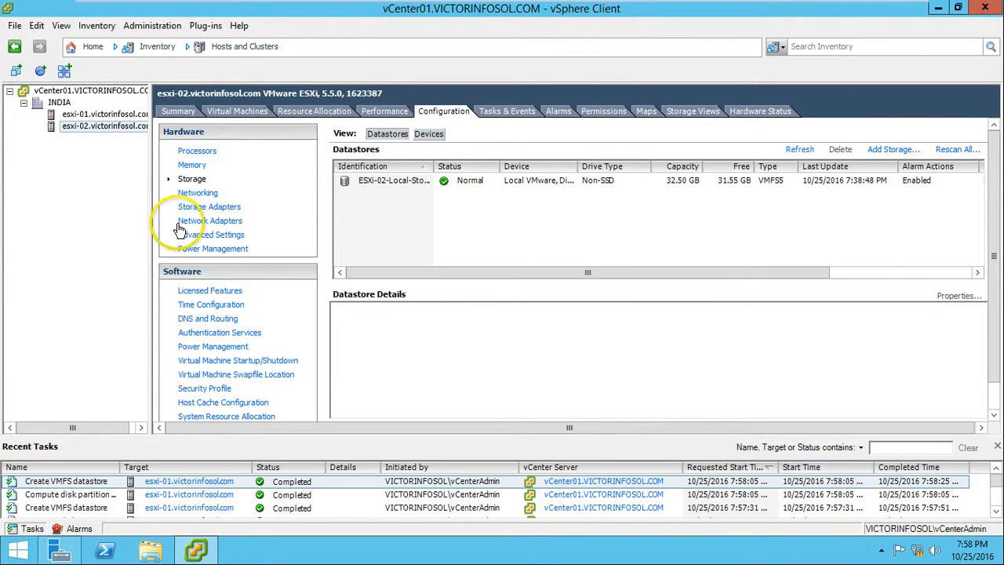
Inspect esxi-02's vmhba33 properties and its iSCSI02 VMkernel port binding.
{"action": "left_click", "coordinate": [209, 207]}
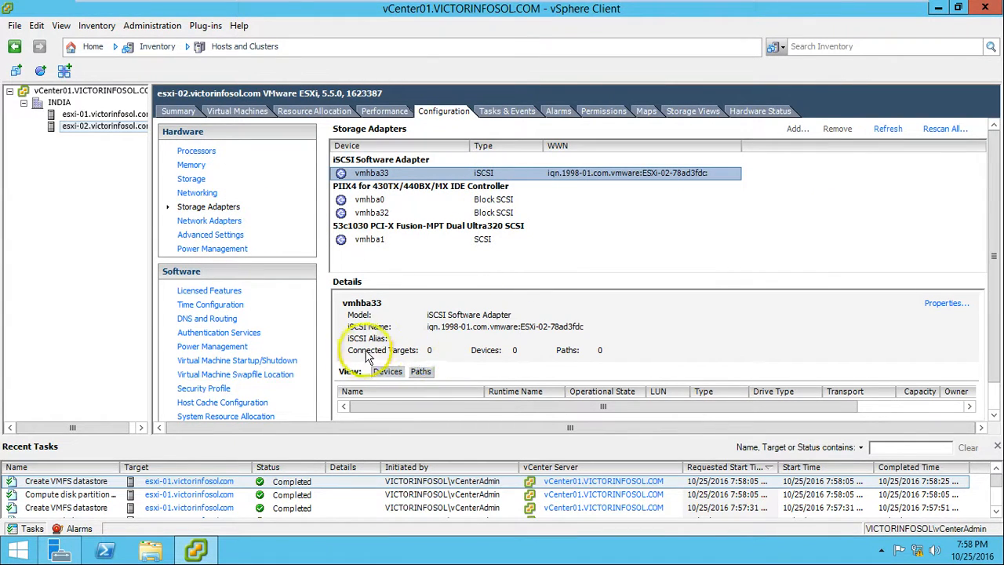
{"action": "mouse_move", "coordinate": [900, 324]}
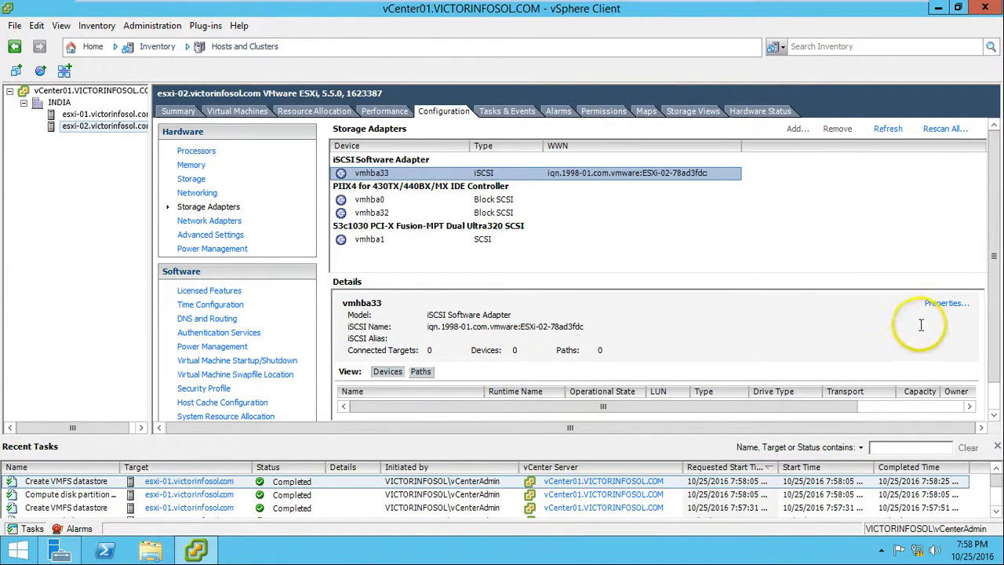
{"action": "left_click", "coordinate": [938, 304]}
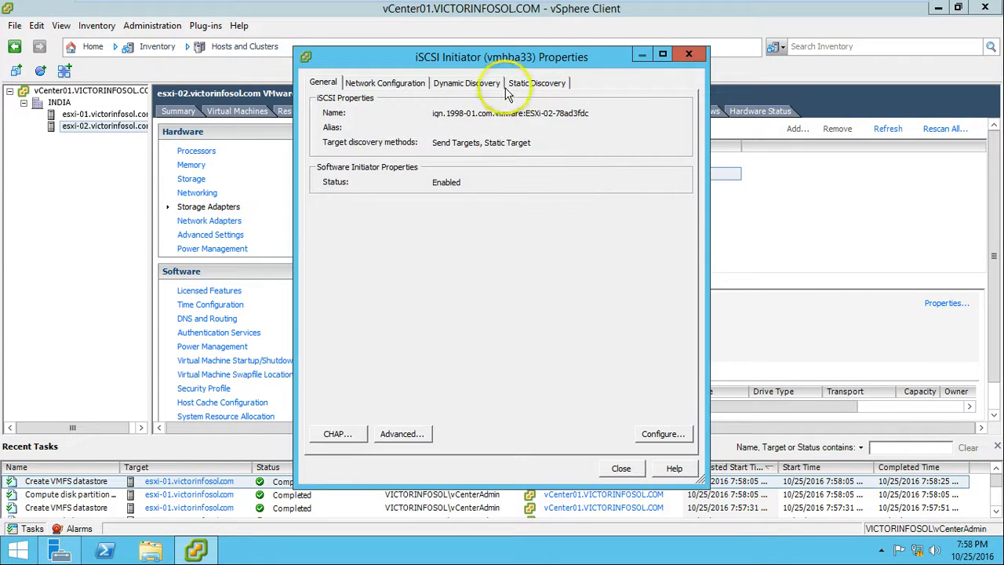
{"action": "left_click", "coordinate": [386, 81]}
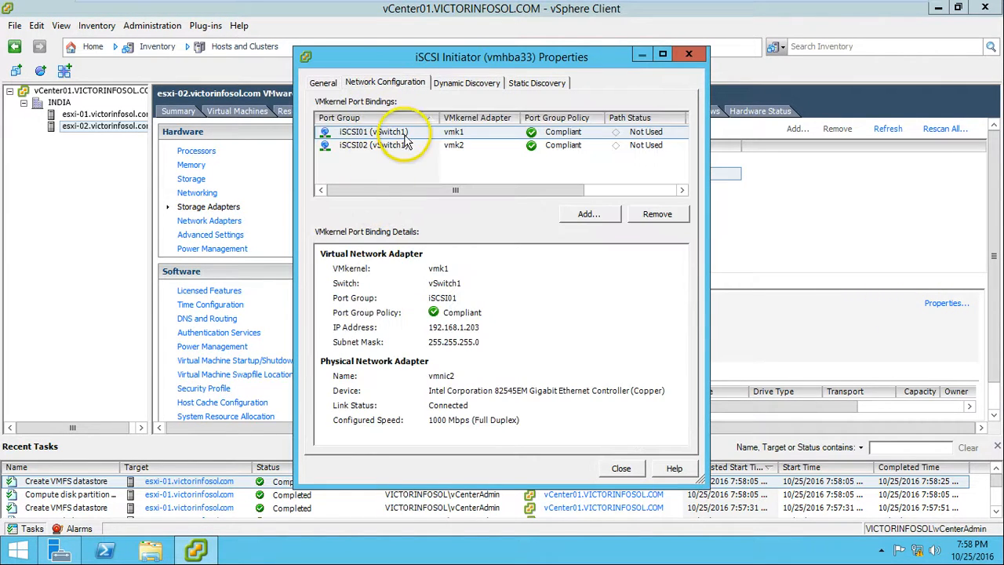
{"action": "left_click", "coordinate": [384, 144]}
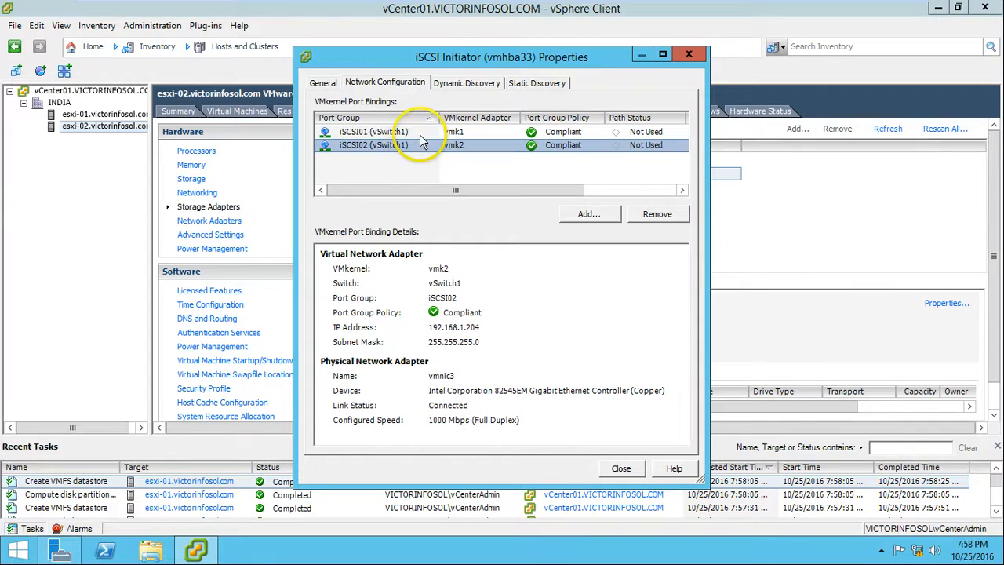
Add the StarWind server 192.168.1.210 as a Dynamic Discovery send target on esxi-02's vmhba33.
{"action": "left_click", "coordinate": [368, 131]}
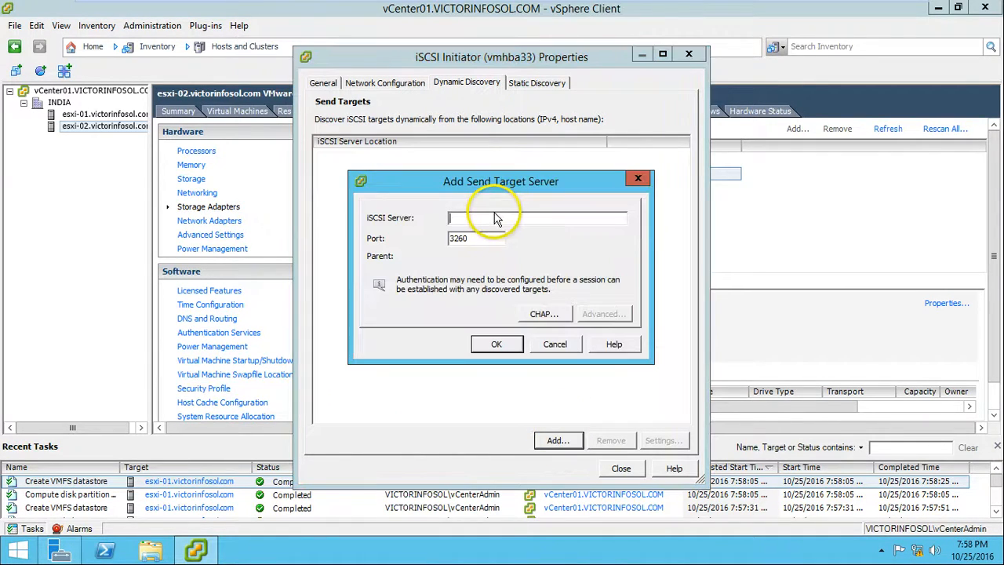
{"action": "type", "text": "192."}
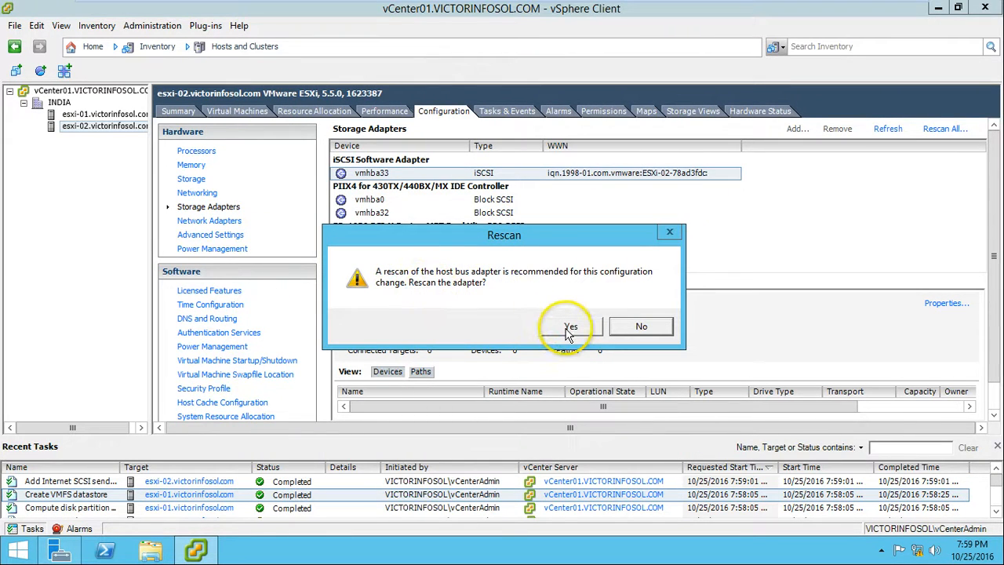
Rescan esxi-02's vmhba33 and list the four paths to the two StarWind disks.
{"action": "left_click", "coordinate": [568, 325]}
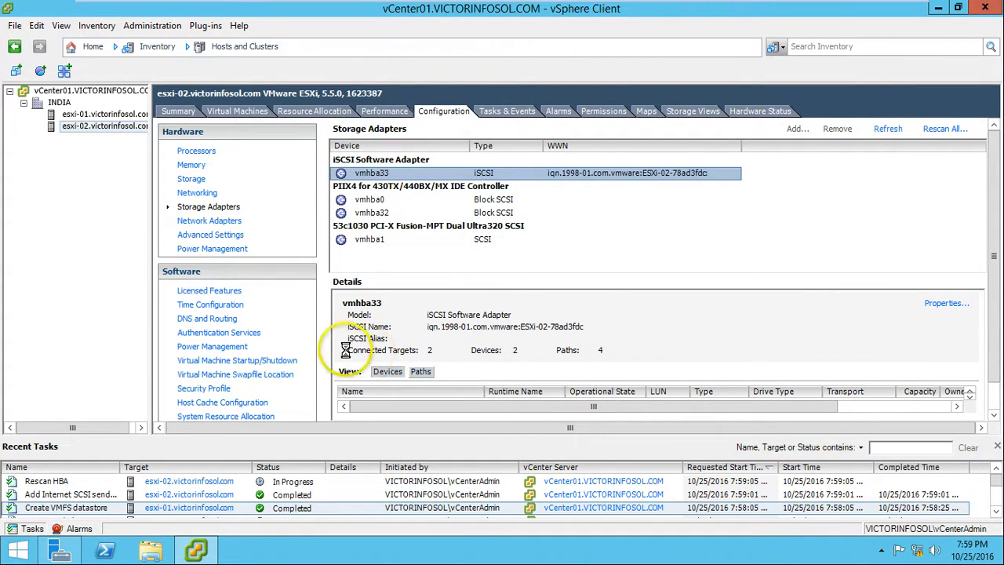
{"action": "mouse_move", "coordinate": [416, 360]}
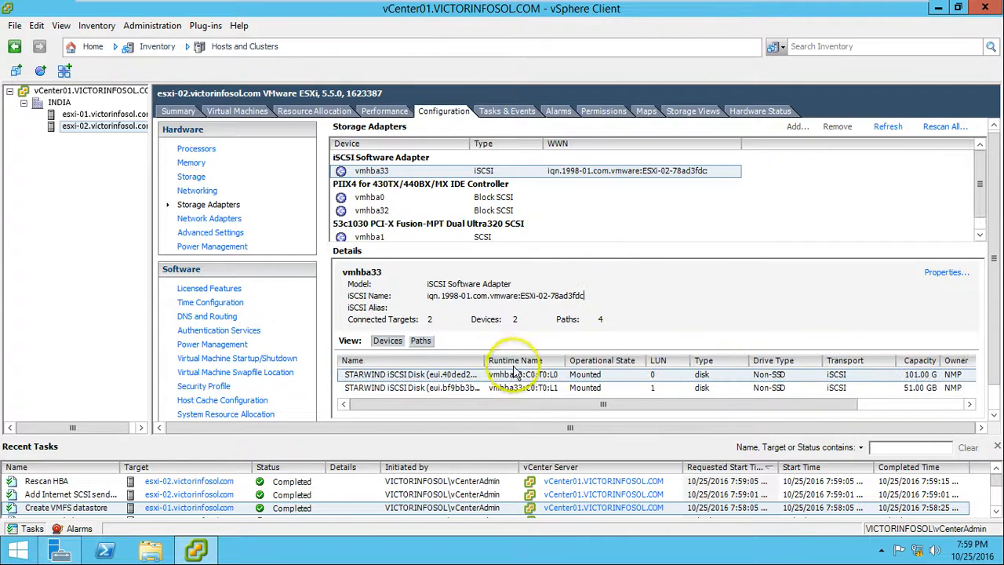
{"action": "left_click", "coordinate": [420, 340]}
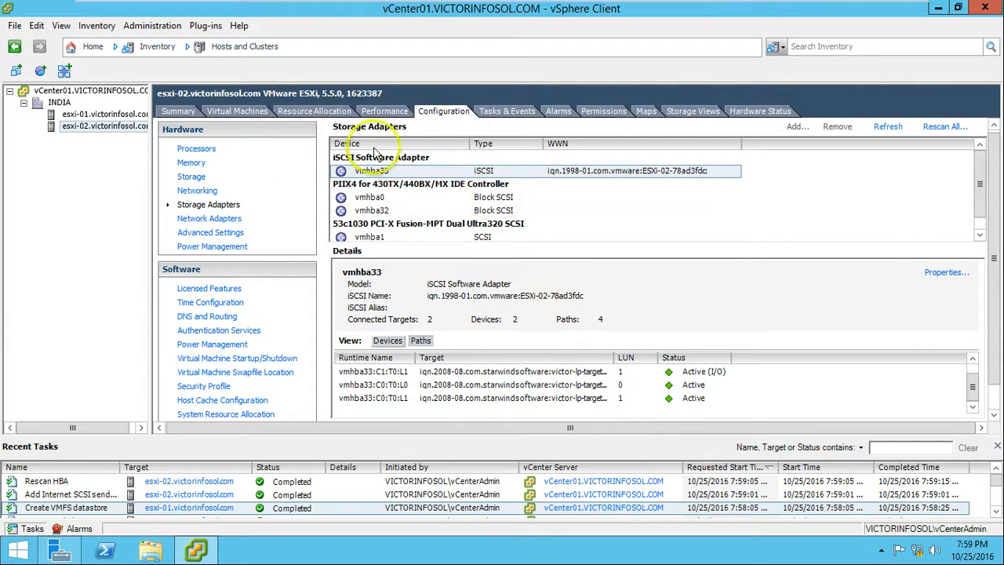
Refresh esxi-02's datastore list until LUN0 and LUN1 show as active, and view LUN0's details.
{"action": "left_click", "coordinate": [191, 175]}
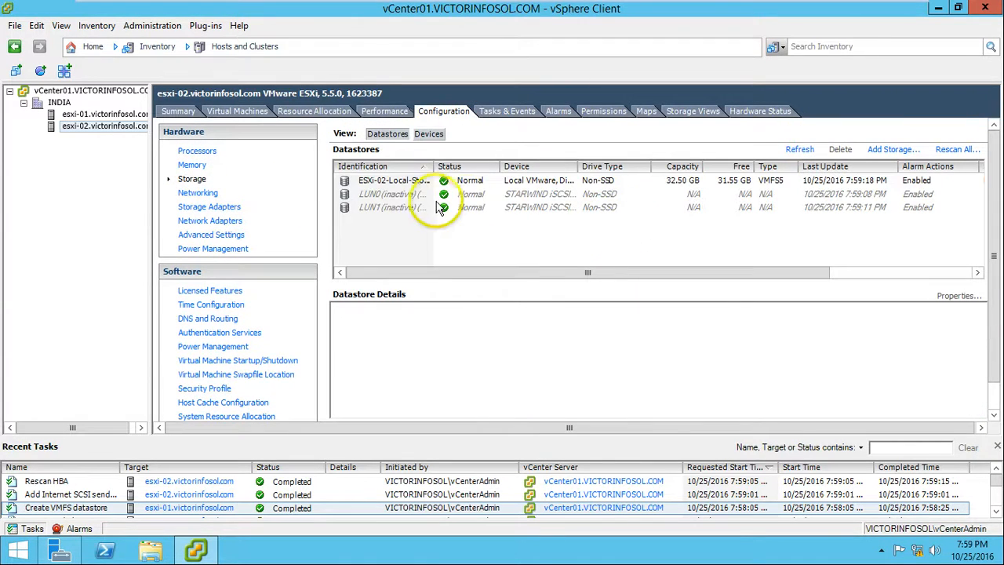
{"action": "left_click", "coordinate": [799, 149]}
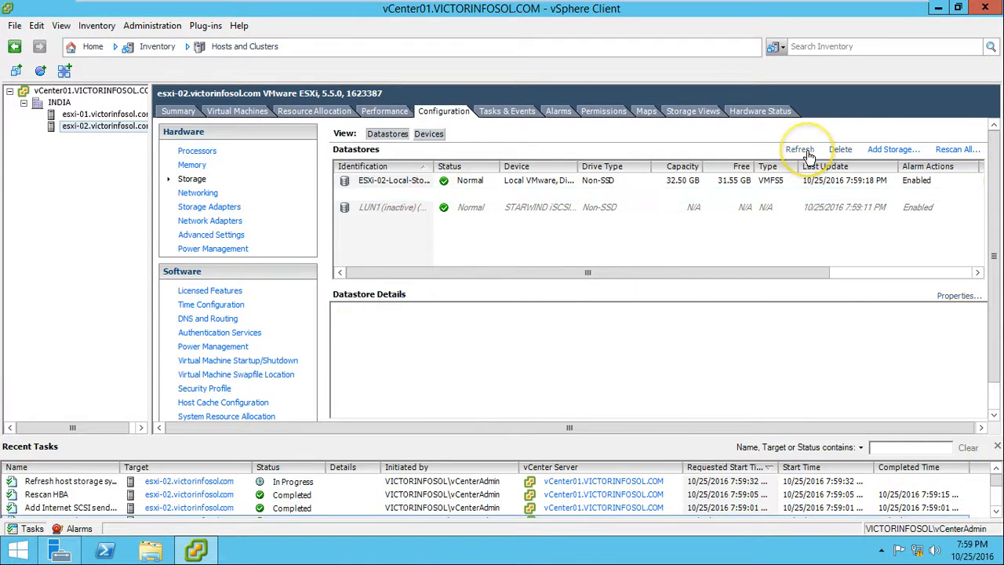
{"action": "left_click", "coordinate": [800, 149]}
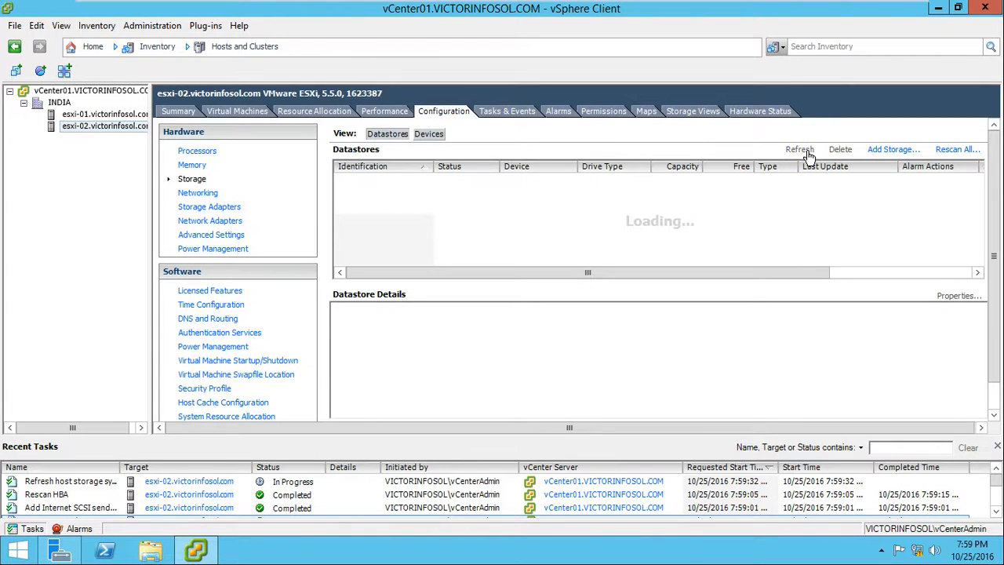
{"action": "left_click", "coordinate": [800, 149]}
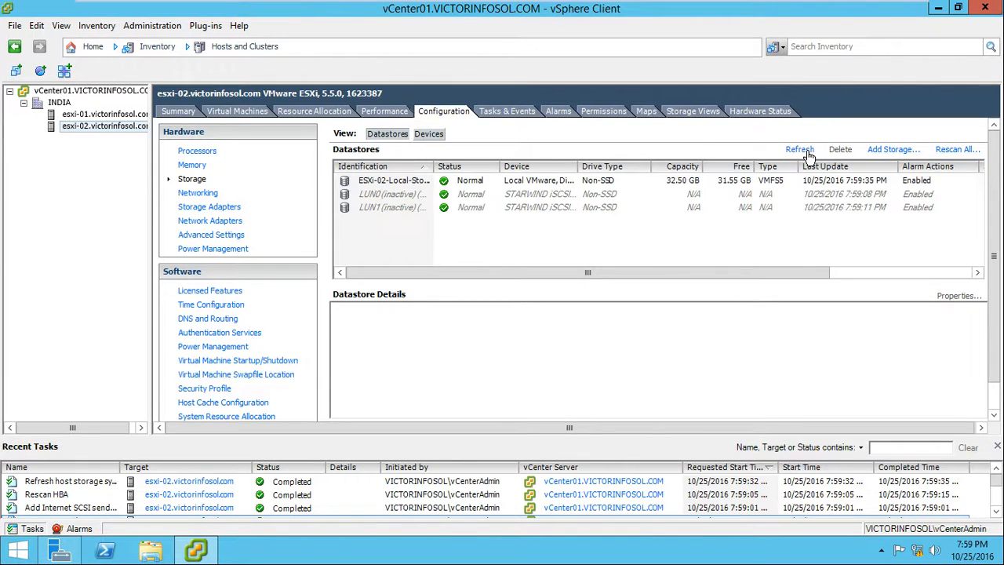
{"action": "left_click", "coordinate": [392, 194]}
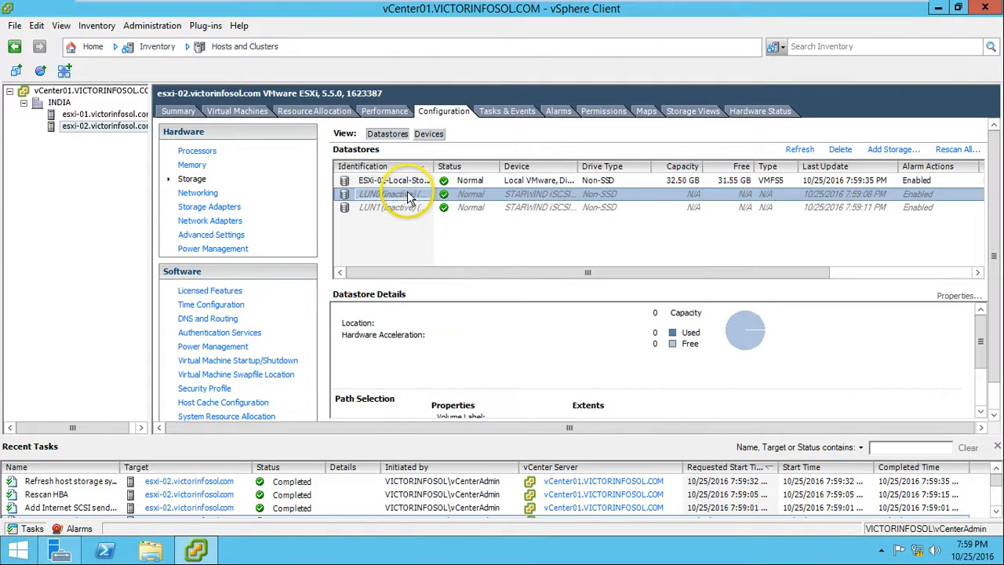
{"action": "right_click", "coordinate": [374, 194]}
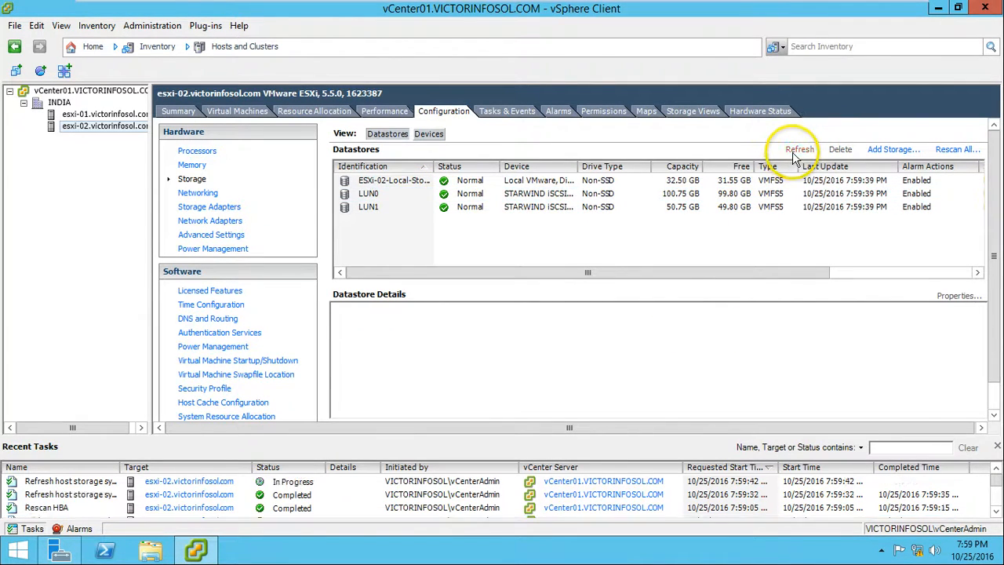
{"action": "left_click", "coordinate": [798, 149]}
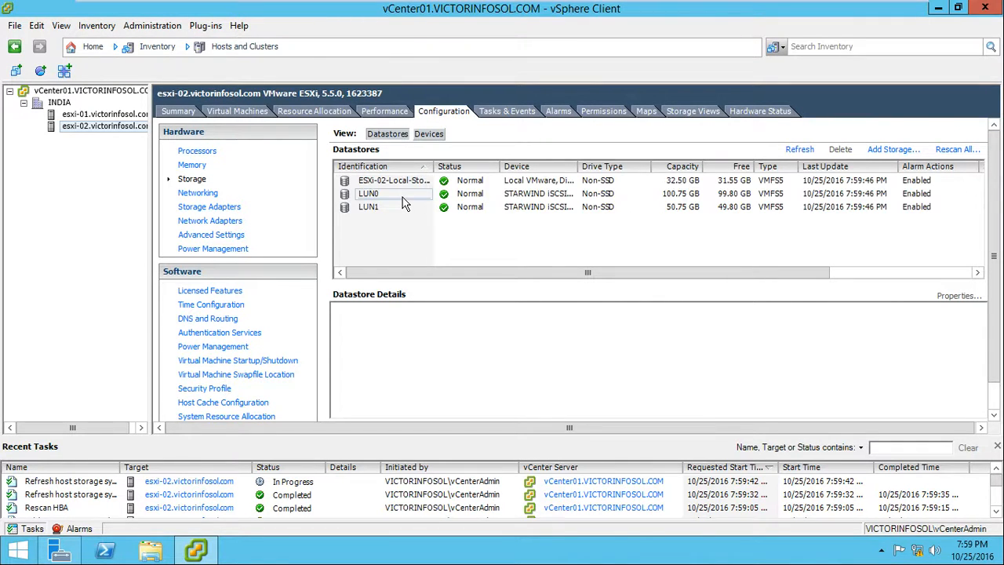
{"action": "left_click", "coordinate": [392, 193]}
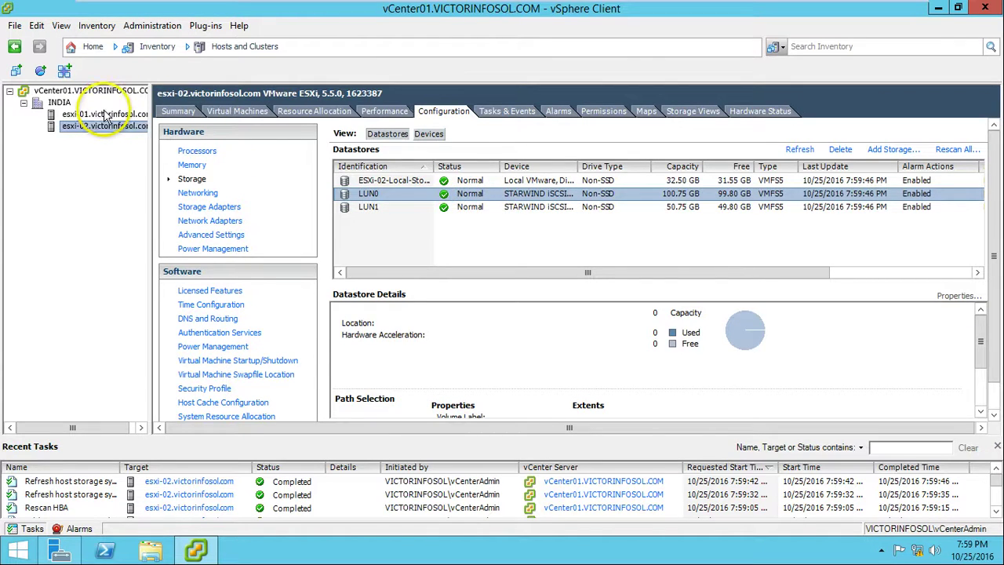
Compare the datastores with esxi-01 and return to esxi-02's LUN0/LUN1 list.
{"action": "left_click", "coordinate": [94, 112]}
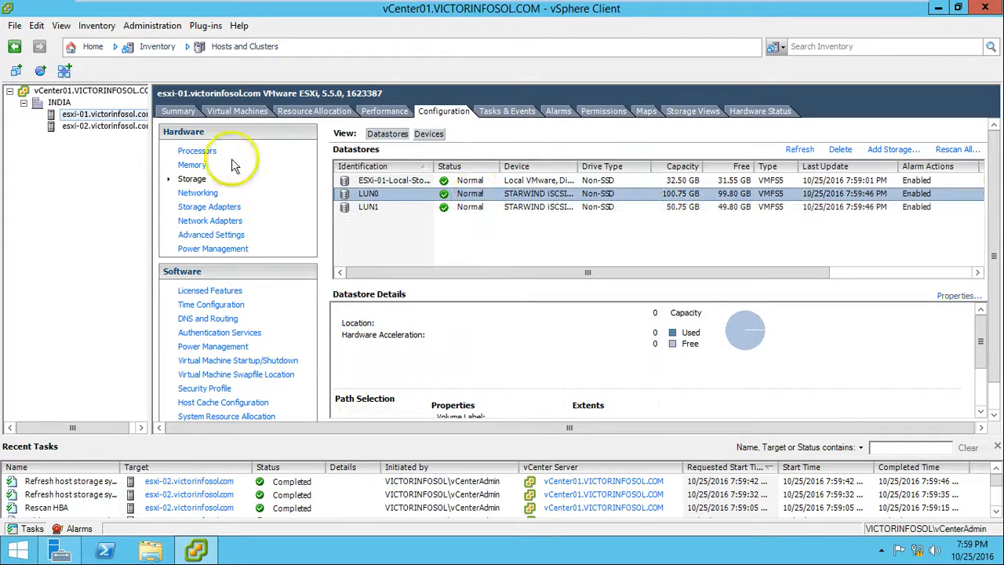
{"action": "left_click", "coordinate": [84, 125]}
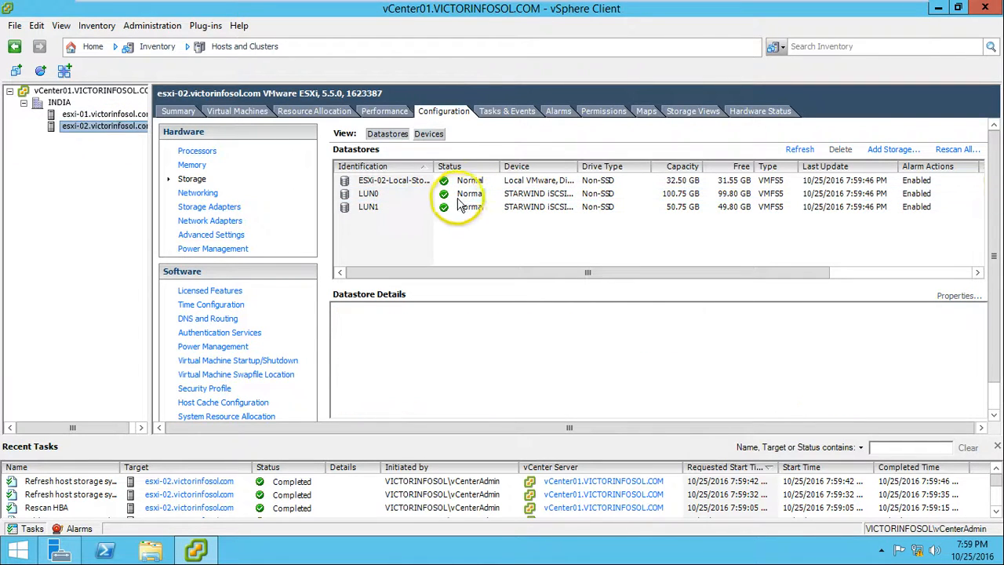
{"action": "mouse_move", "coordinate": [499, 235]}
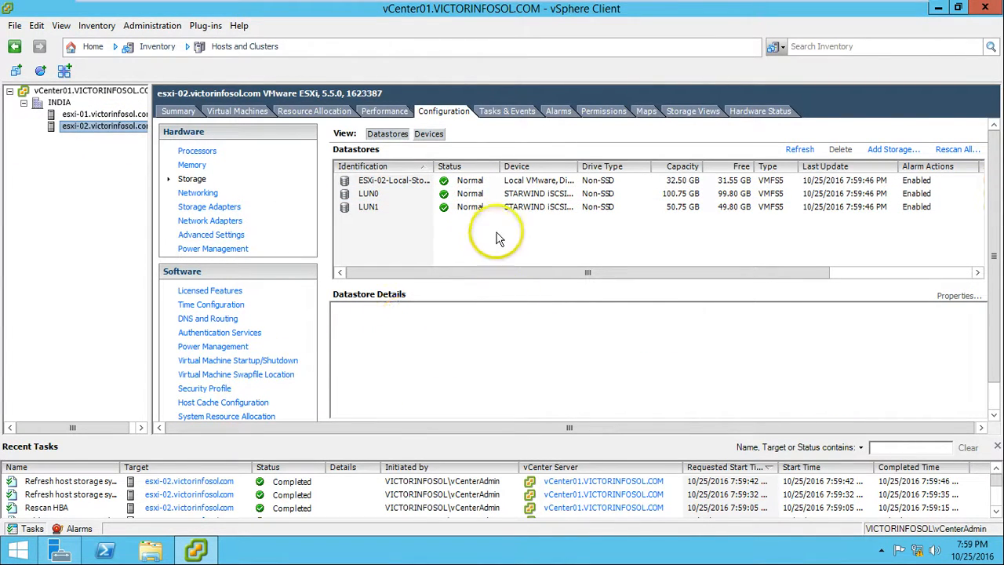
{"action": "left_click", "coordinate": [369, 207]}
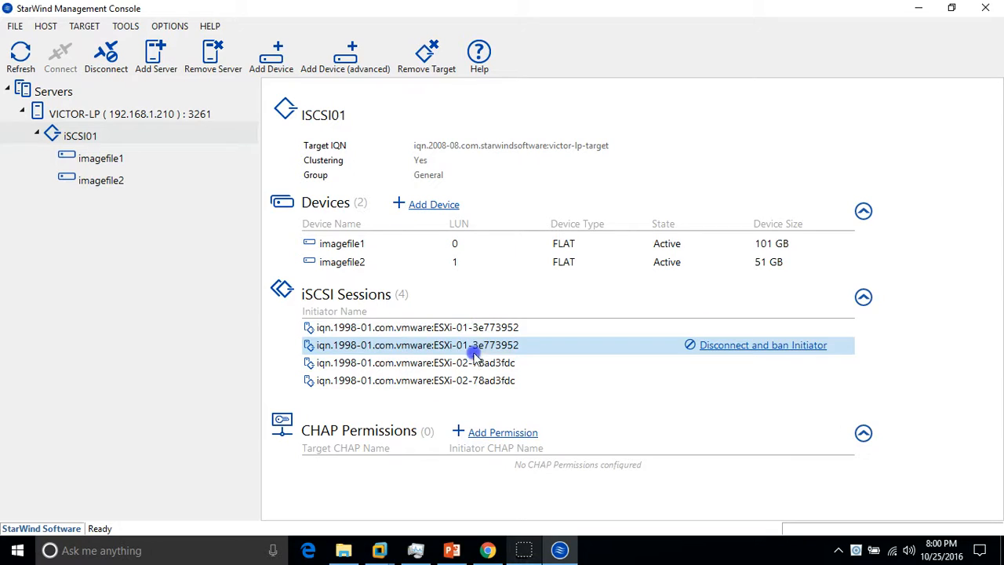
{"action": "mouse_move", "coordinate": [480, 373]}
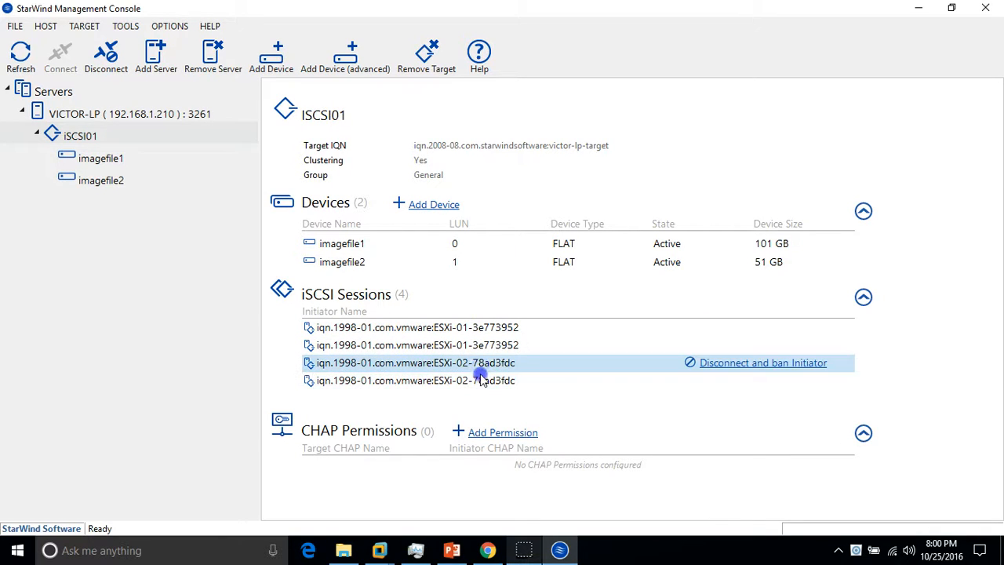
{"action": "mouse_move", "coordinate": [505, 345]}
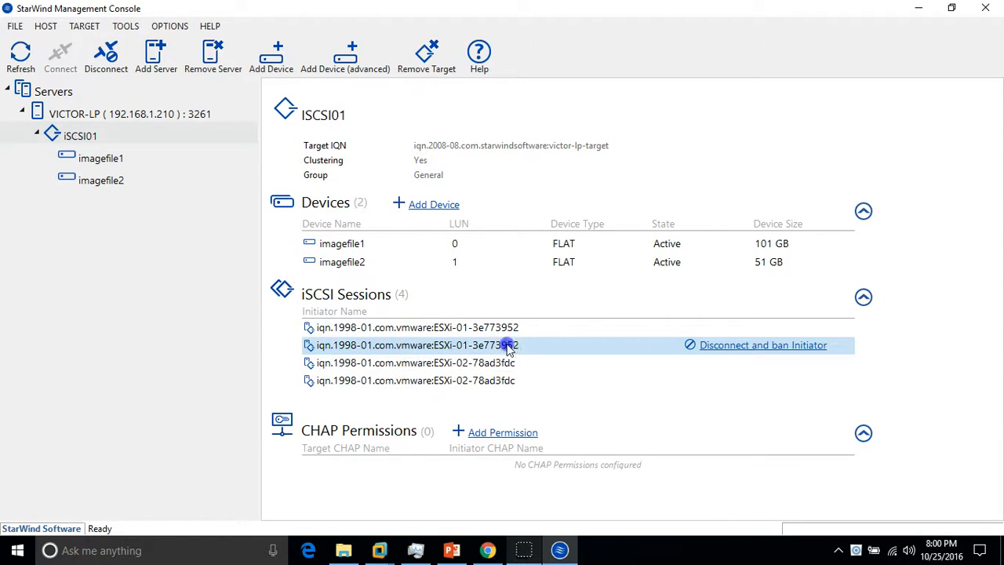
{"action": "mouse_move", "coordinate": [508, 328]}
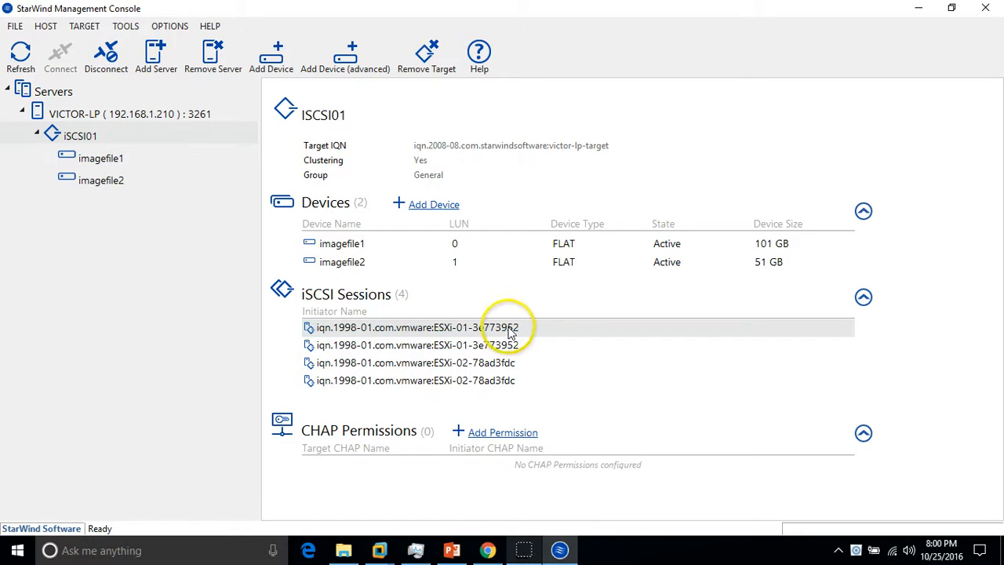
Return to the PowerPoint demo-environment slide after reviewing iSCSI01's four sessions.
{"action": "left_click", "coordinate": [452, 549]}
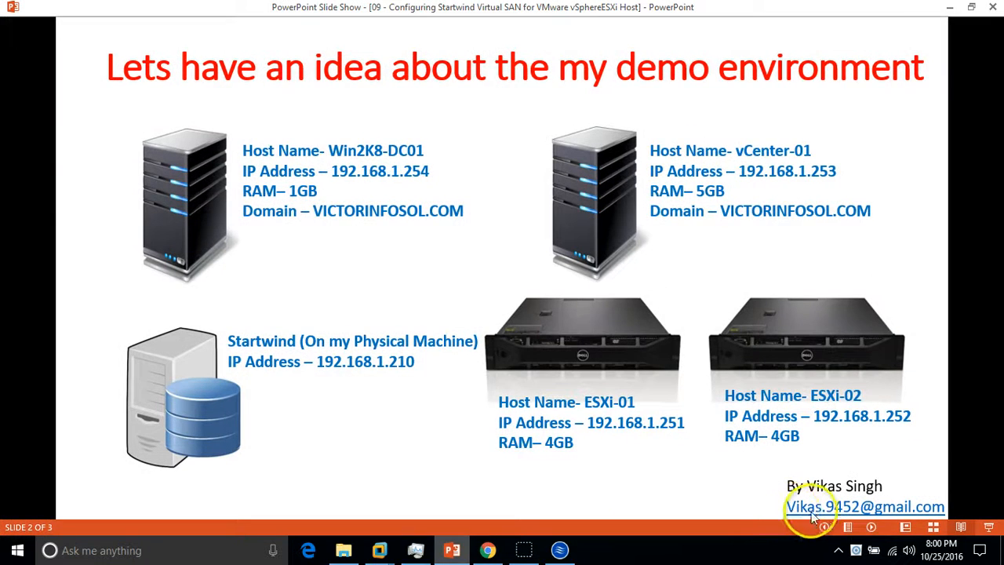